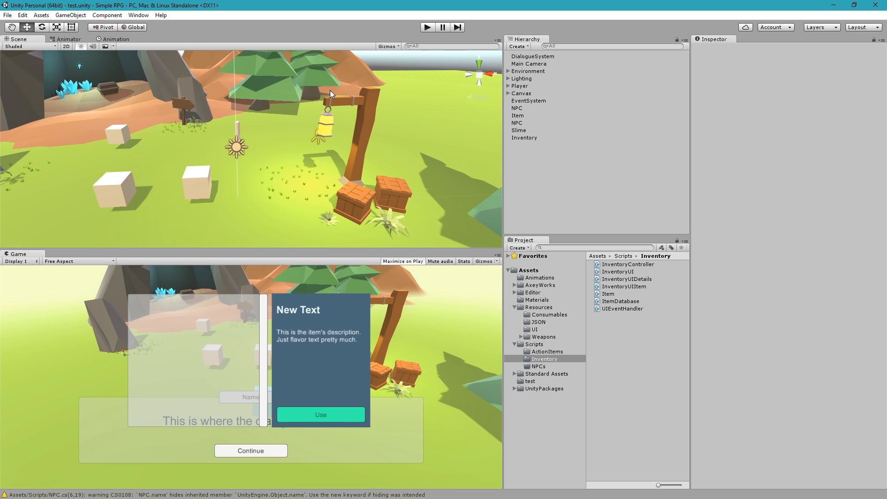
mouse_move(302, 355)
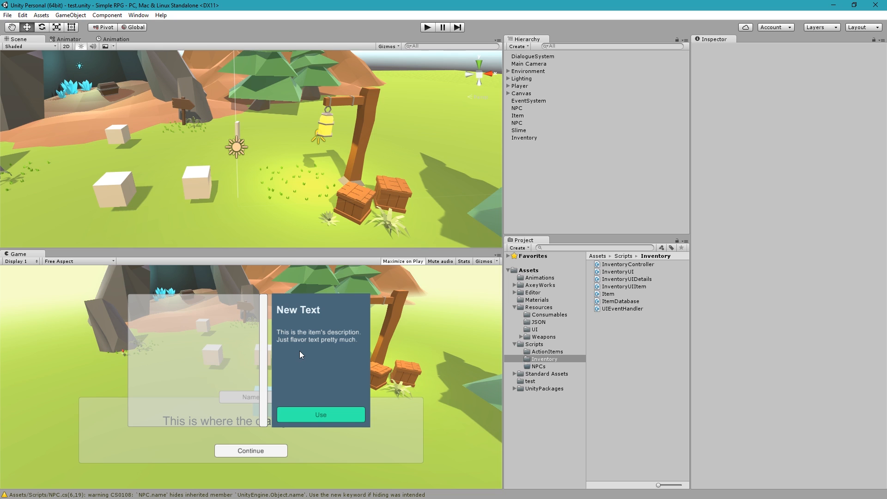
mouse_move(316, 360)
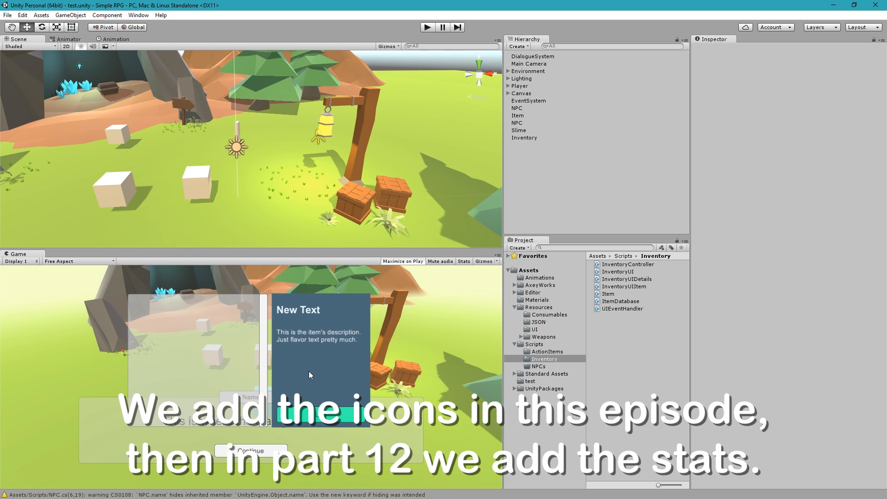
mouse_move(303, 374)
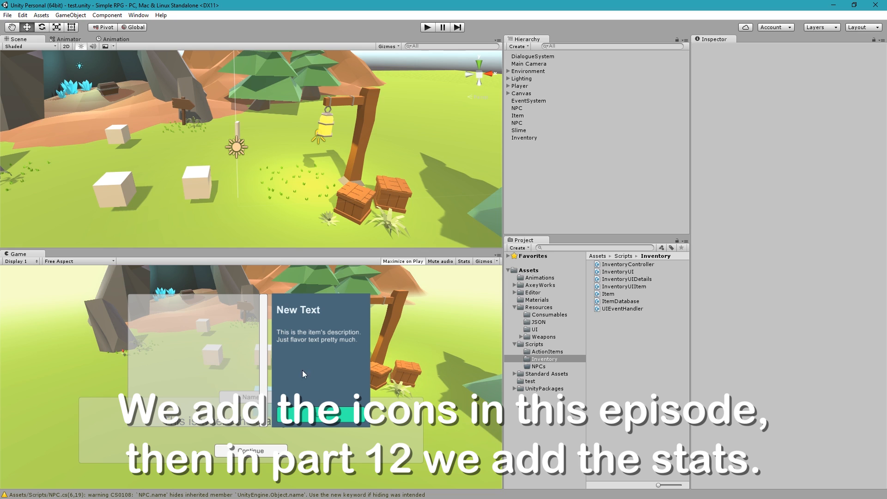
mouse_move(173, 342)
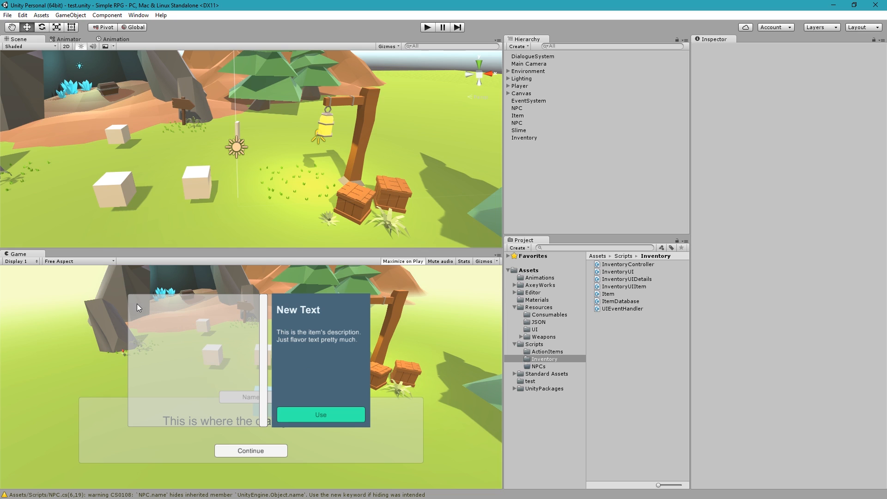
mouse_move(329, 120)
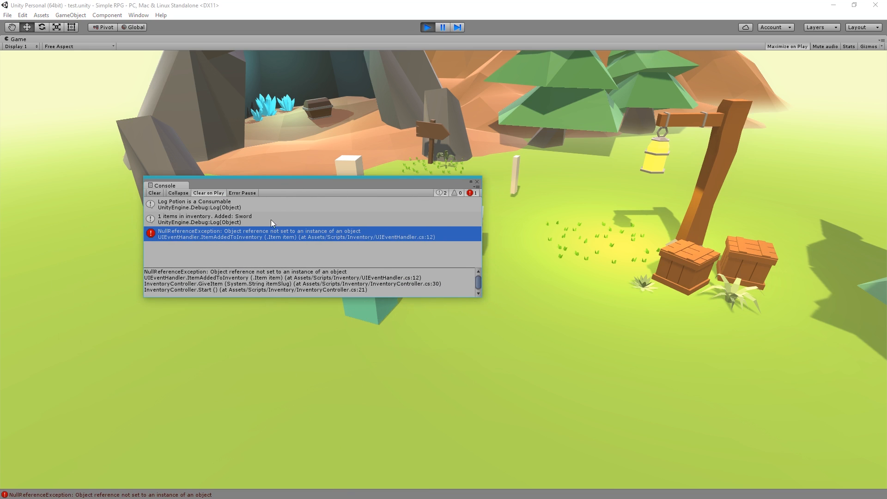
mouse_move(244, 255)
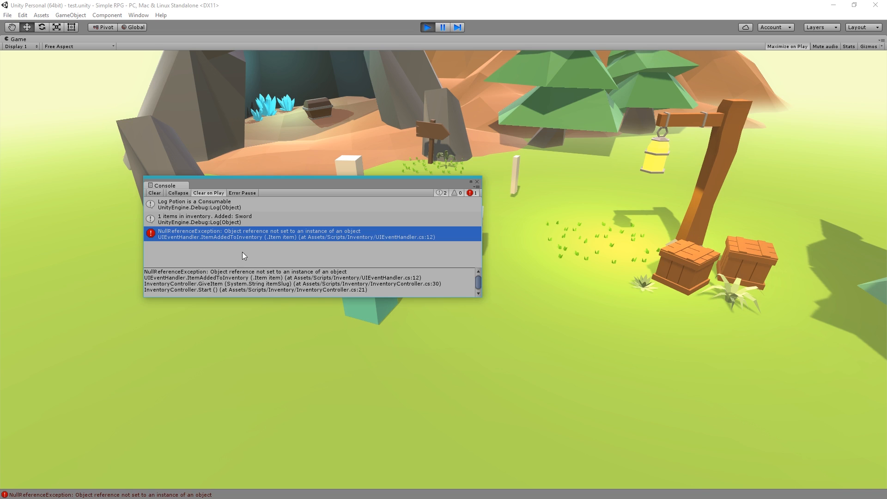
mouse_move(327, 262)
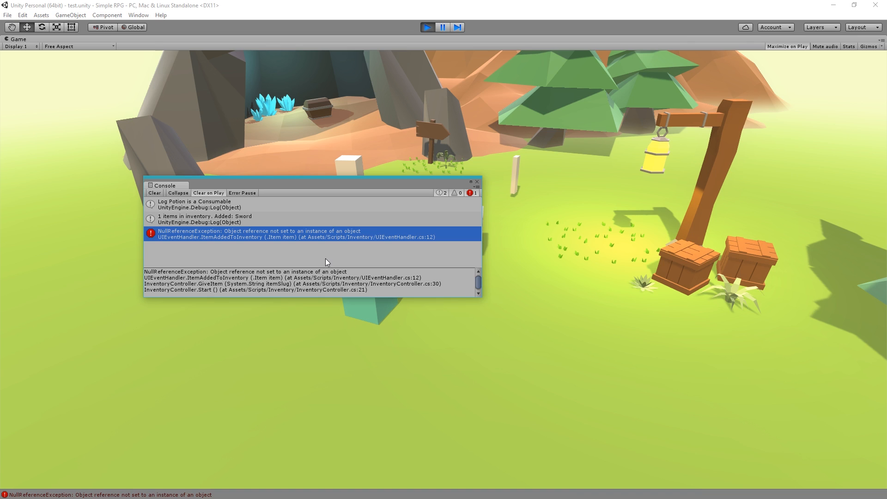
mouse_move(431, 150)
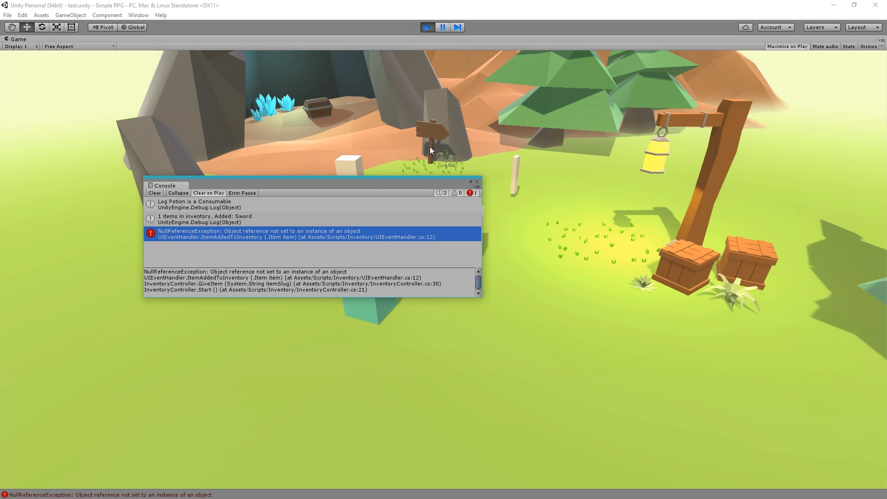
mouse_move(343, 74)
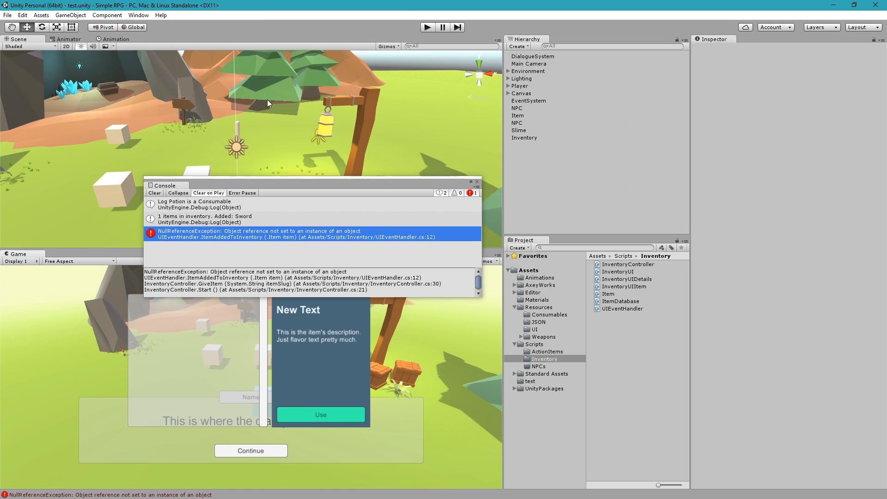
- Reach the Script Execution Order settings from Edit > Project Settings and start adding scripts
click(20, 15)
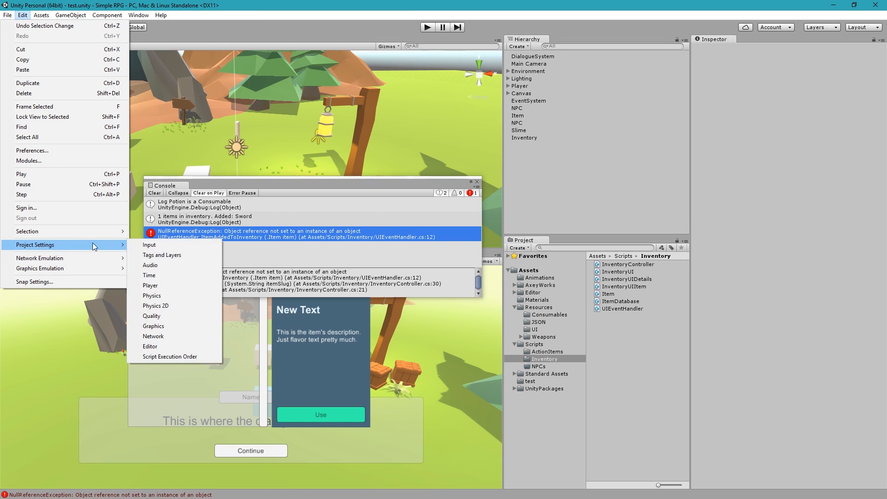
click(170, 357)
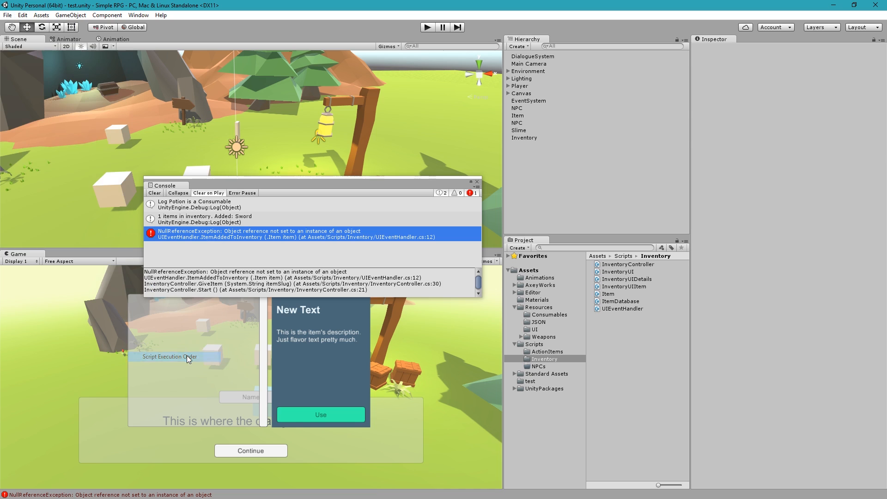
click(170, 357)
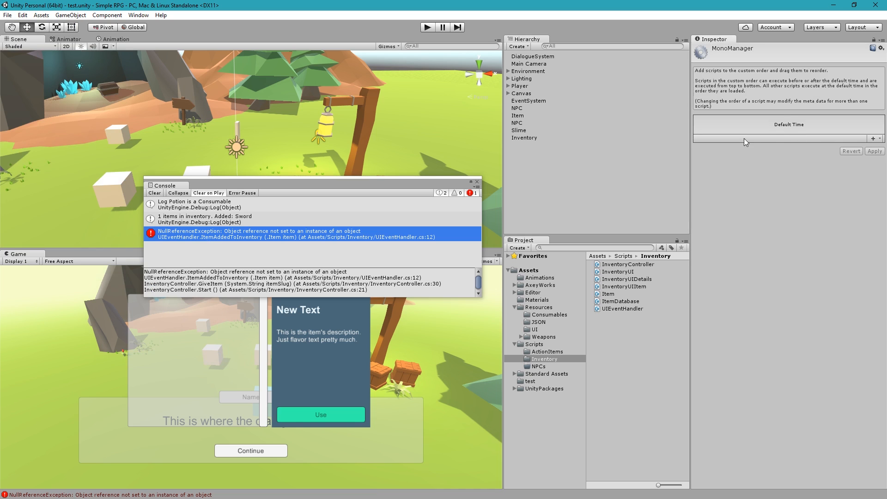
mouse_move(728, 183)
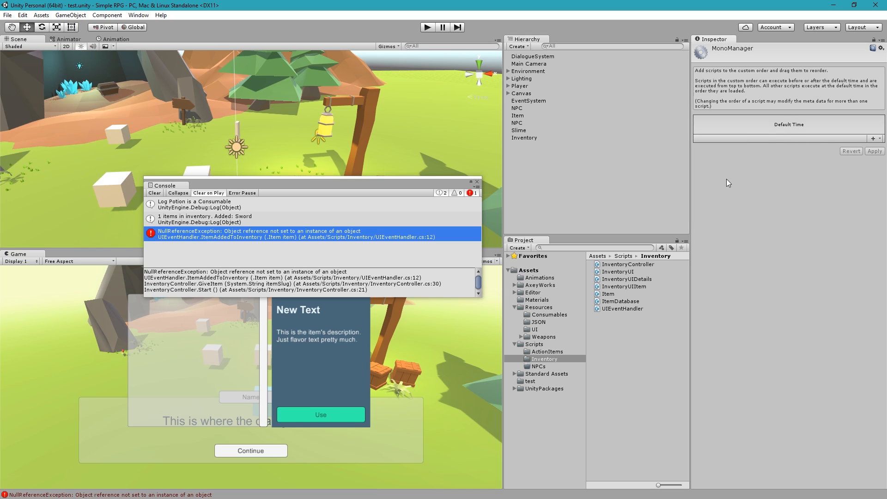
click(869, 137)
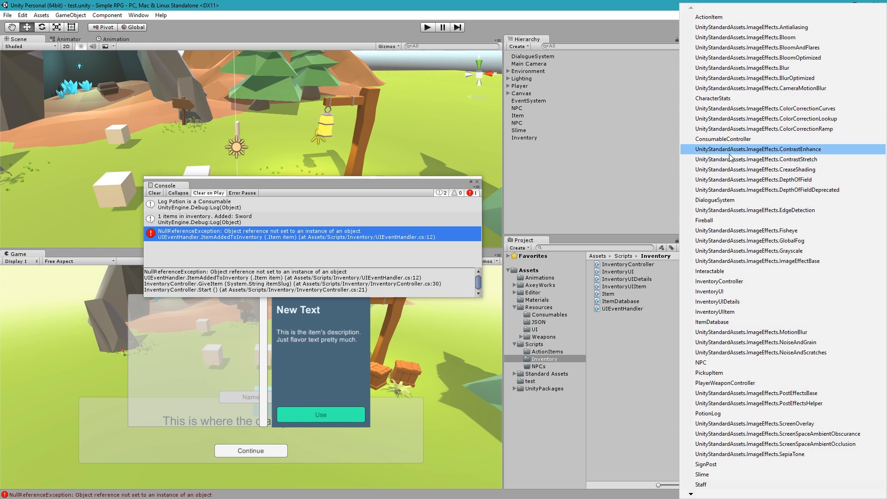
mouse_move(749, 182)
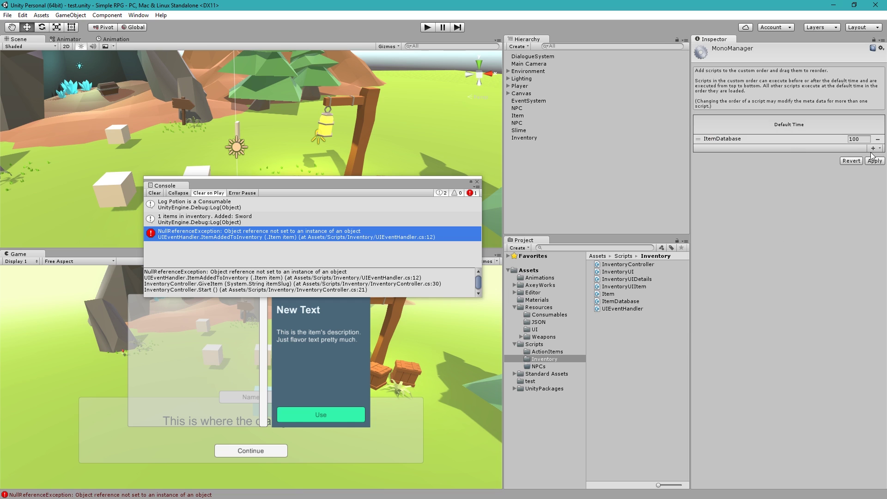
- Add UIEventHandler, drag it above ItemDatabase so it runs first, and apply the order
click(874, 147)
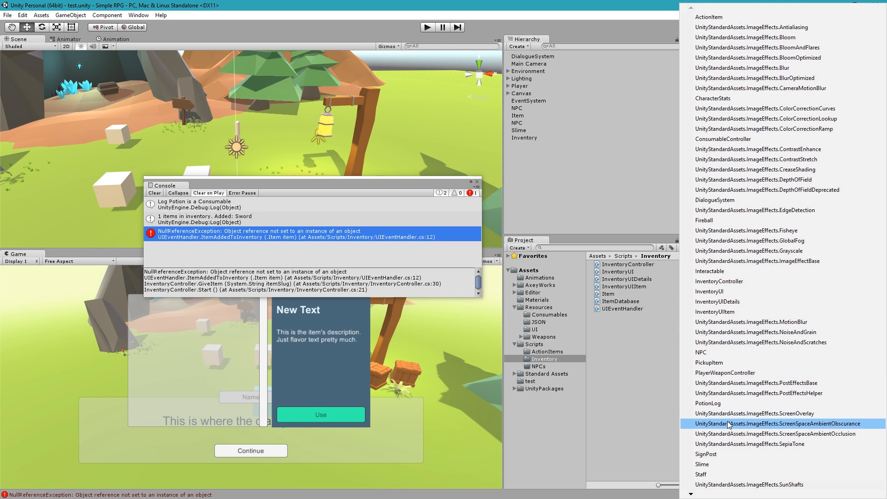
scroll(down, 3)
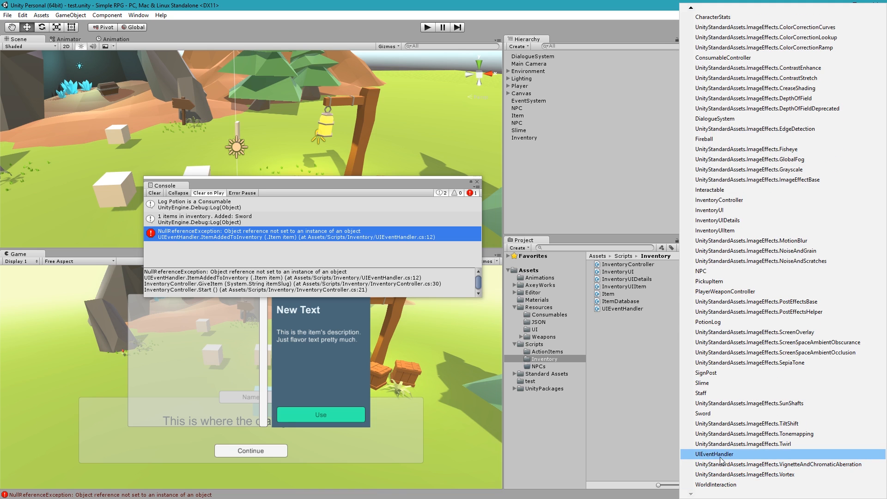
click(713, 454)
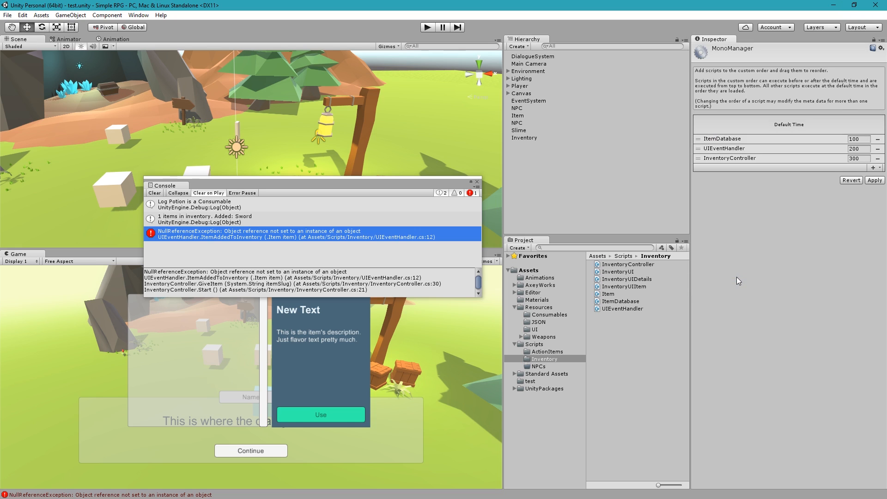
mouse_move(721, 148)
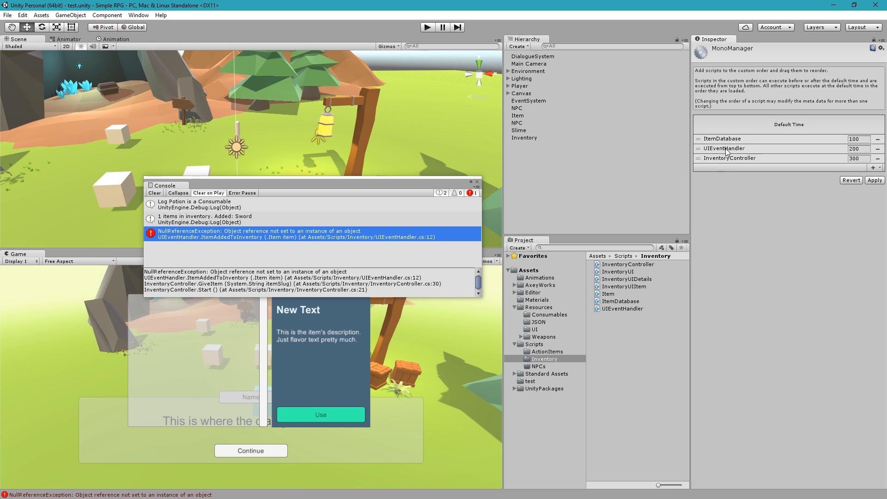
drag(725, 148, 724, 139)
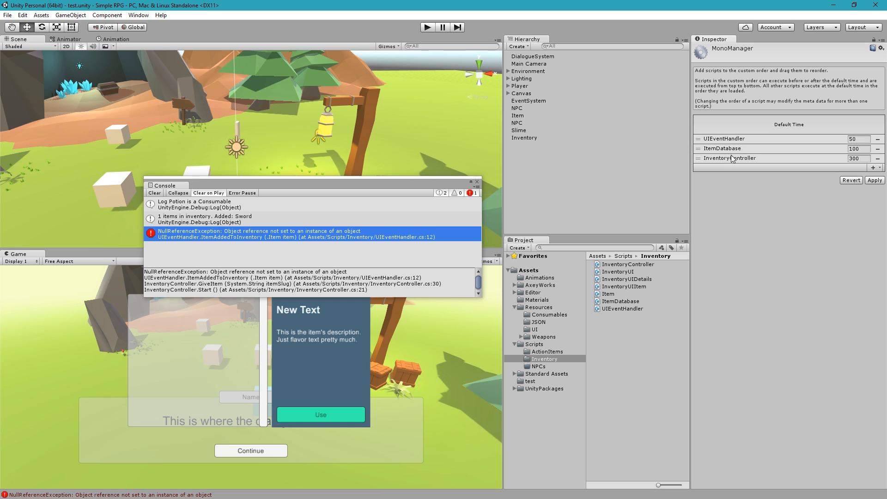
mouse_move(730, 156)
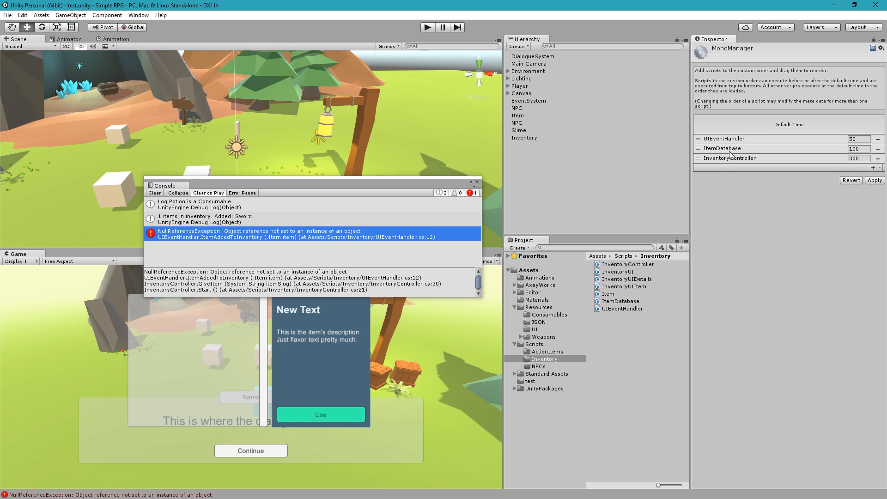
mouse_move(736, 149)
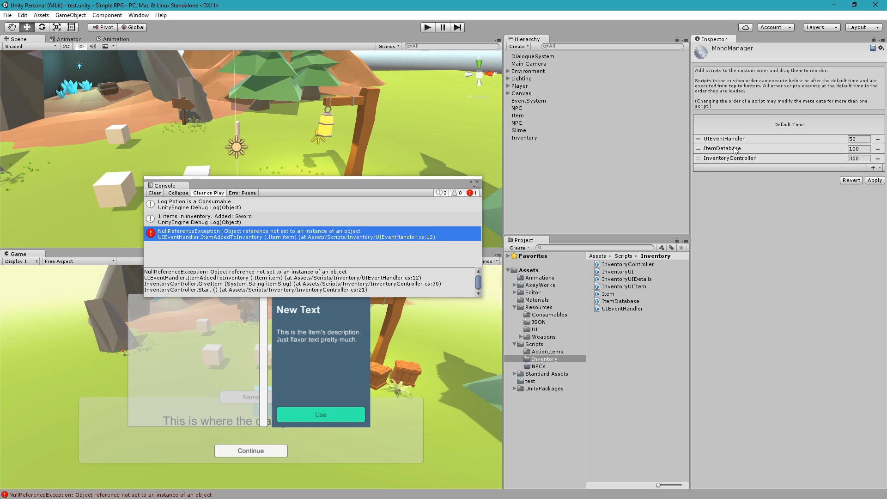
mouse_move(701, 210)
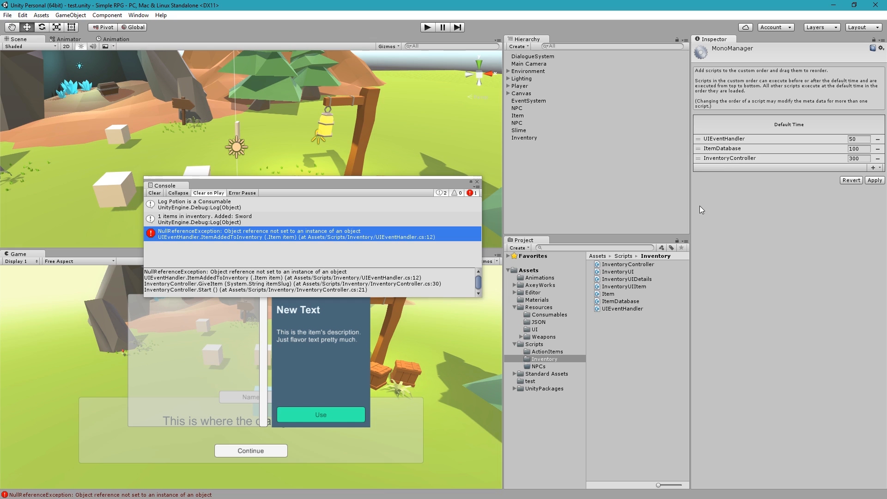
mouse_move(858, 184)
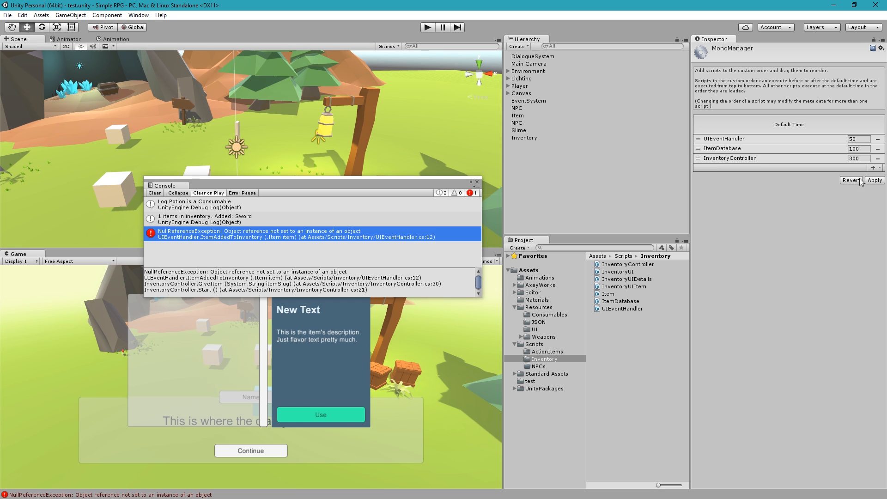
click(874, 180)
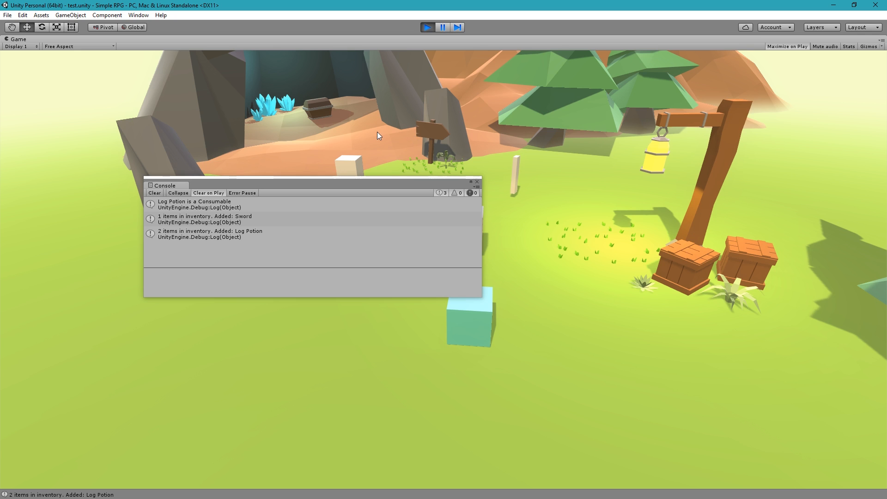
mouse_move(338, 140)
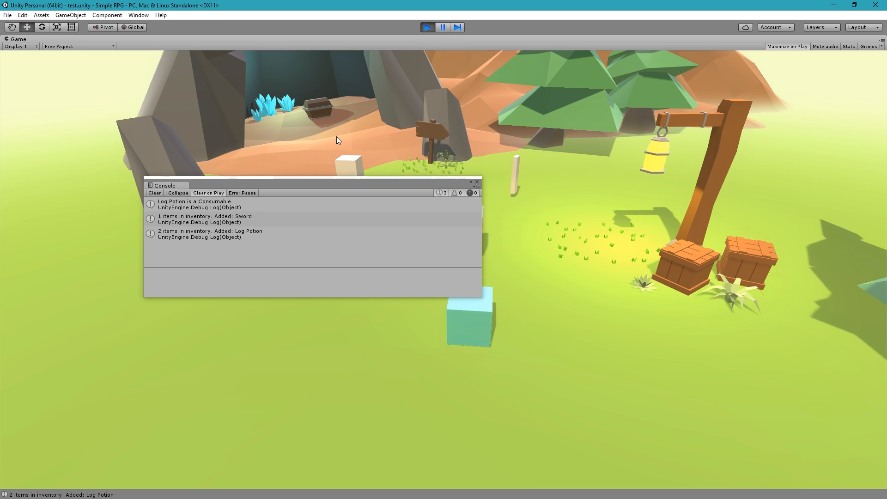
- Dismiss the console, then view the Sword's and Log Potion's details in the in-game inventory
drag(312, 185, 256, 174)
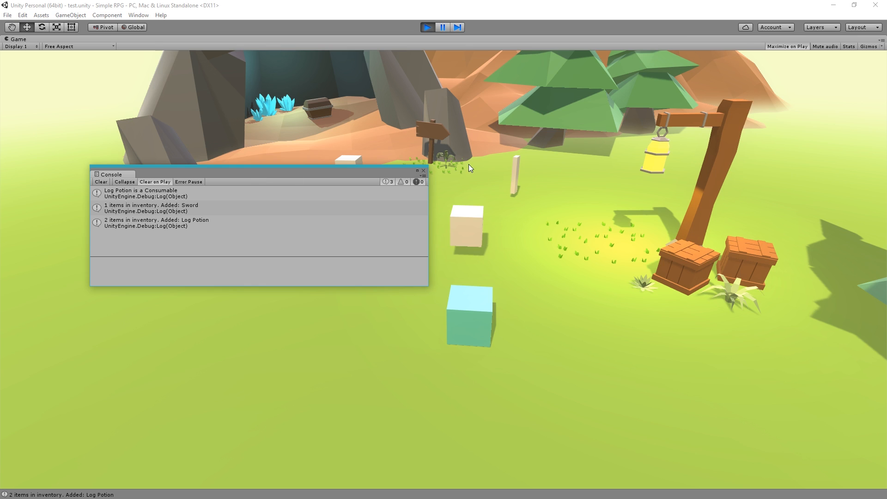
click(423, 170)
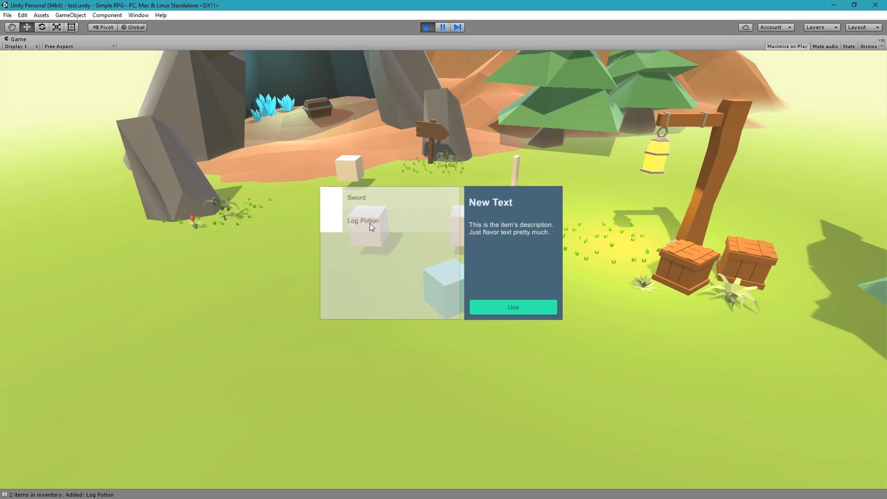
click(357, 197)
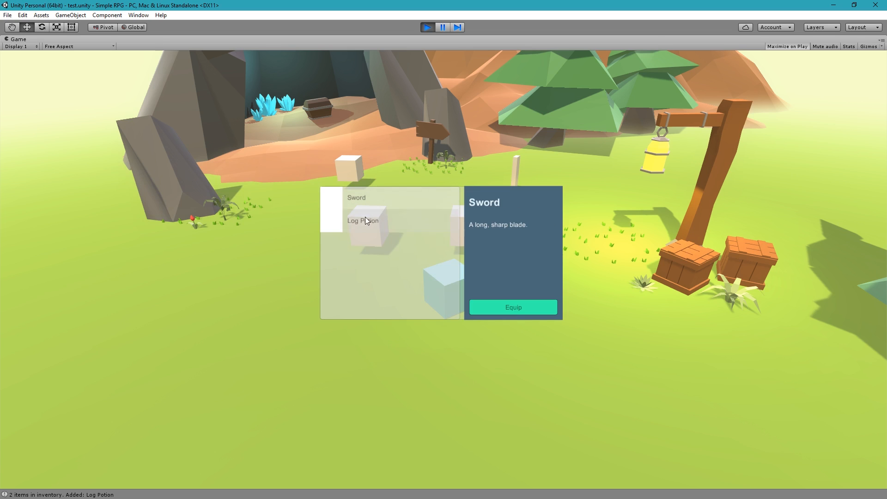
click(362, 220)
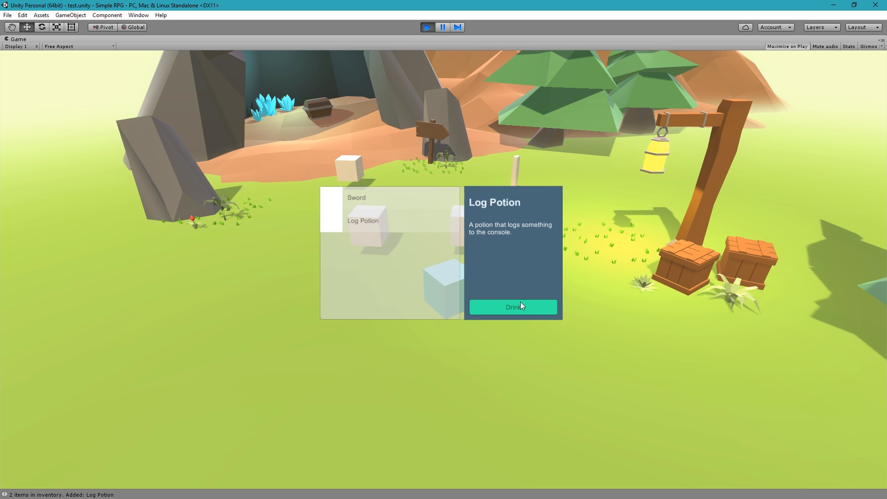
mouse_move(441, 141)
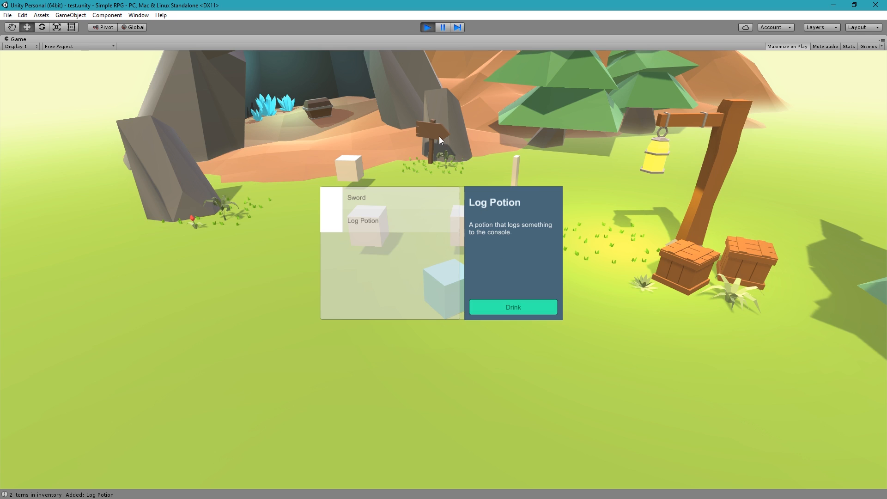
mouse_move(388, 182)
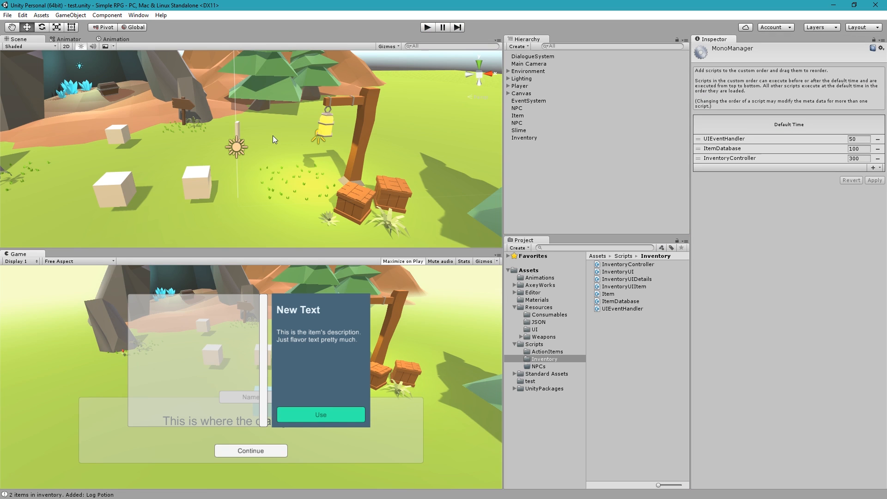
mouse_move(113, 399)
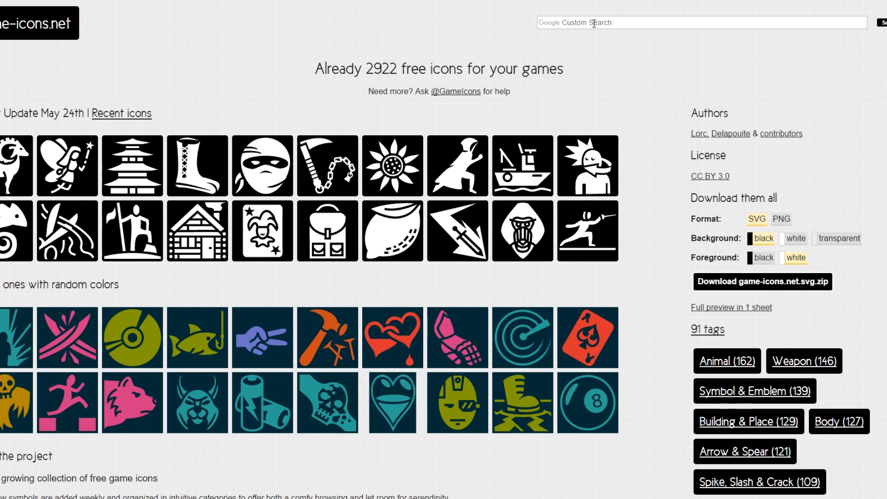
- Search game-icons.net for 'sword' and go to the Blade, Sword & Knife tag page
text(sword)
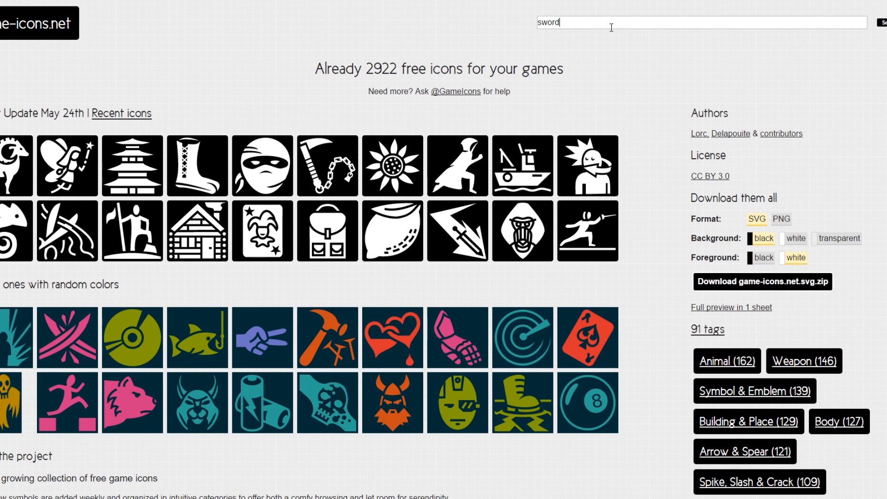
scroll(down, 3)
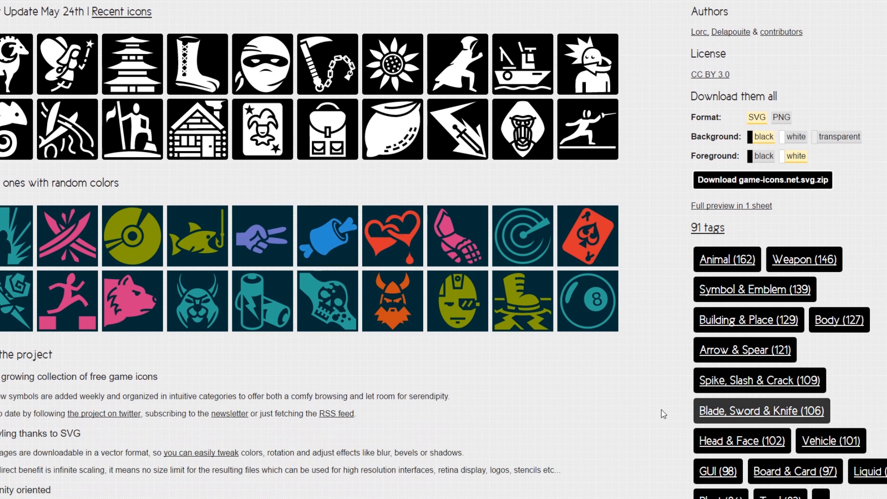
click(762, 410)
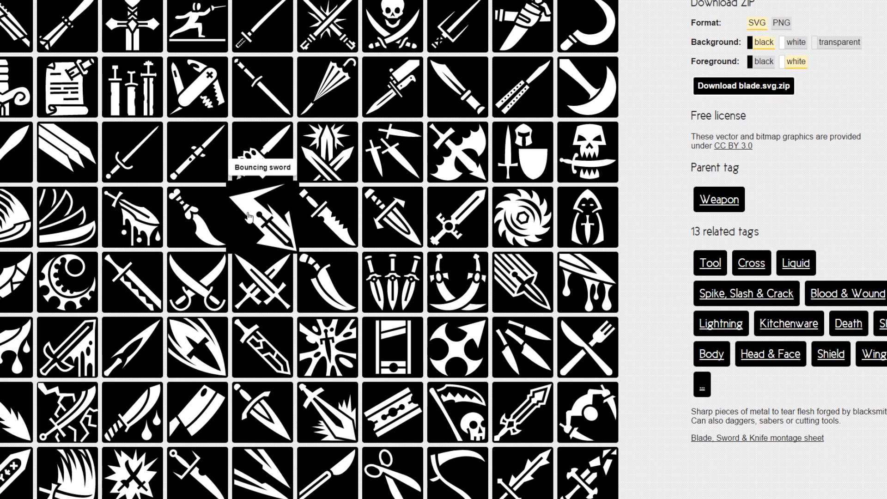
mouse_move(388, 347)
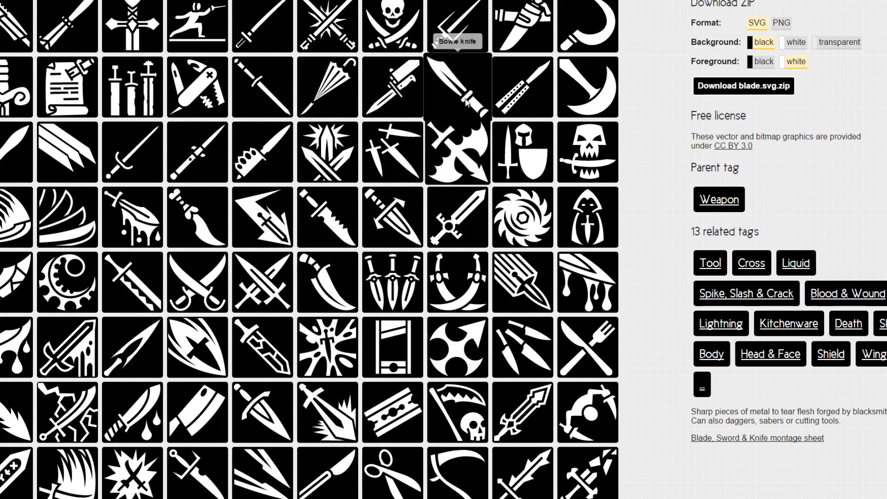
- Customise the Bowie knife icon with a shadow of blur 15
click(459, 88)
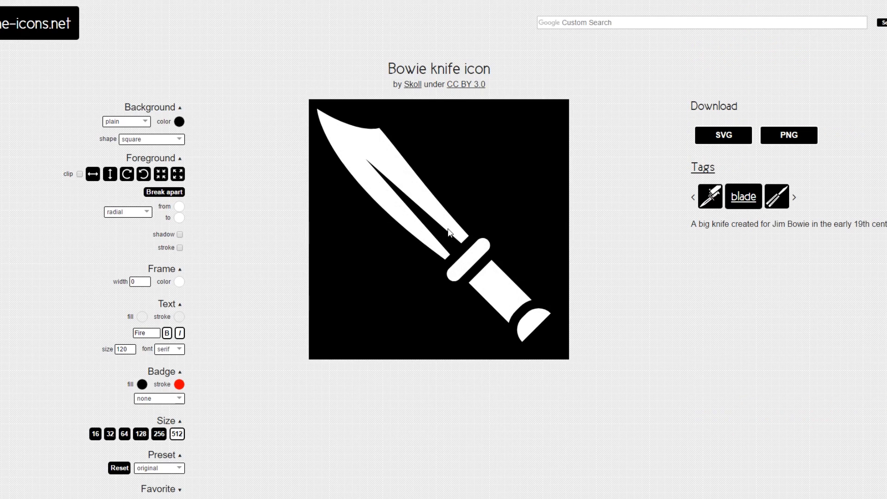
scroll(down, 3)
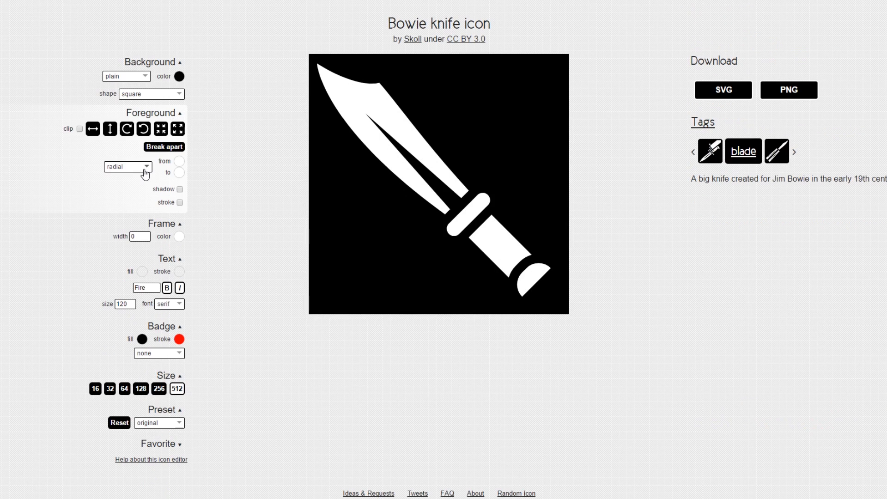
mouse_move(355, 98)
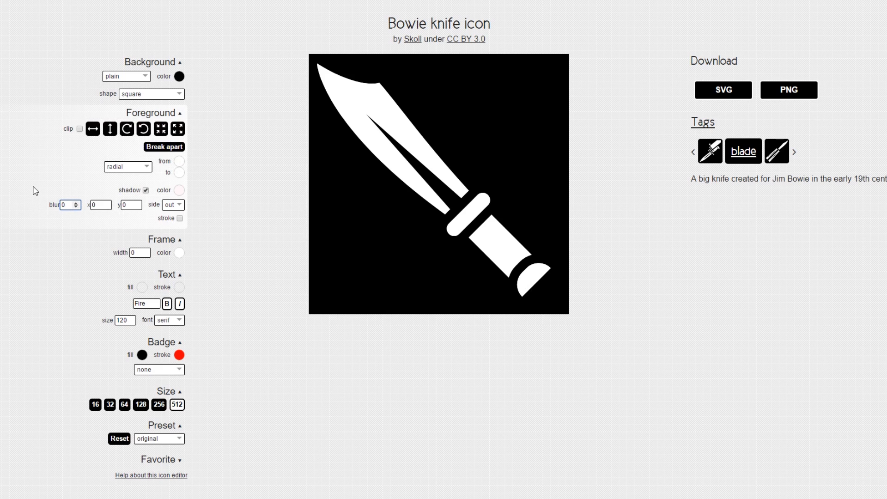
text(15)
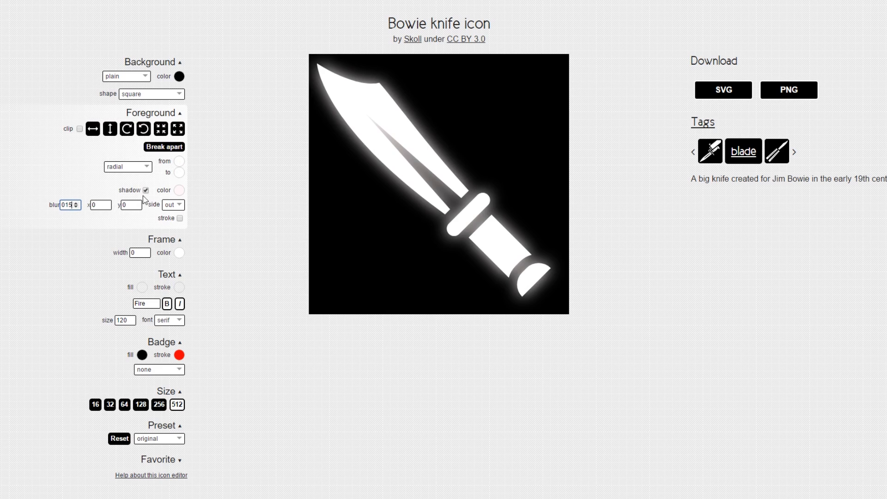
mouse_move(166, 233)
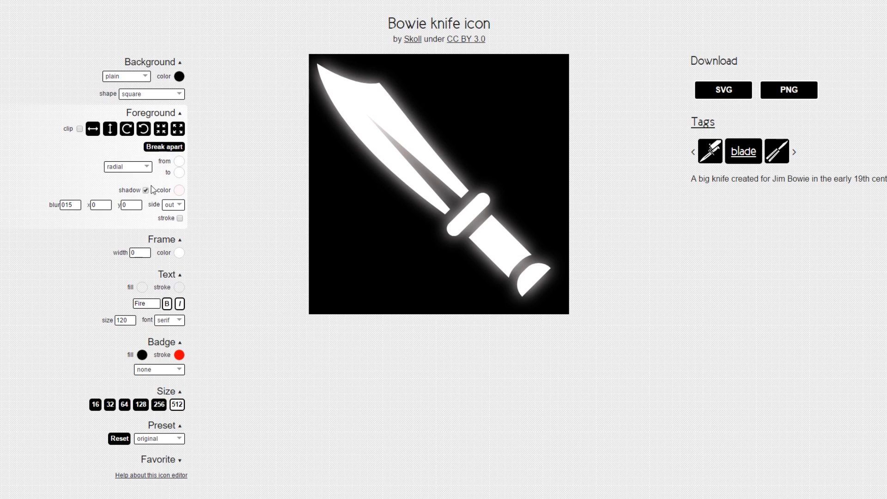
mouse_move(196, 253)
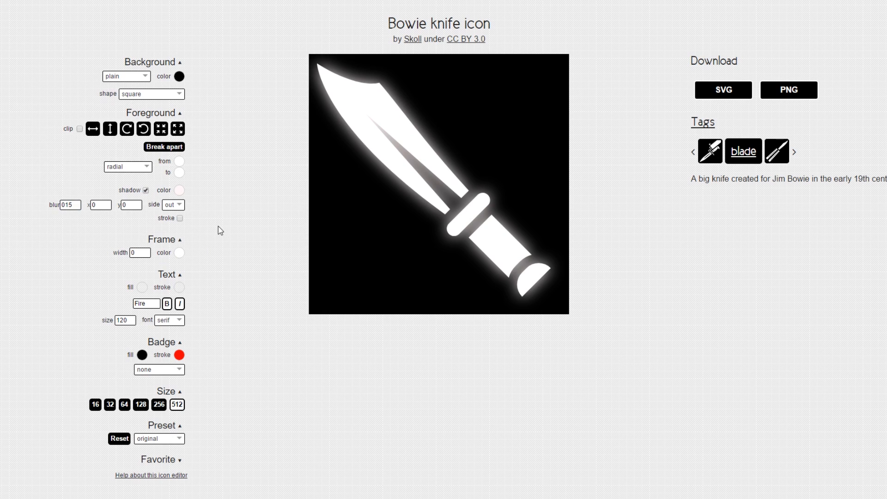
- Try the fire and silver style presets on the knife icon
scroll(down, 3)
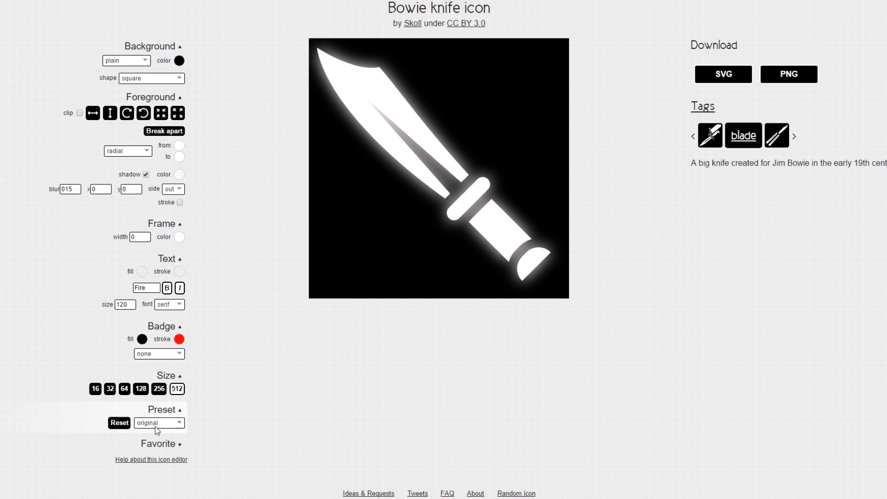
click(159, 424)
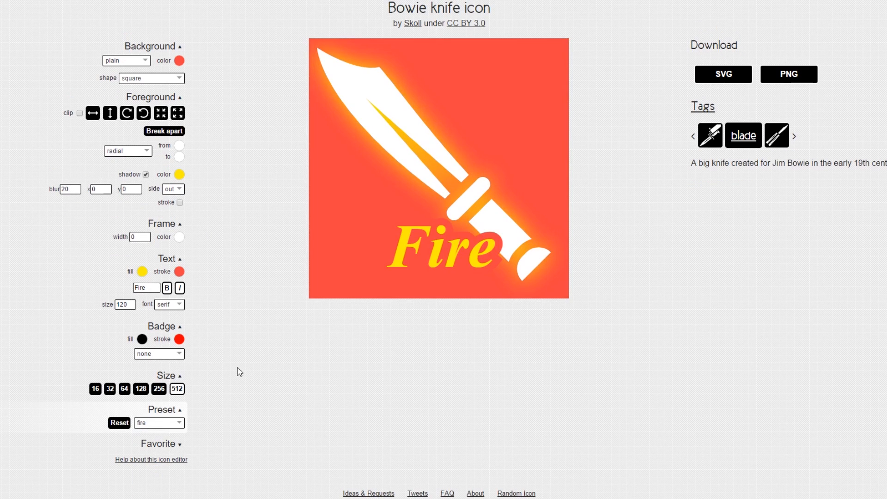
click(159, 423)
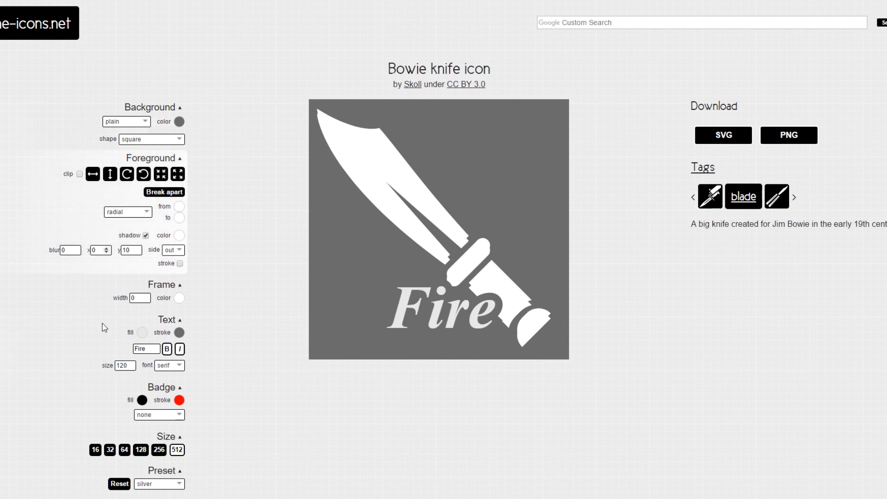
mouse_move(103, 328)
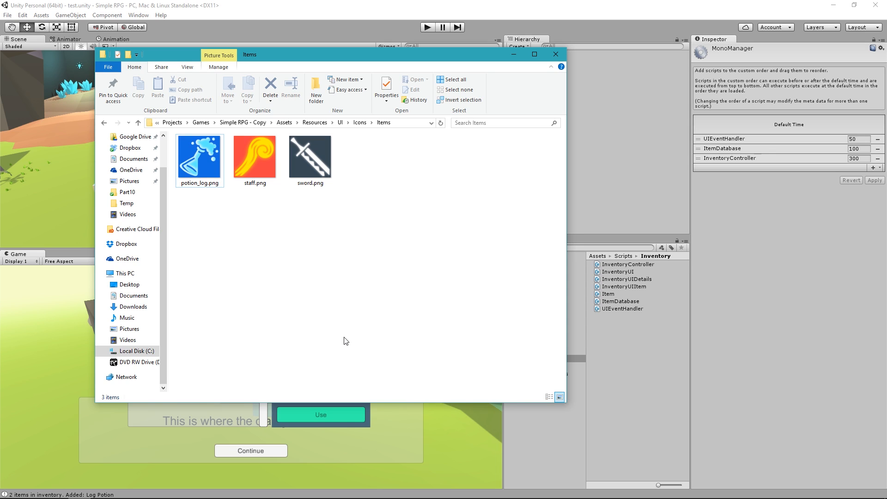
mouse_move(301, 204)
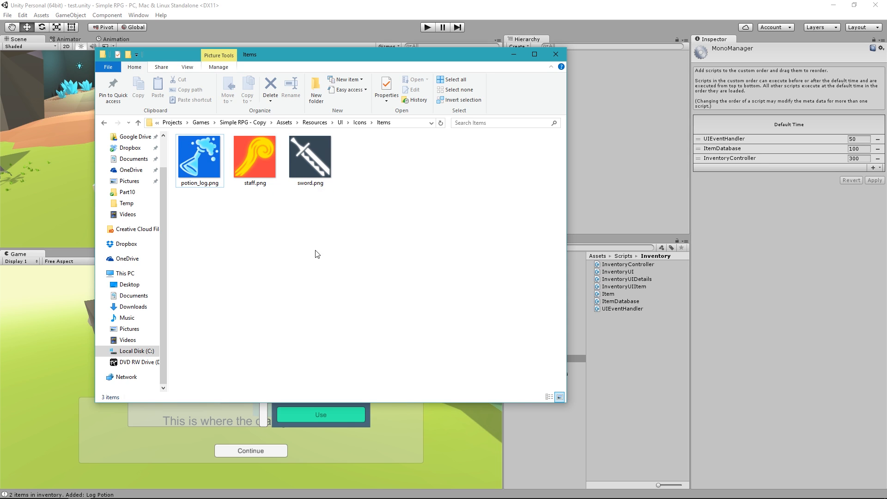
mouse_move(389, 161)
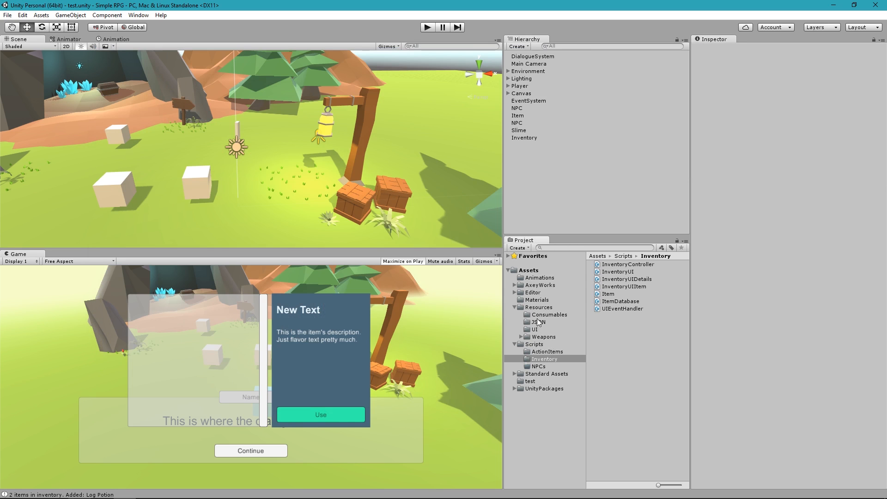
- Inside Resources/UI, create an Icons folder holding an Items subfolder
click(538, 306)
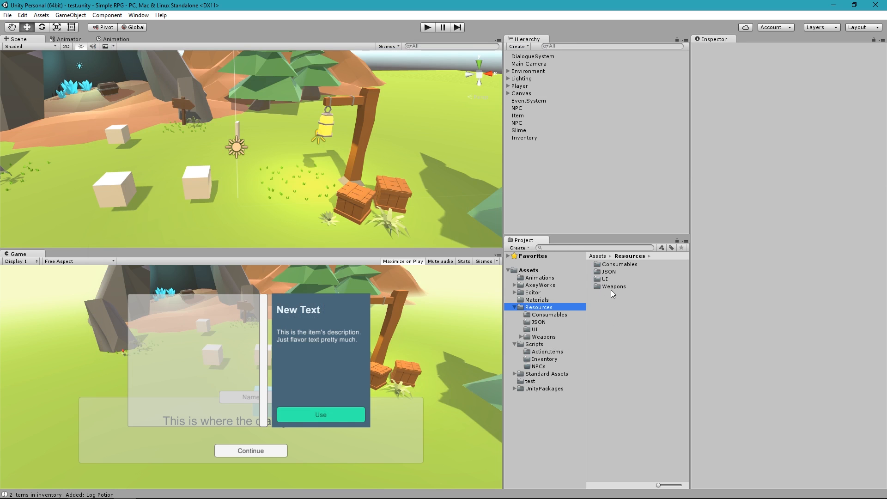
double_click(604, 279)
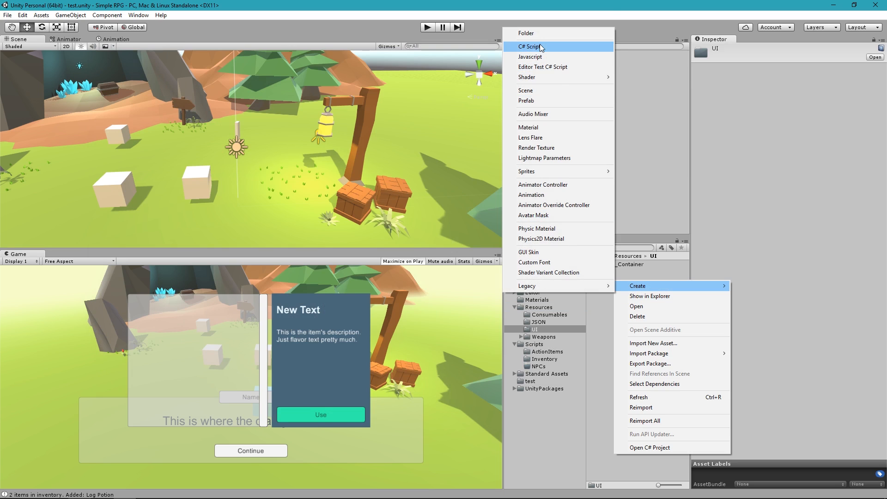
click(523, 34)
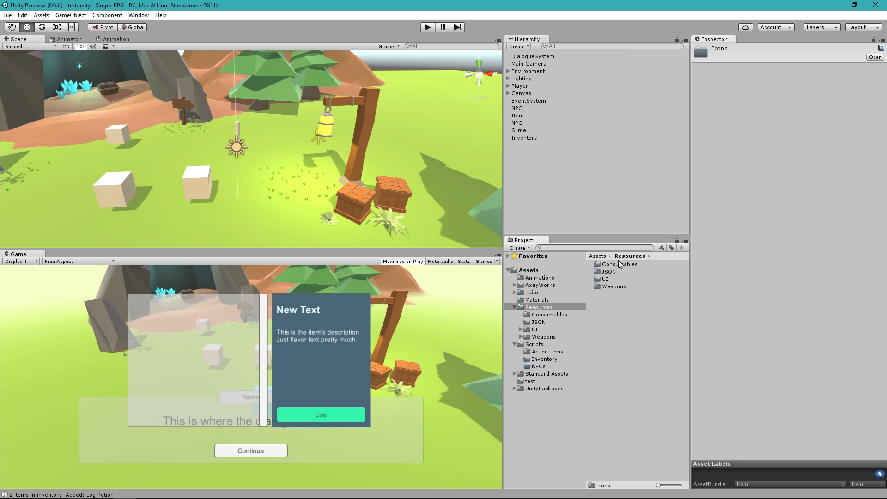
click(604, 279)
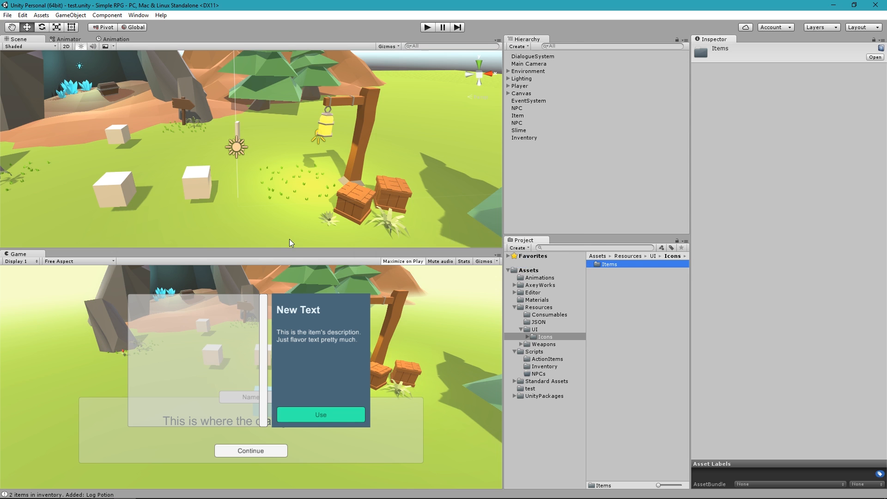
mouse_move(605, 273)
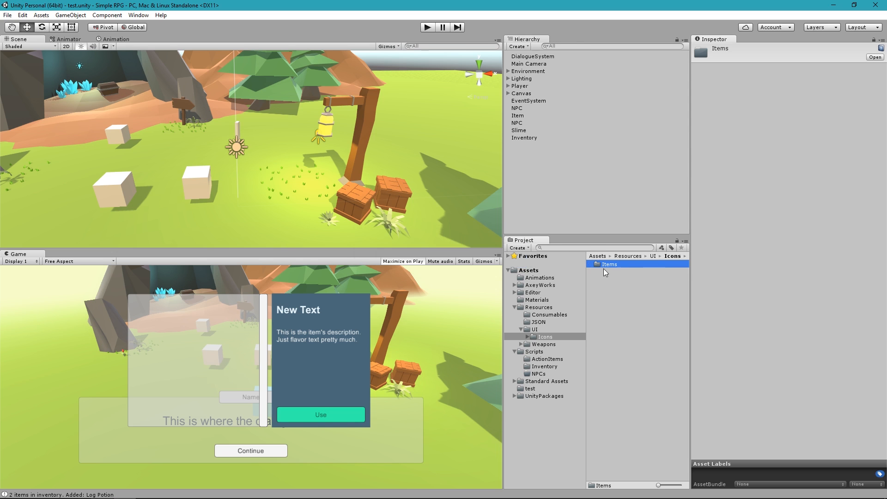
- Import potion_log, staff and sword as Sprite (2D and UI) textures and check the sword sprite
double_click(610, 265)
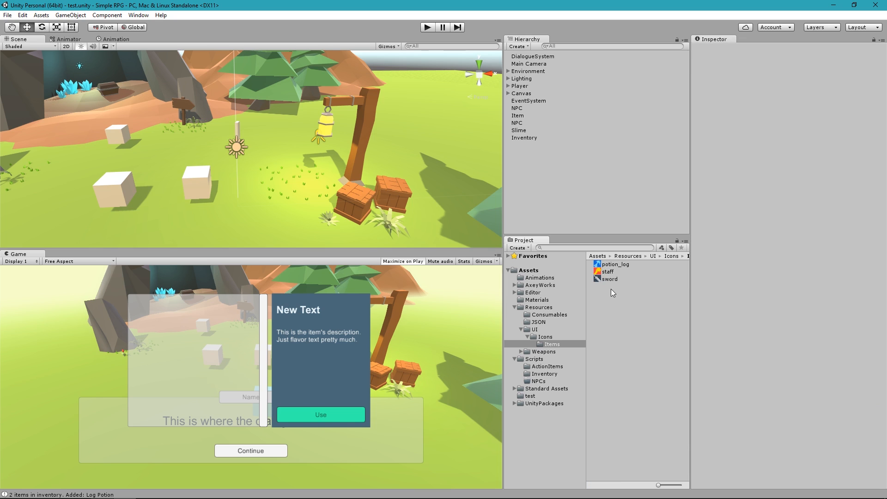
click(609, 279)
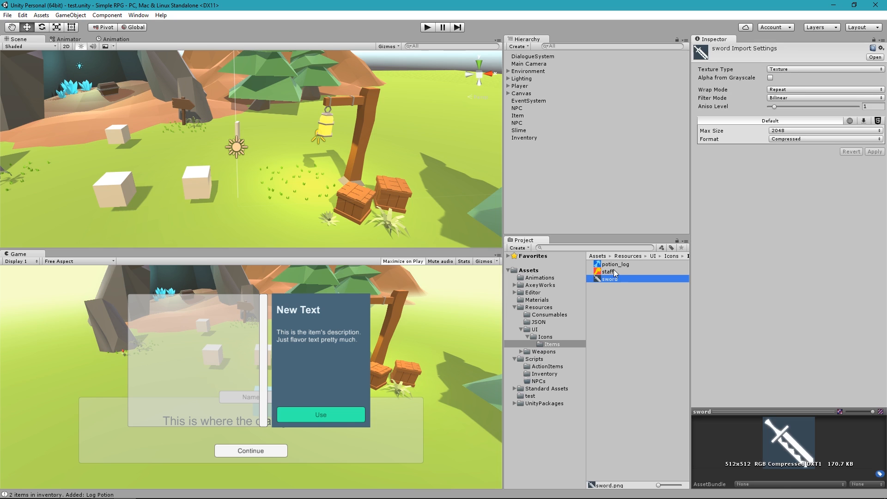
click(616, 264)
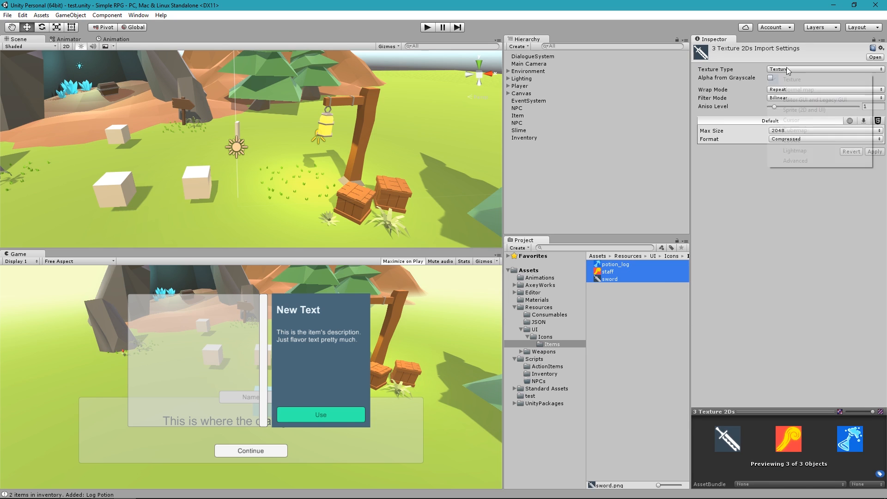
click(824, 69)
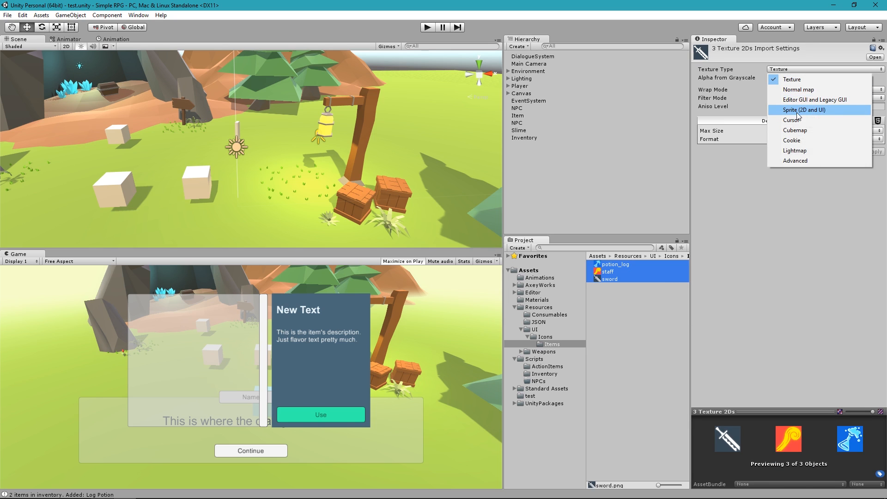
click(805, 109)
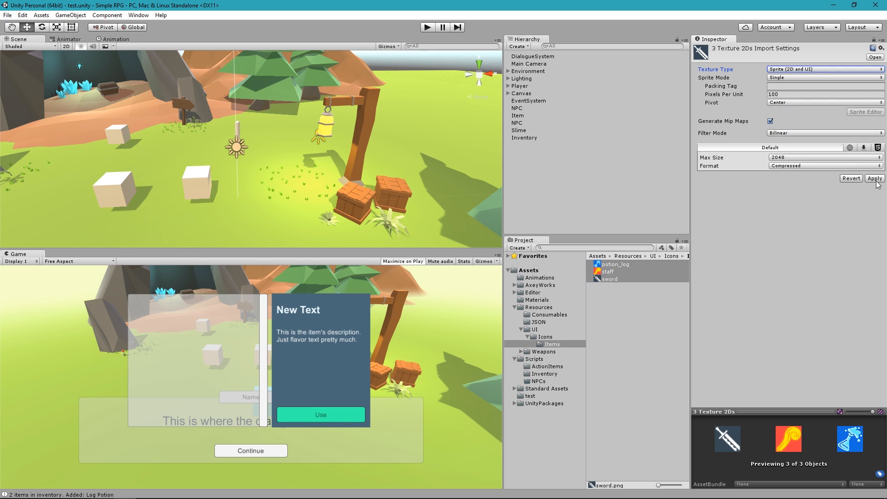
click(874, 179)
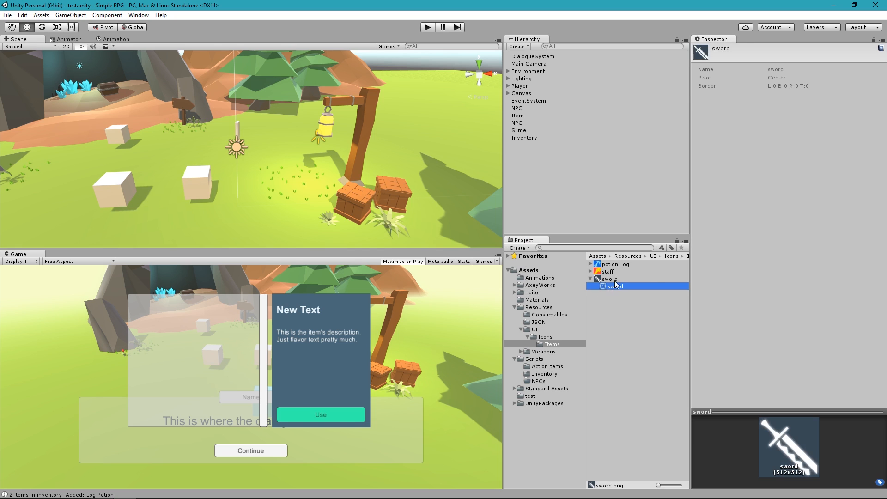
click(591, 278)
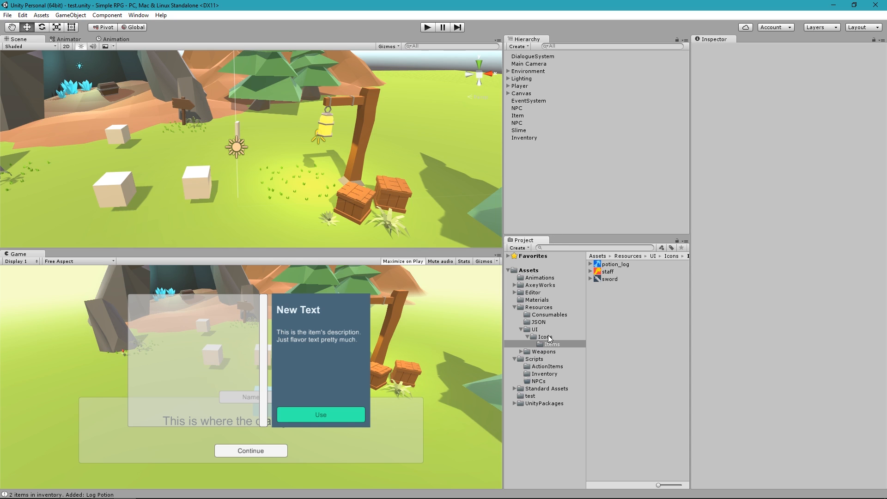
mouse_move(484, 358)
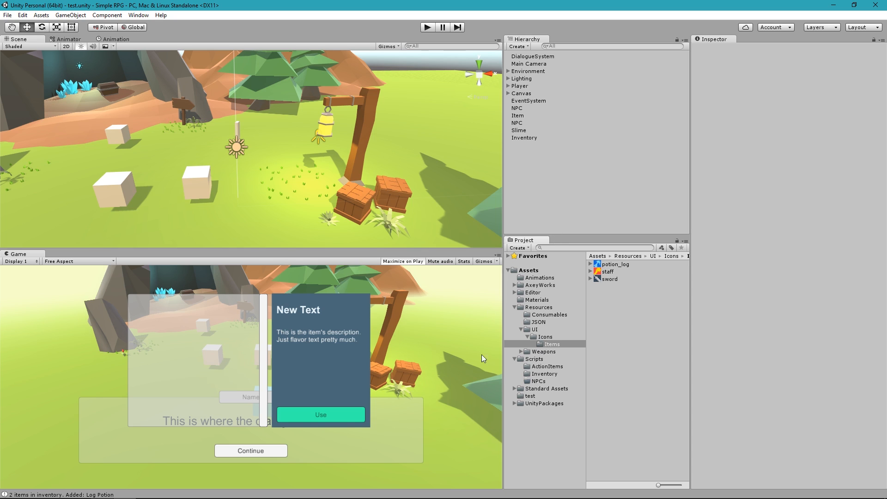
- Expand Canvas > Panel_Inventory > Scroll View and place an Item_Container instance under Content
click(535, 329)
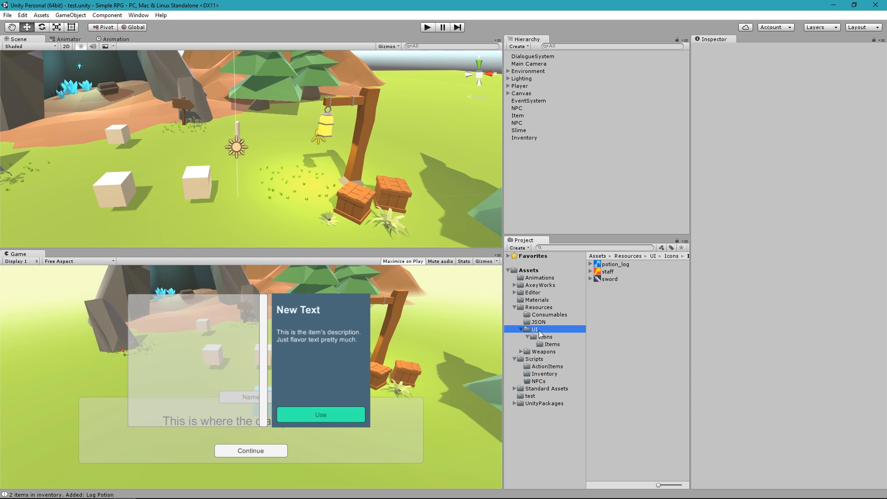
click(510, 93)
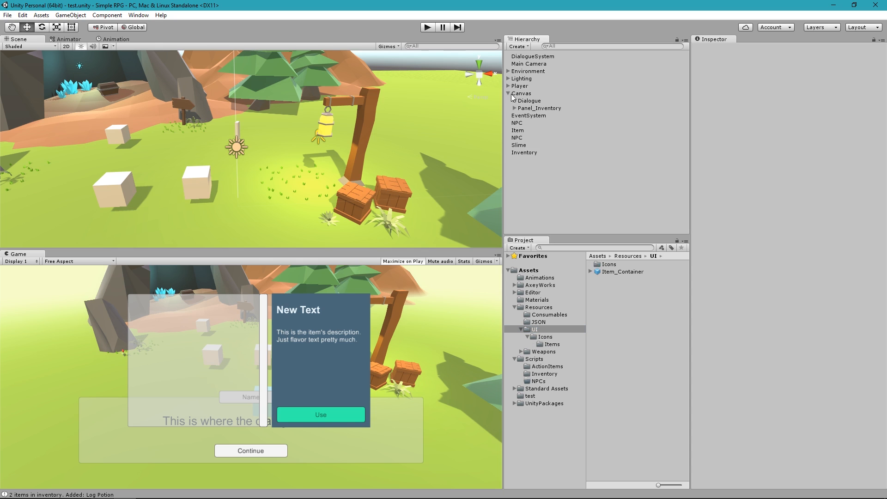
click(516, 108)
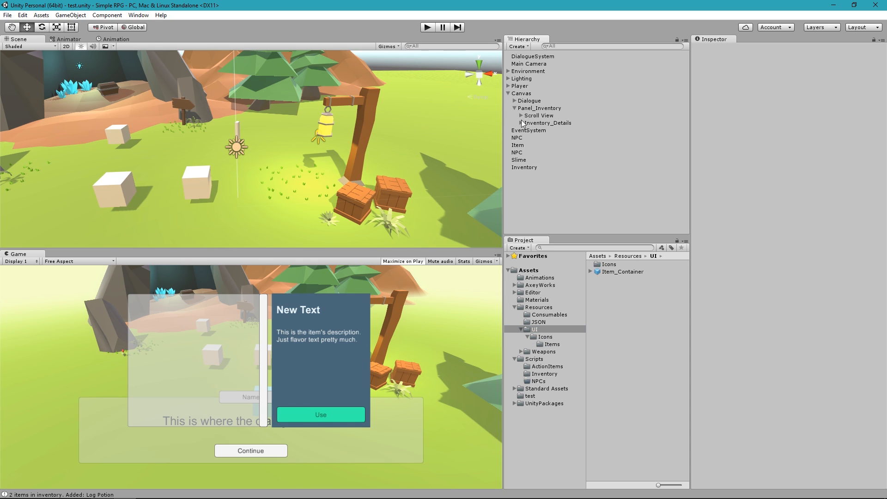
click(521, 115)
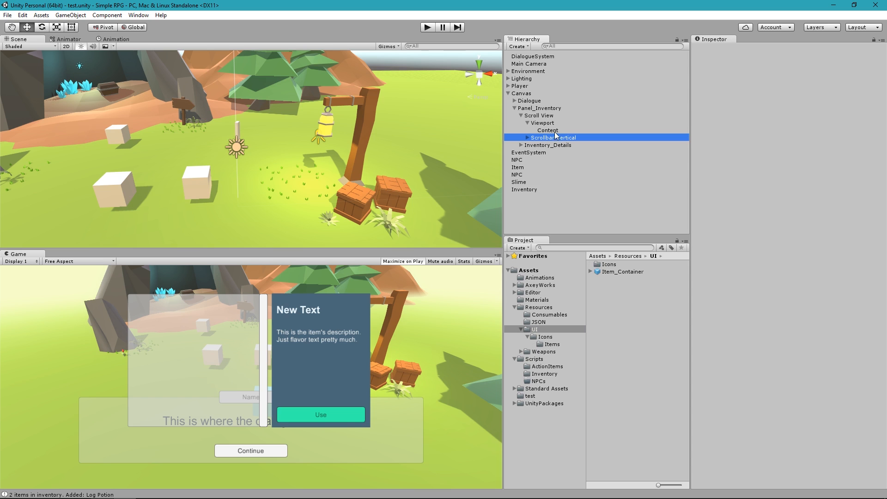
click(547, 129)
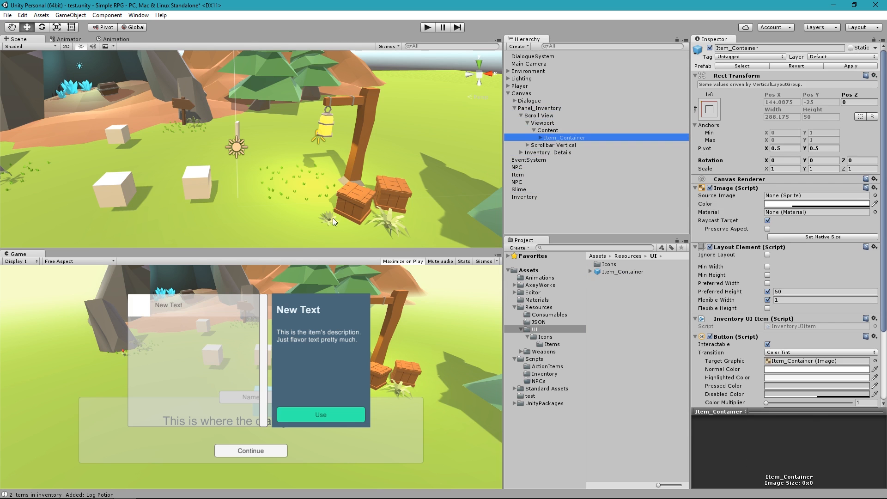
- Select the container's Item_Icon and assign the staff sprite as its Source Image
click(547, 130)
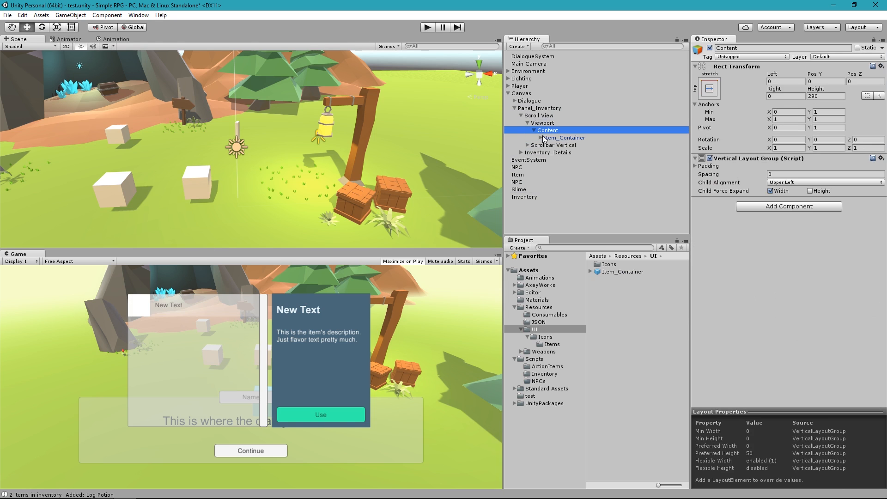
click(563, 144)
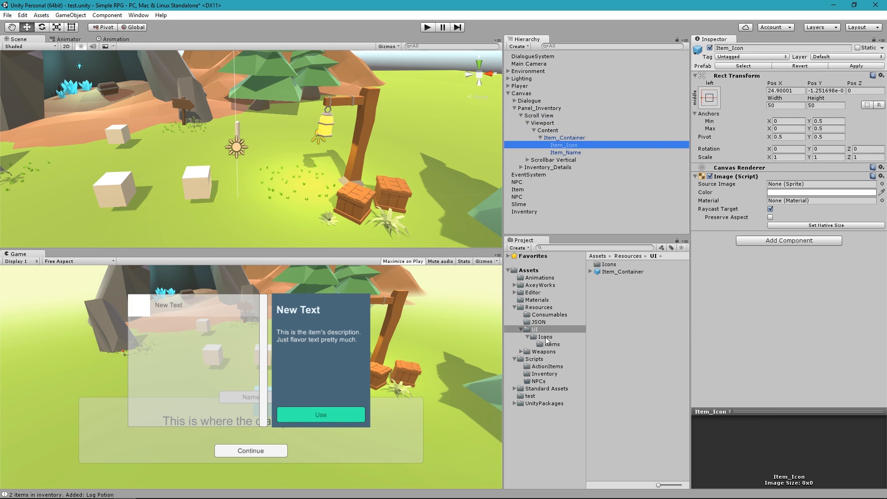
click(550, 344)
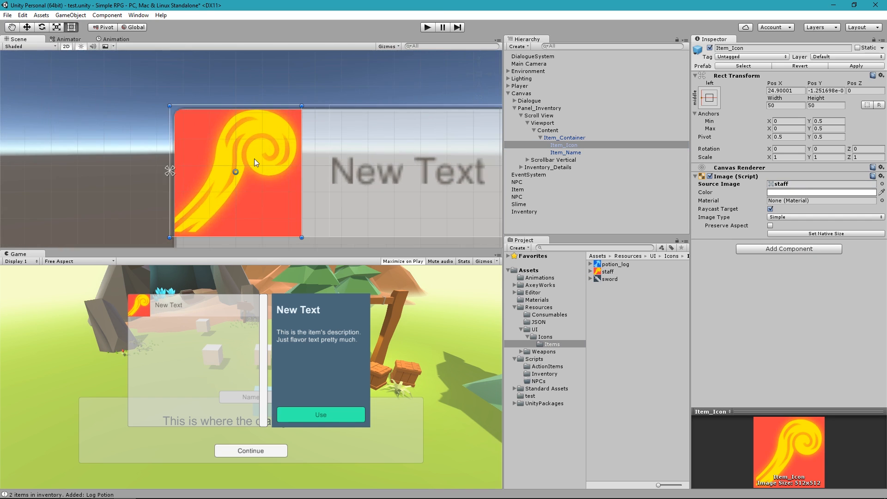
mouse_move(170, 222)
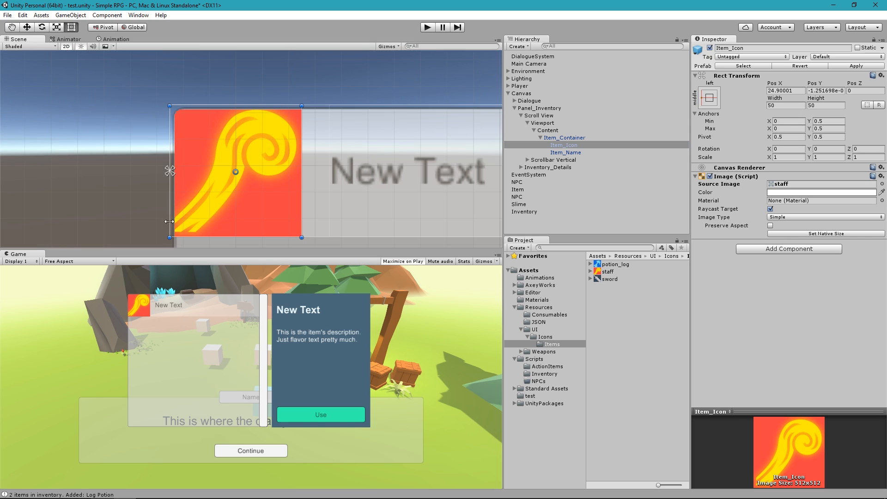
mouse_move(174, 142)
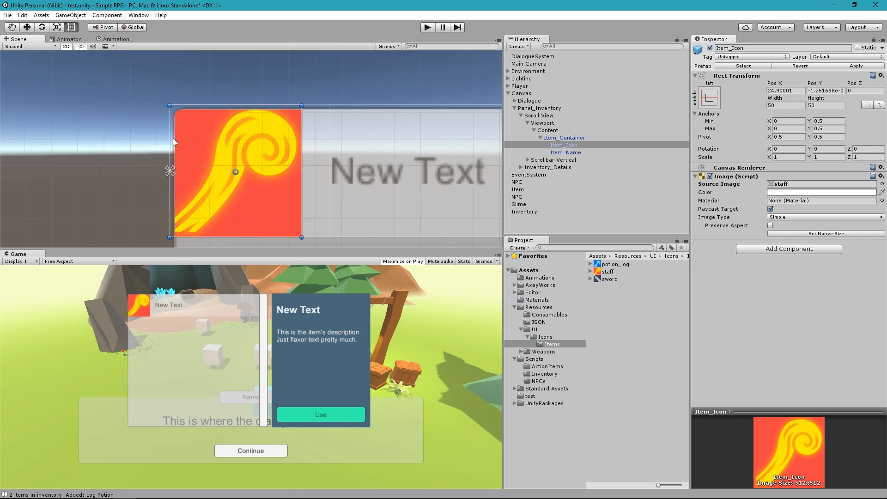
mouse_move(369, 118)
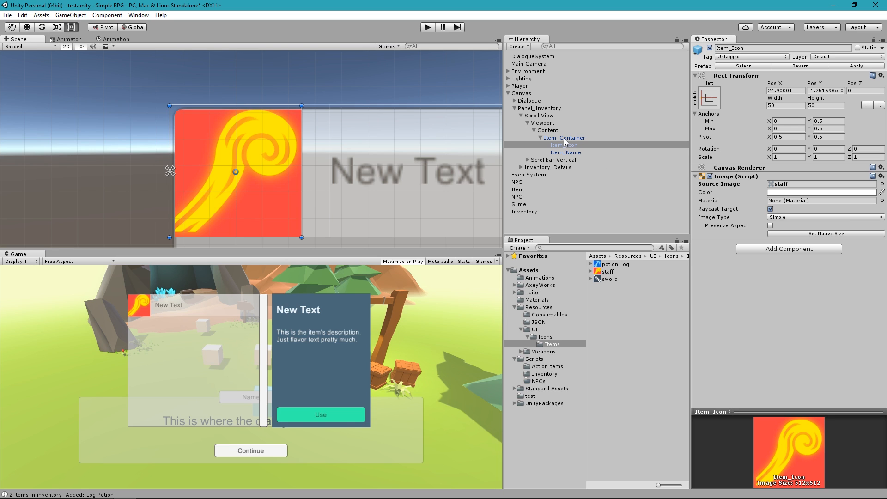
mouse_move(553, 135)
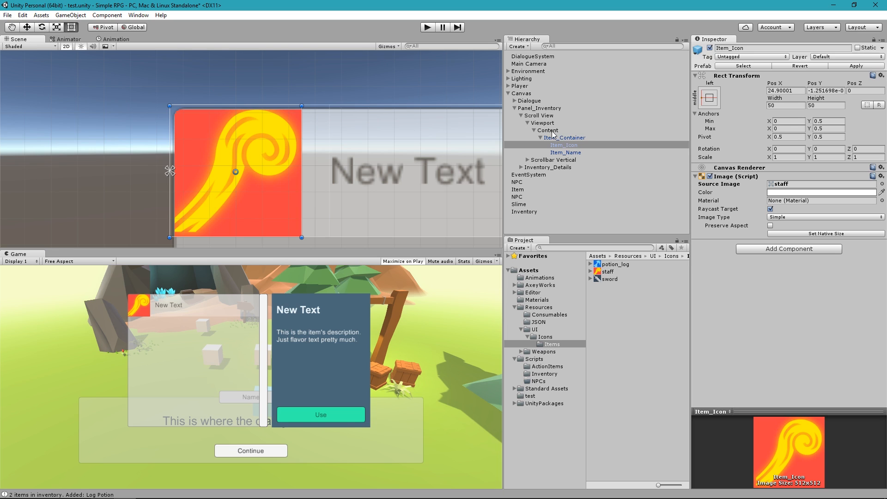
- Uncheck Item_Container's Flexible Width, set Content padding left and top, then remove the test container
click(565, 137)
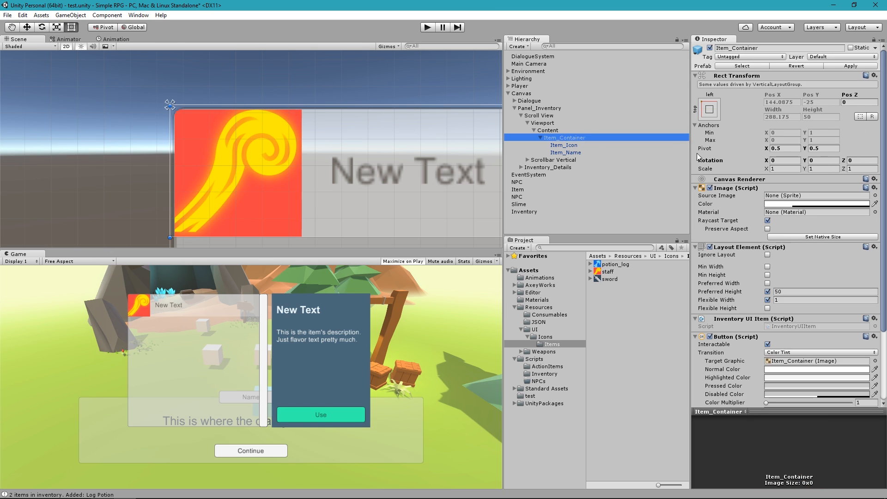
mouse_move(684, 159)
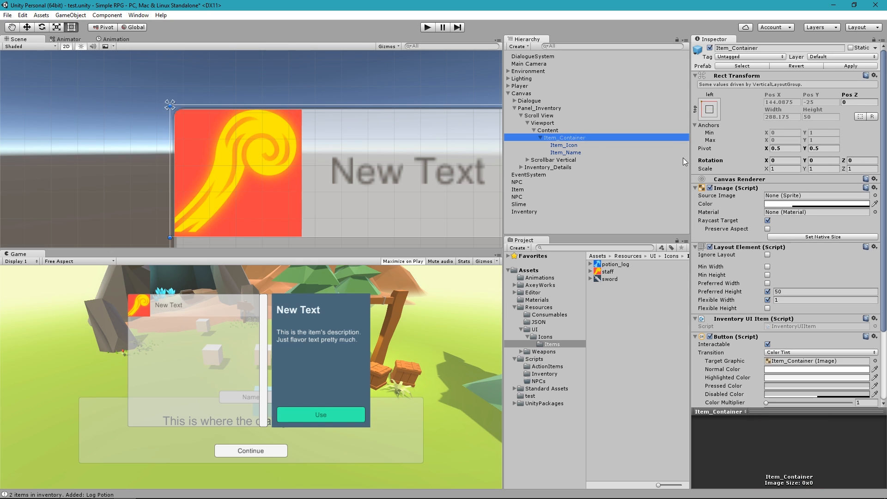
mouse_move(732, 145)
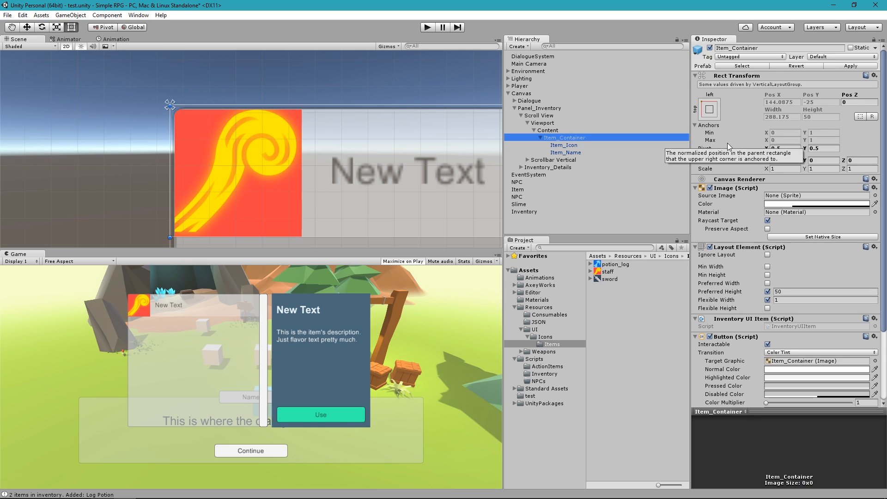
mouse_move(633, 165)
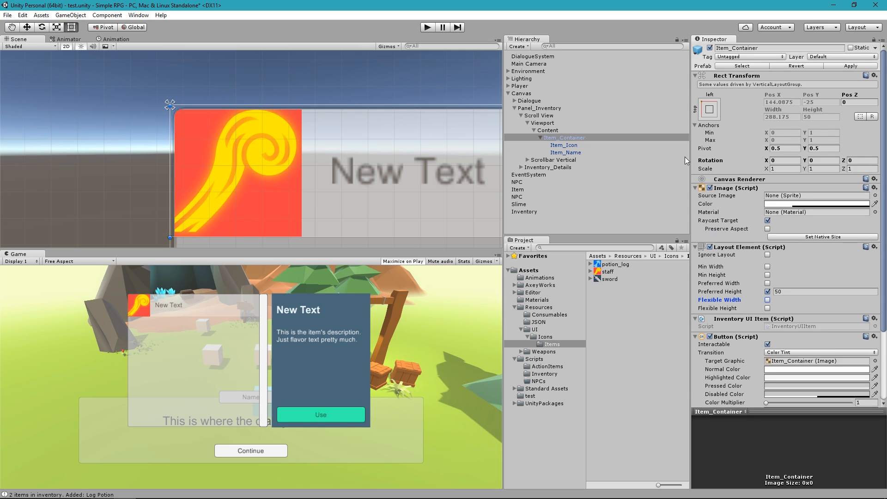
click(547, 130)
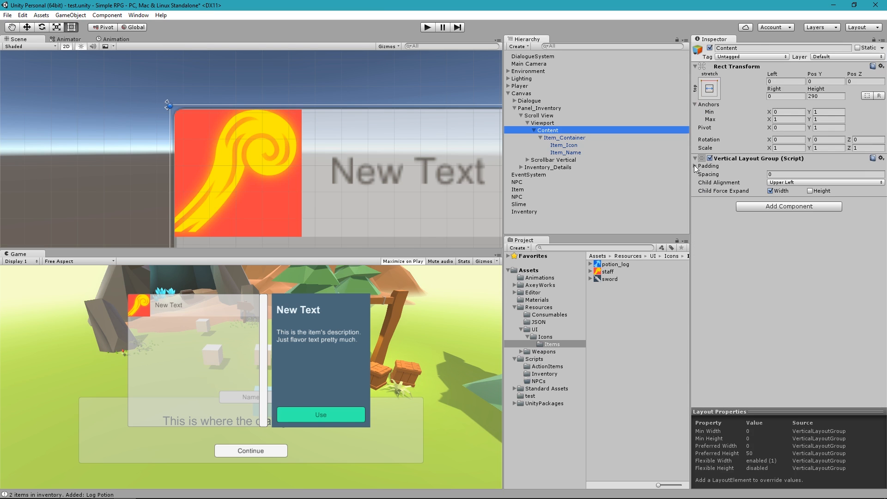
click(696, 167)
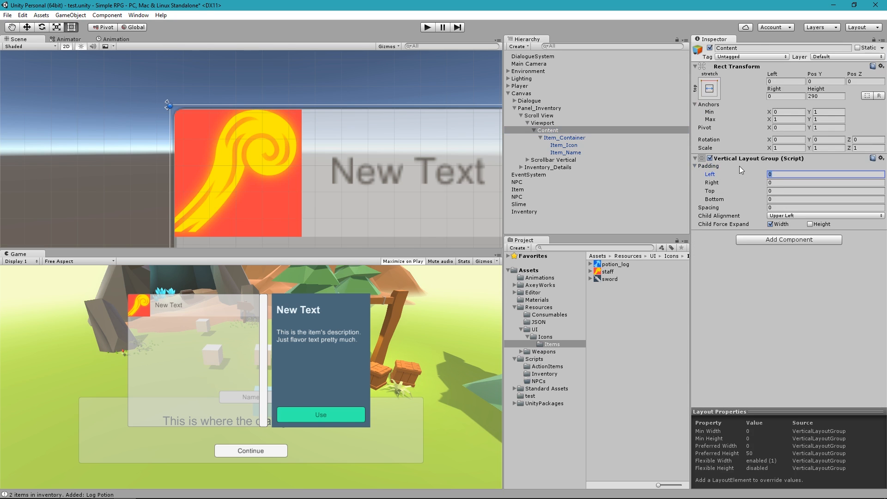
text(3)
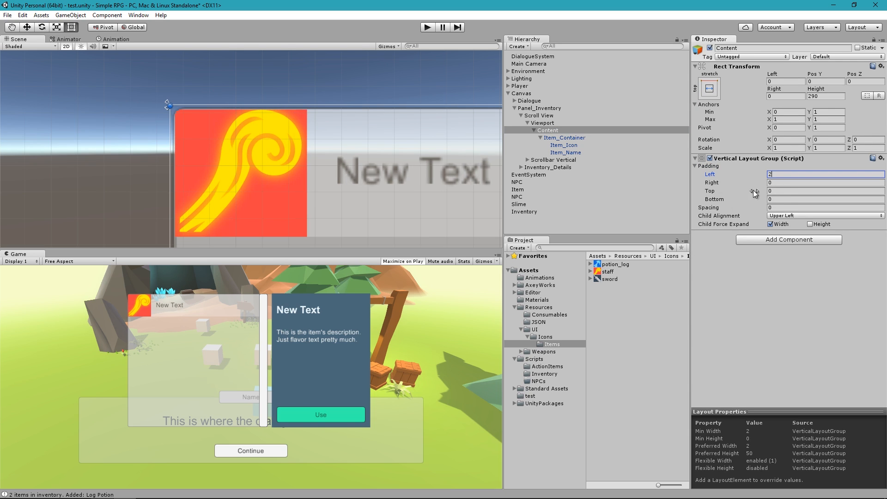
click(826, 191)
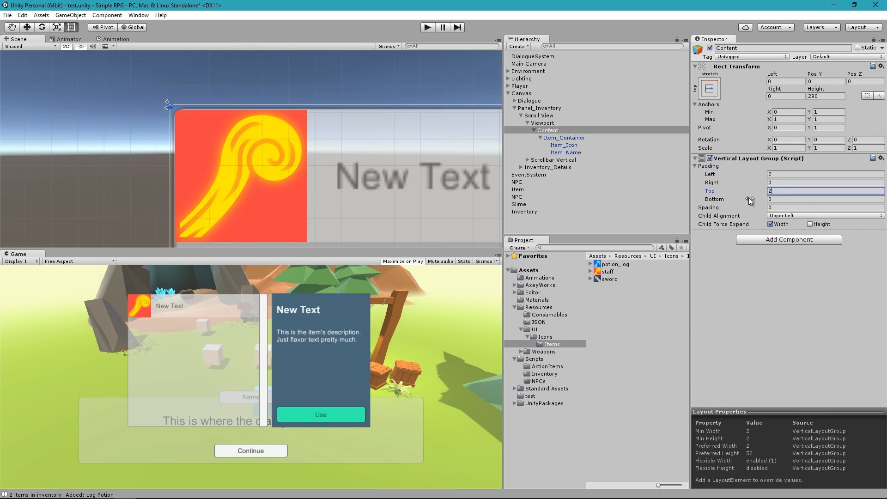
text(1)
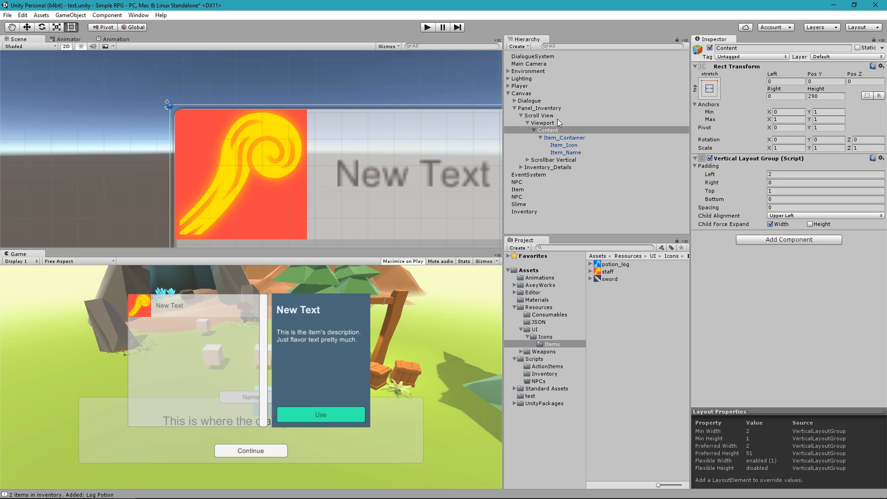
click(565, 137)
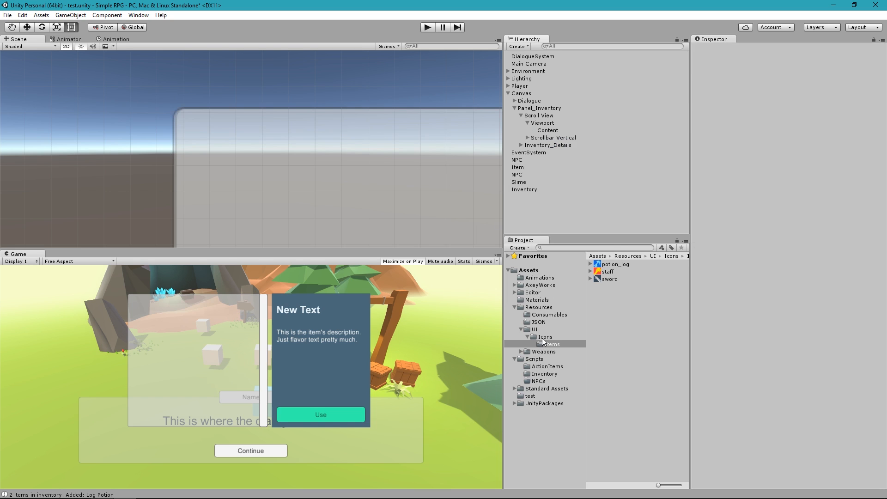
- Clear the Source Image of the Item_Container prefab's Item_Icon to None
click(622, 271)
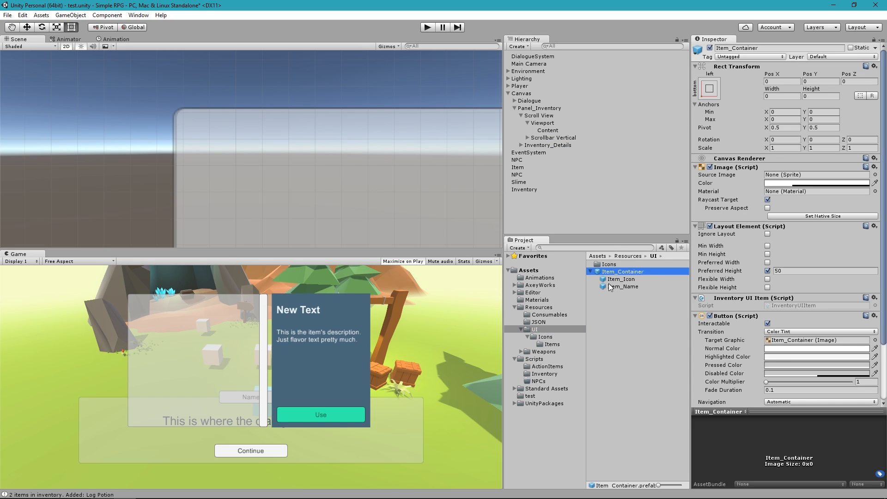
click(621, 279)
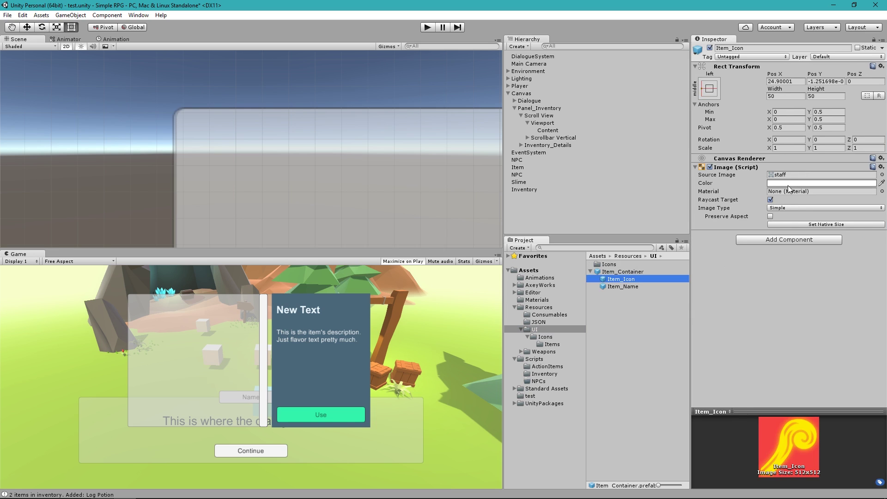
mouse_move(782, 188)
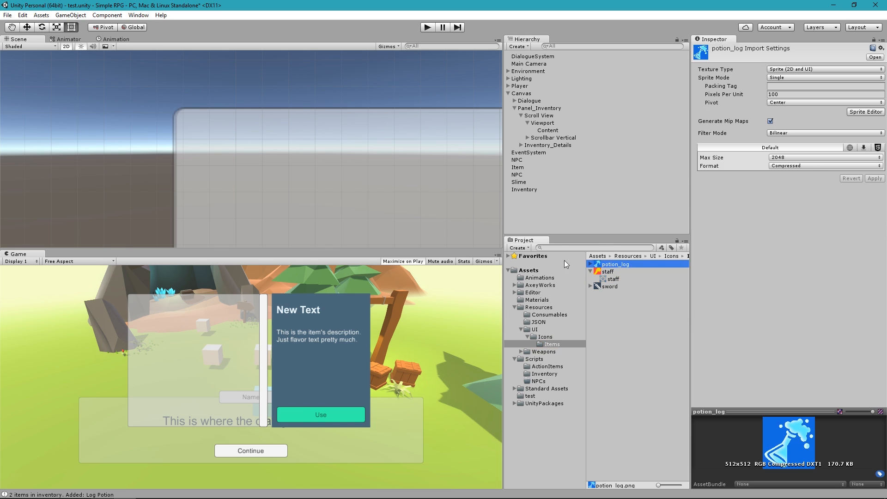
mouse_move(541, 383)
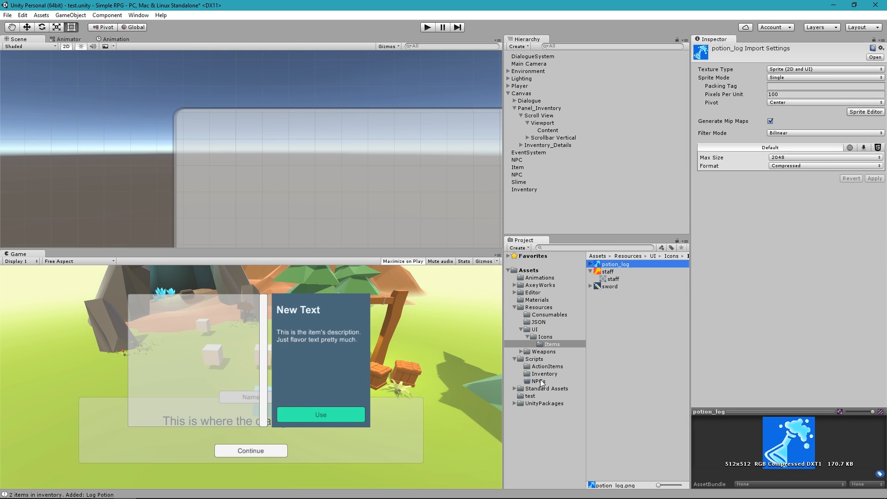
click(534, 329)
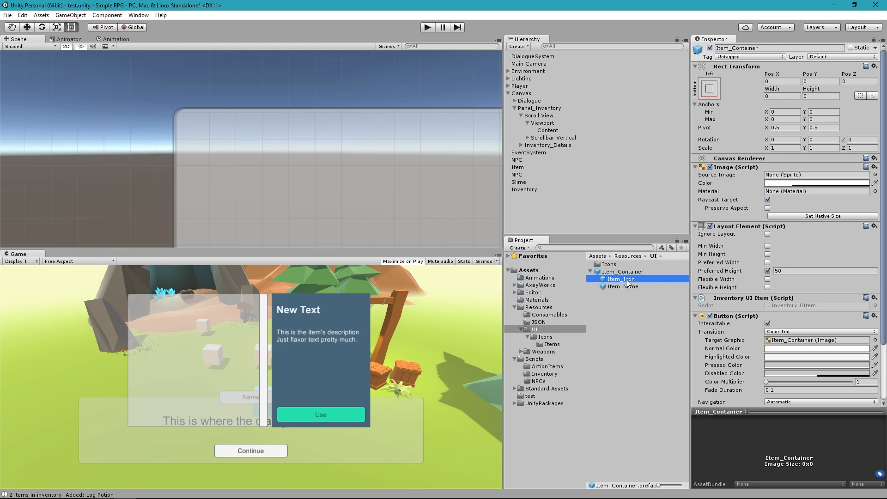
click(620, 279)
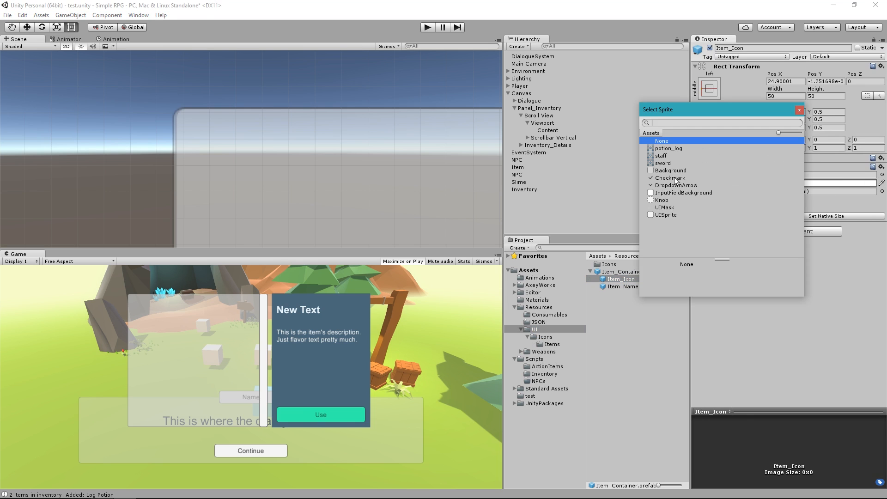
click(663, 214)
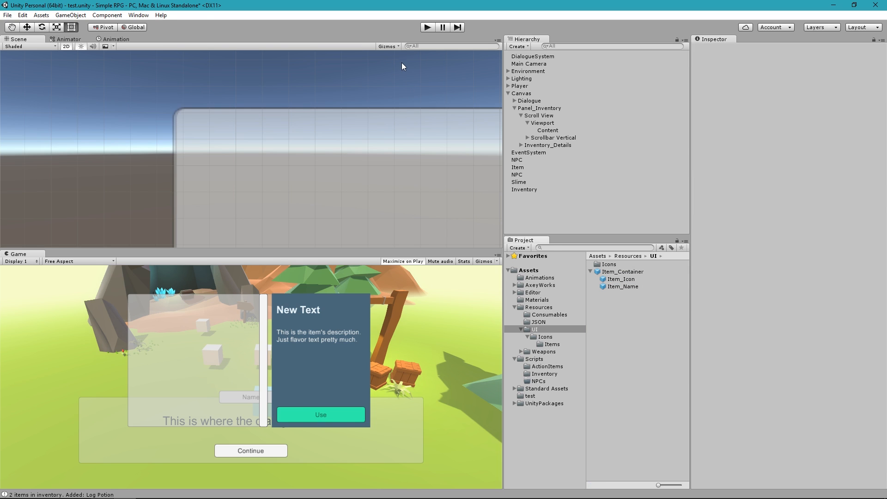
mouse_move(308, 258)
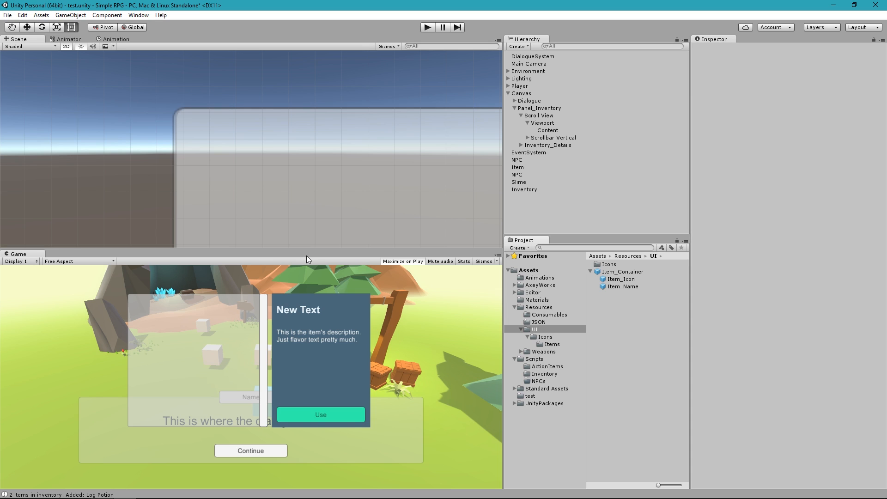
mouse_move(55, 439)
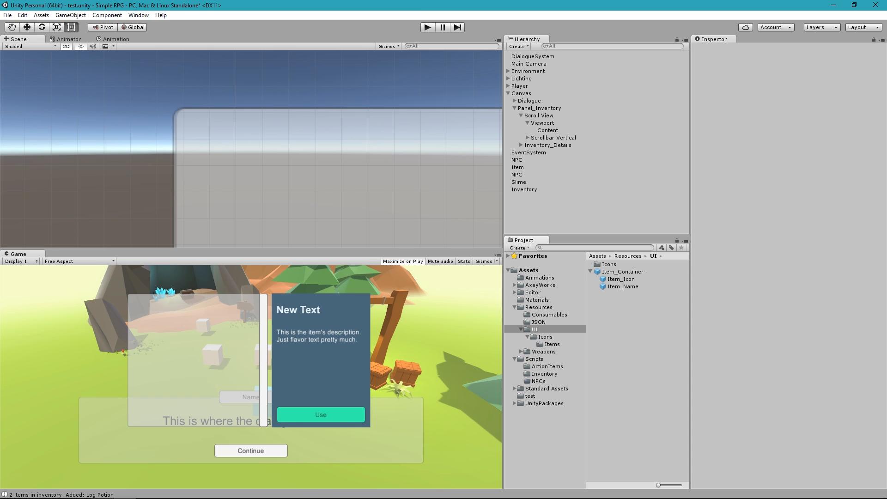
- In Visual Studio, switch from InventoryUI.cs to InventoryUIItem.cs and bring up its tab menu
click(102, 490)
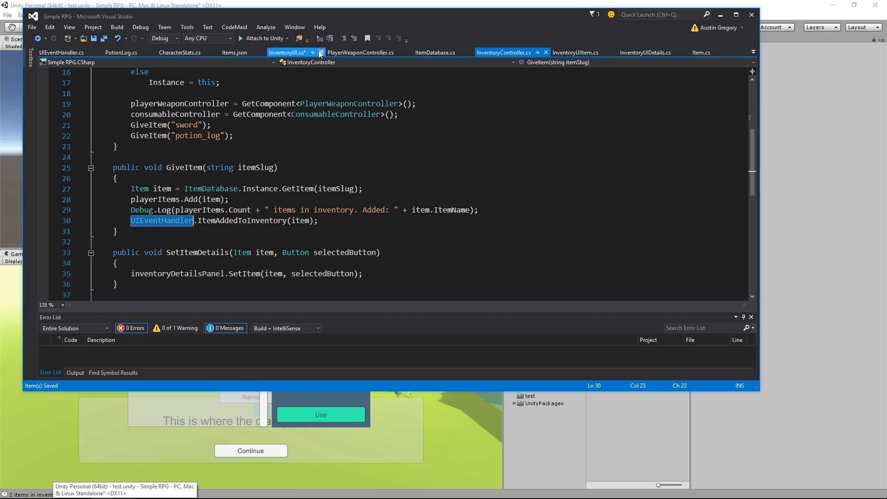
click(291, 52)
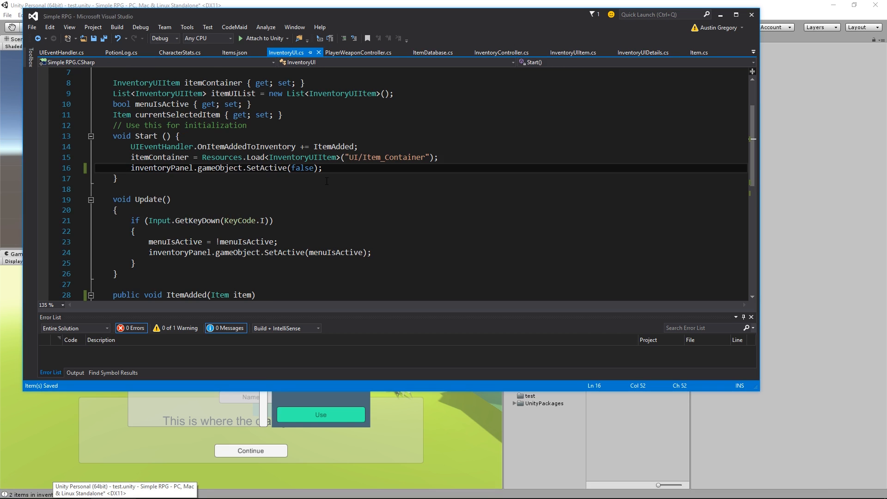
scroll(down, 3)
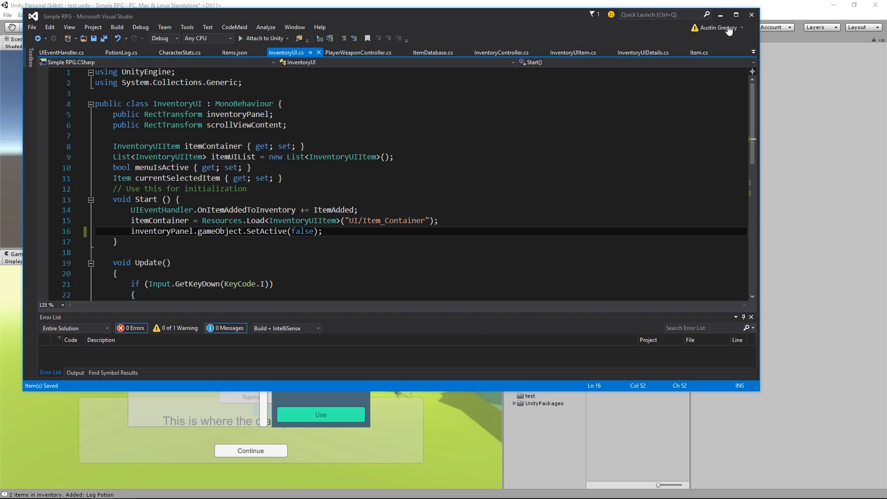
click(235, 51)
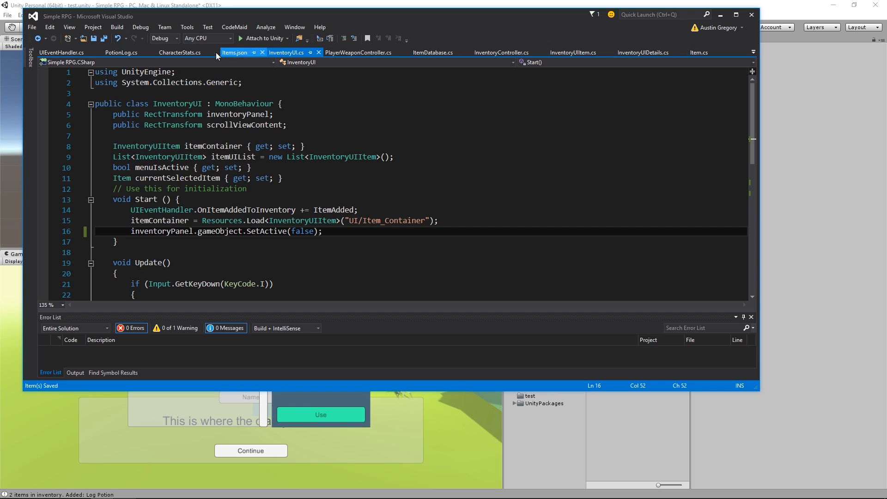
click(286, 52)
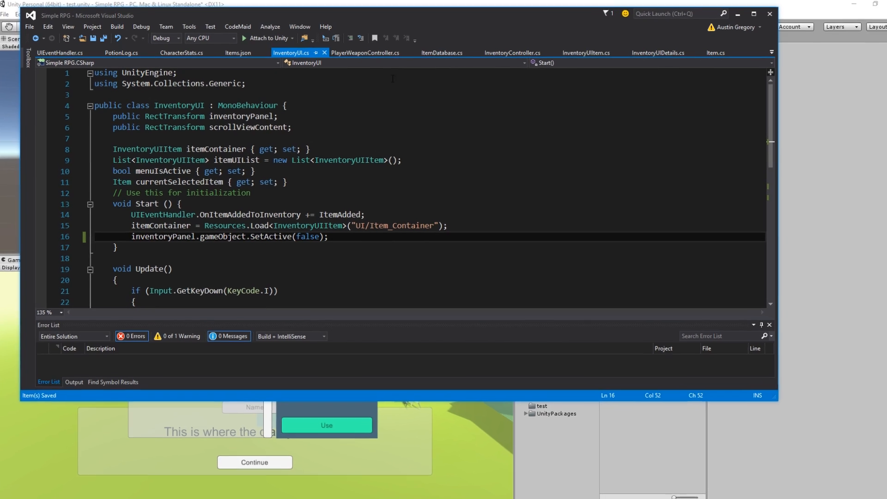
right_click(715, 54)
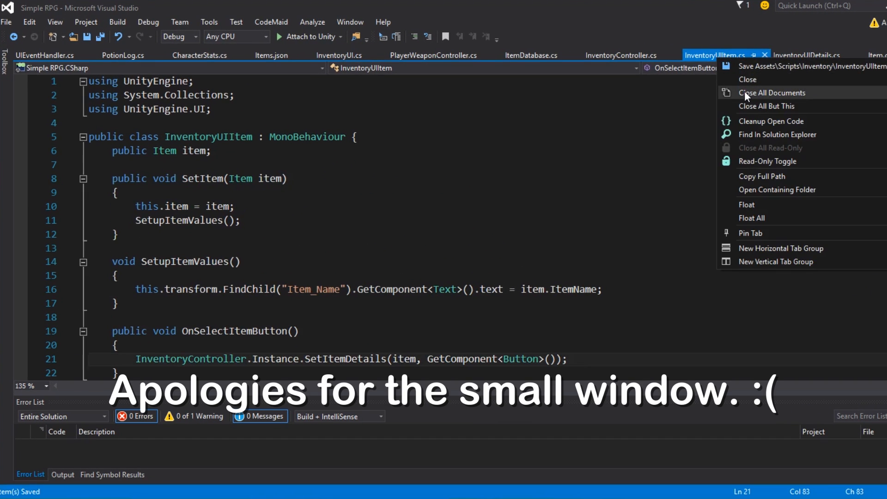
- Keep only InventoryUIItem open and declare a public Text itemText field below the item field
click(771, 92)
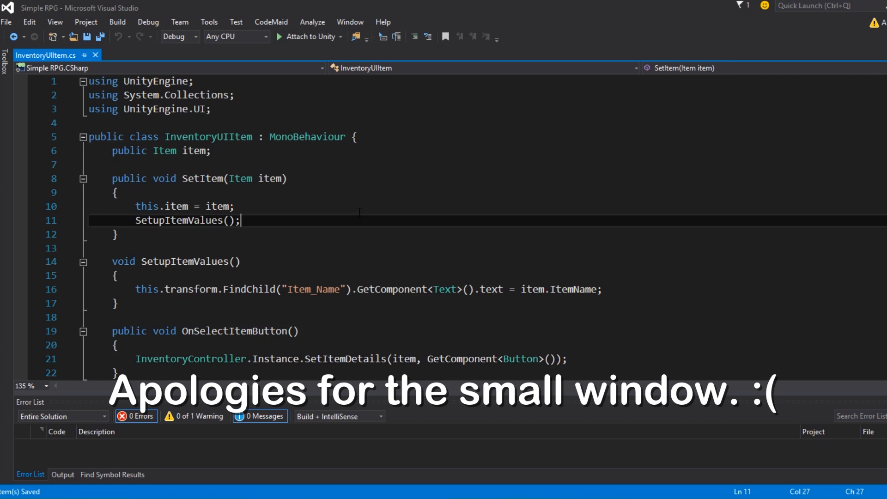
scroll(down, 3)
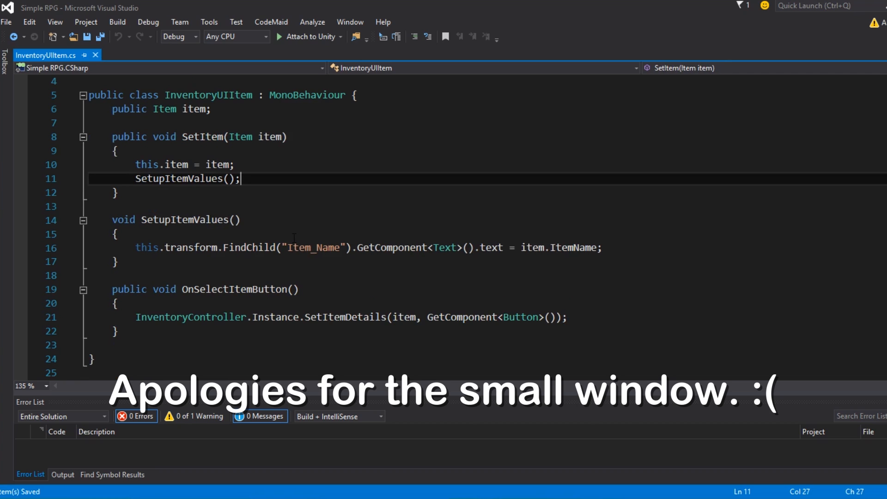
mouse_move(210, 137)
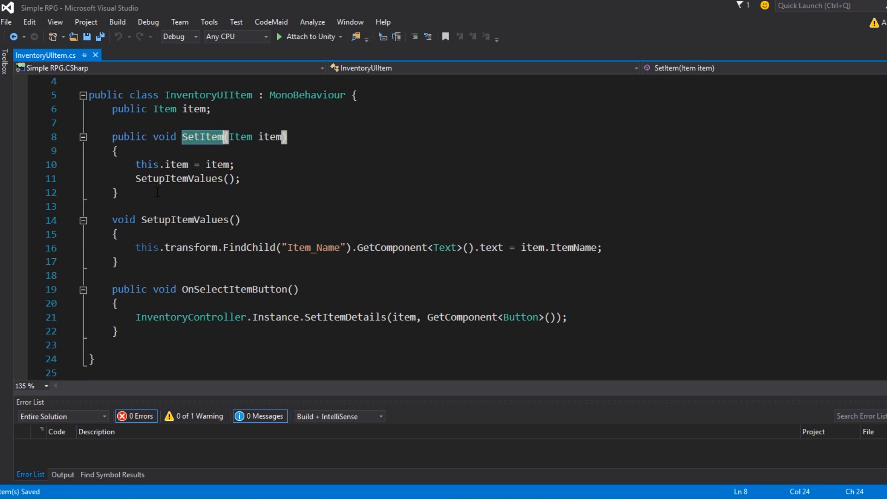
double_click(312, 248)
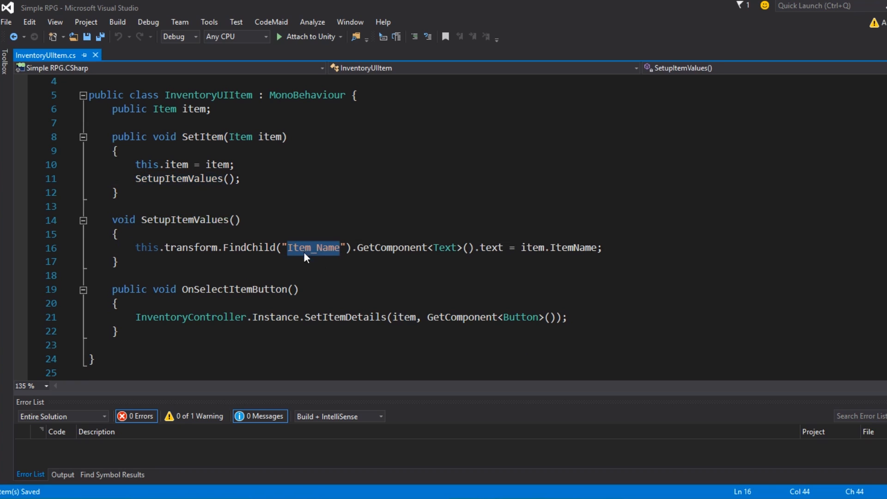
mouse_move(221, 164)
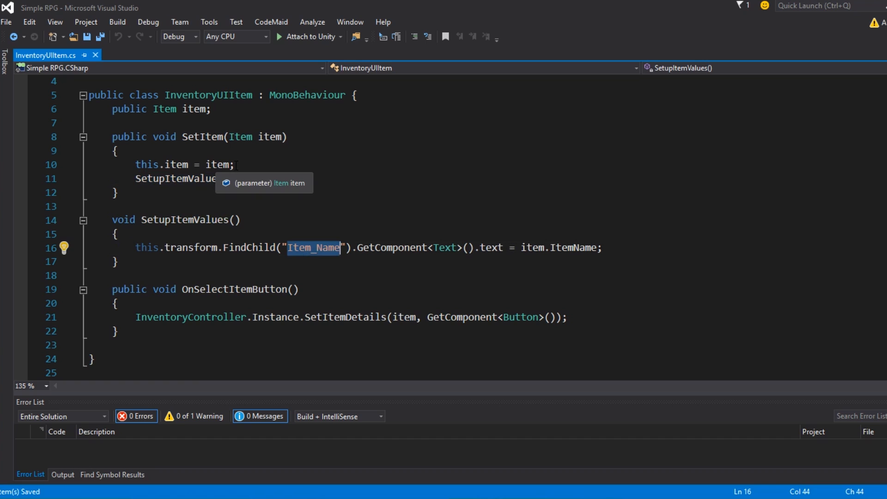
click(268, 94)
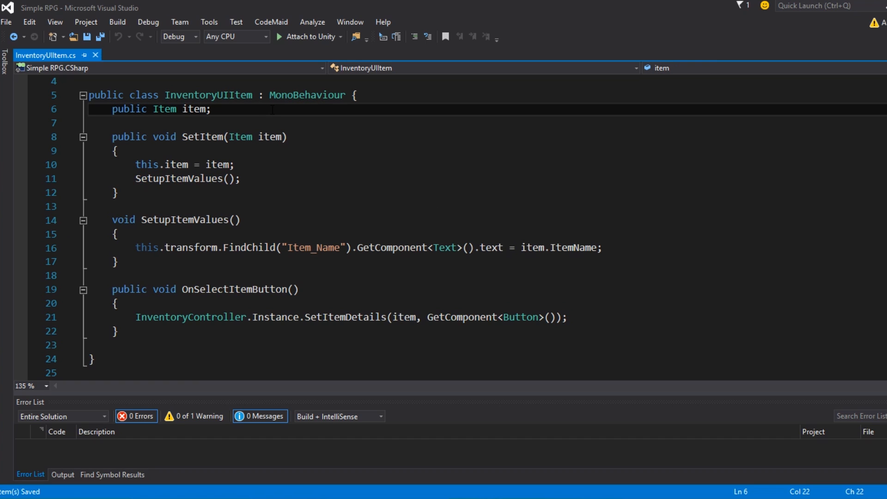
key(Enter)
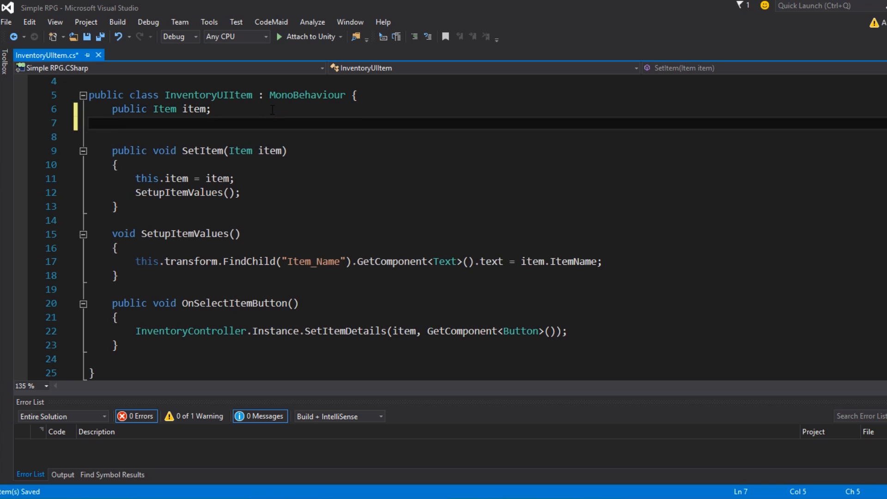
text(pu)
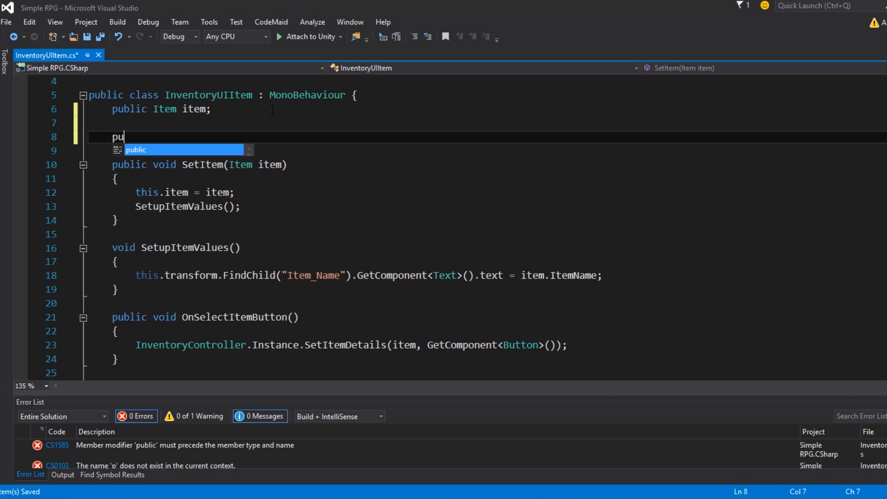
key(Tab)
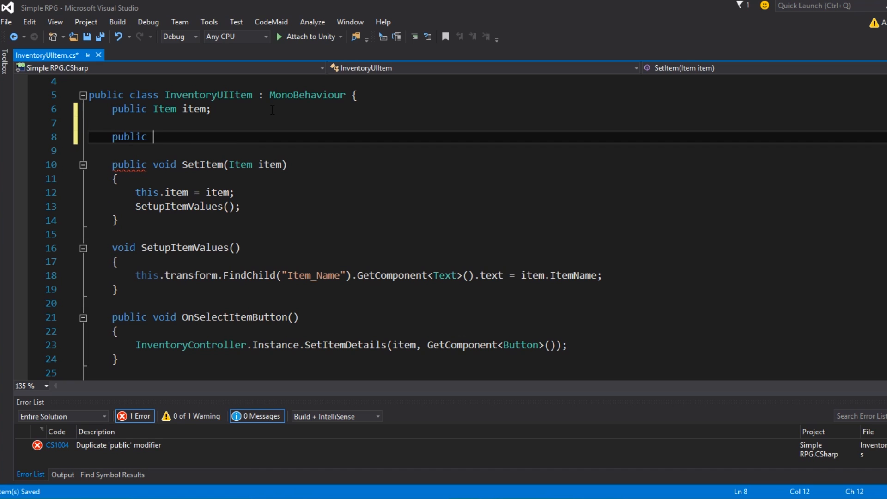
text(Text)
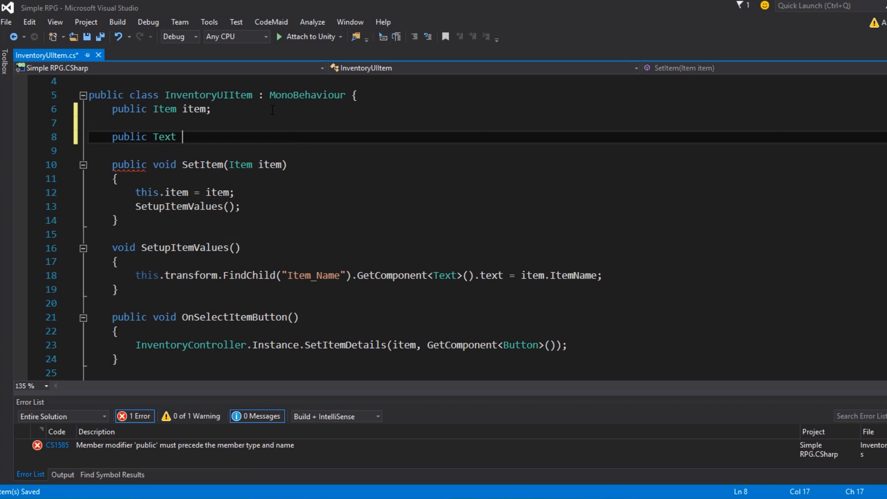
text(itemTExt;)
text(public Image item)
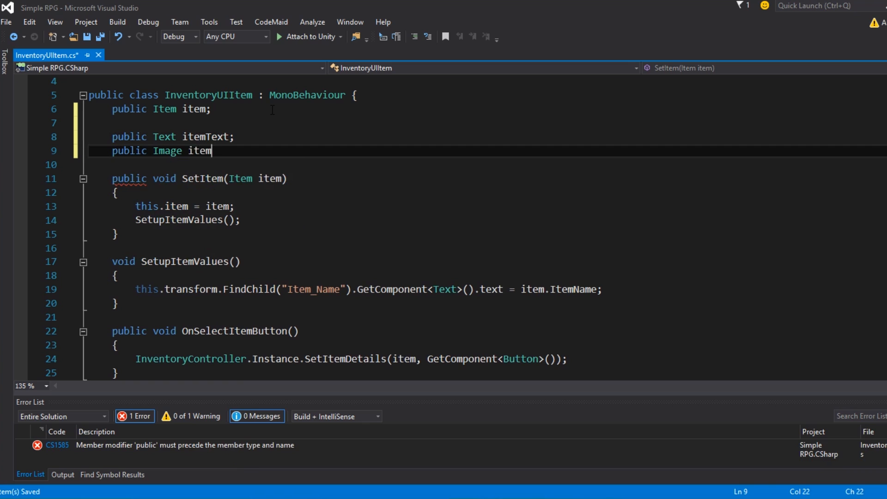
- Declare a public Image itemImage field and select the old child-lookup code to replace it
text(Icon;)
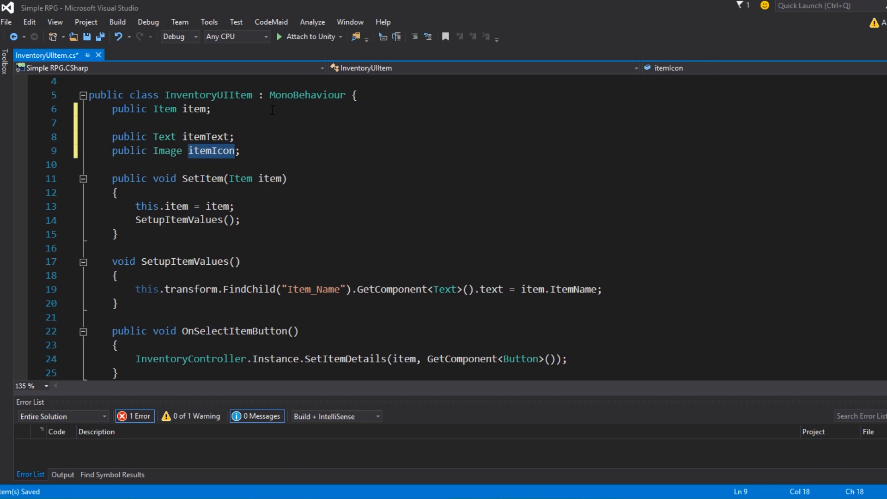
text(itemImage)
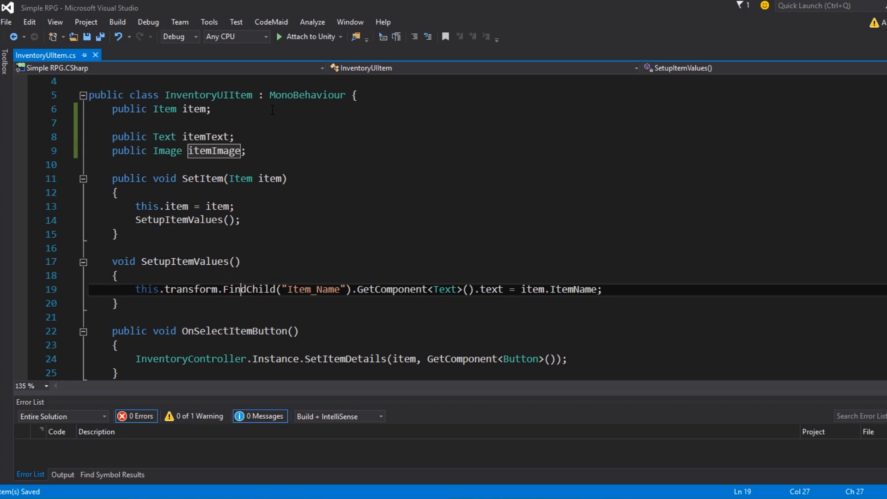
double_click(146, 289)
text(itemText)
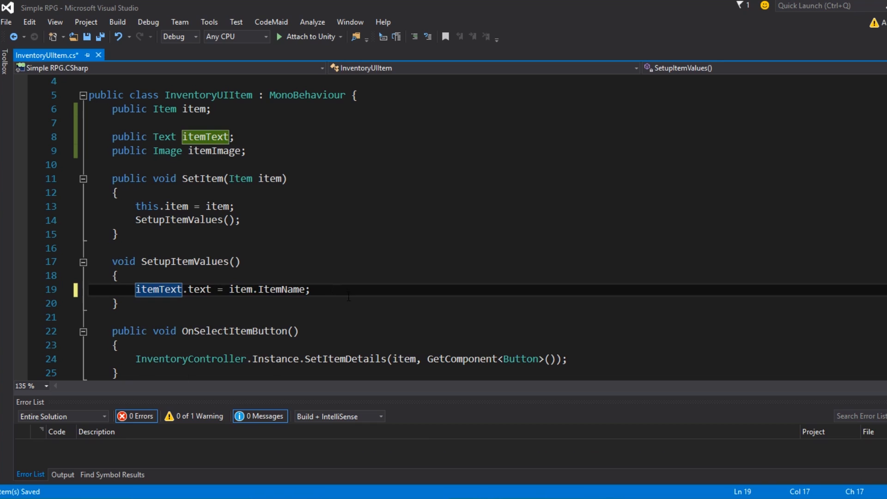
- Begin assigning itemImage.sprite in SetupItemValues, discarding an unfinished item reference
text(ote)
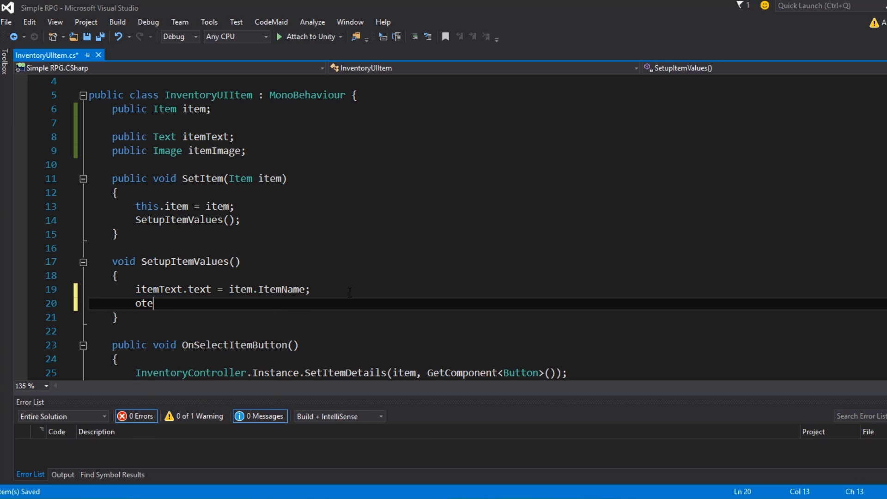
text(itemIm)
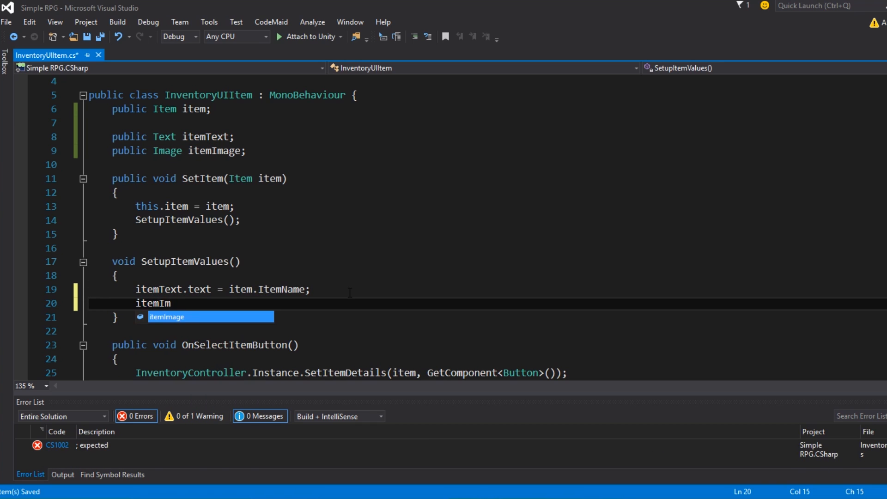
text(age.spr)
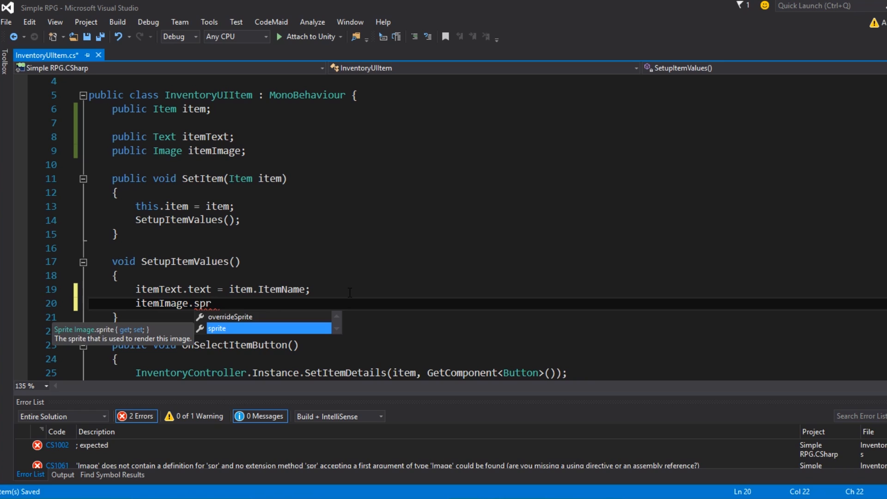
text(ite =)
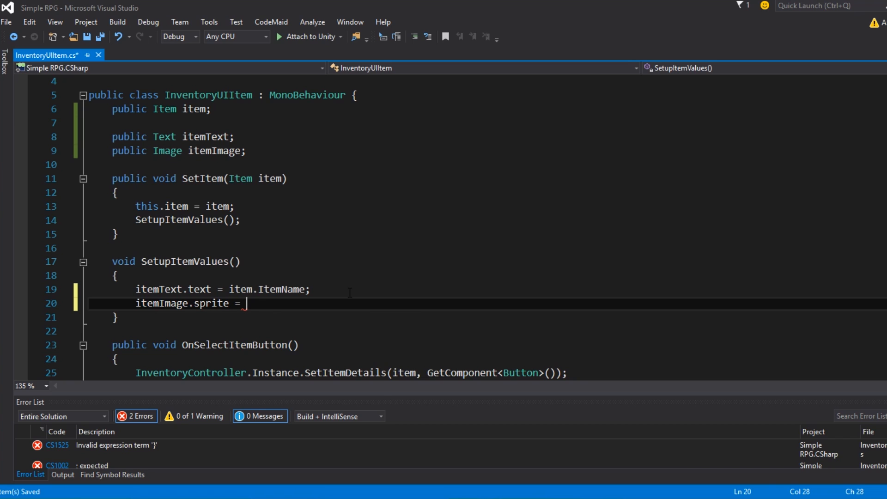
text(item.)
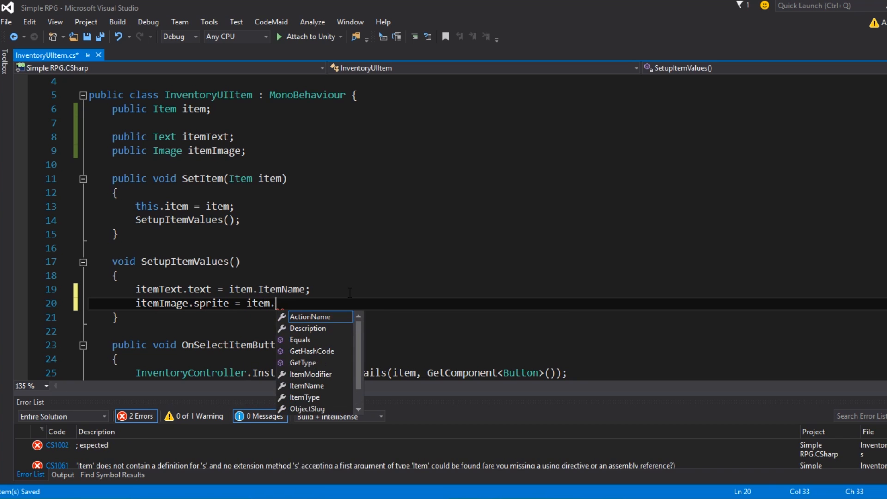
text(item)
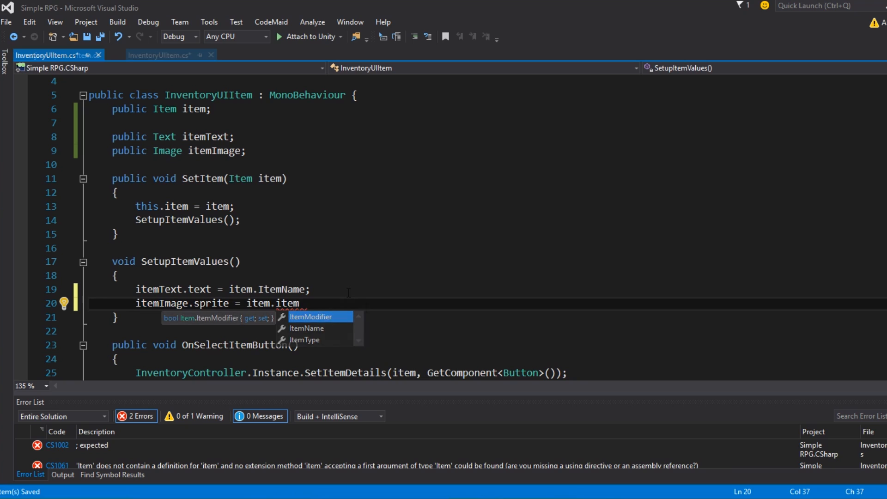
key(Escape)
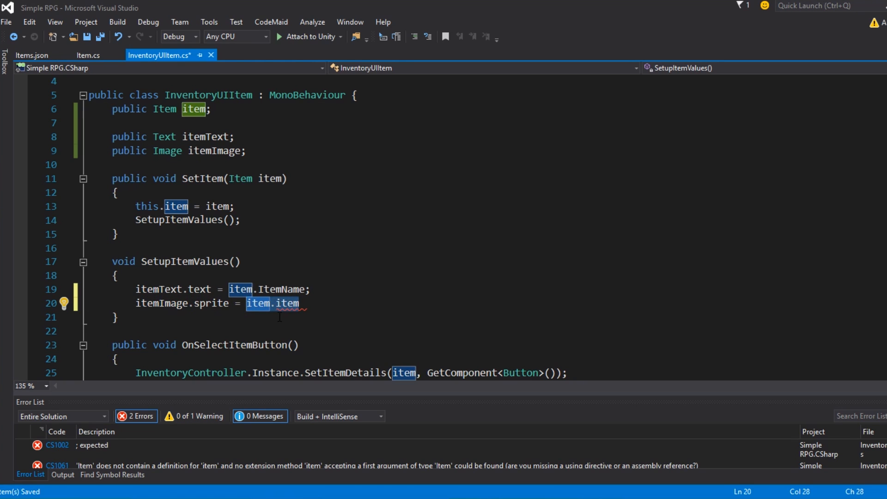
key(Delete)
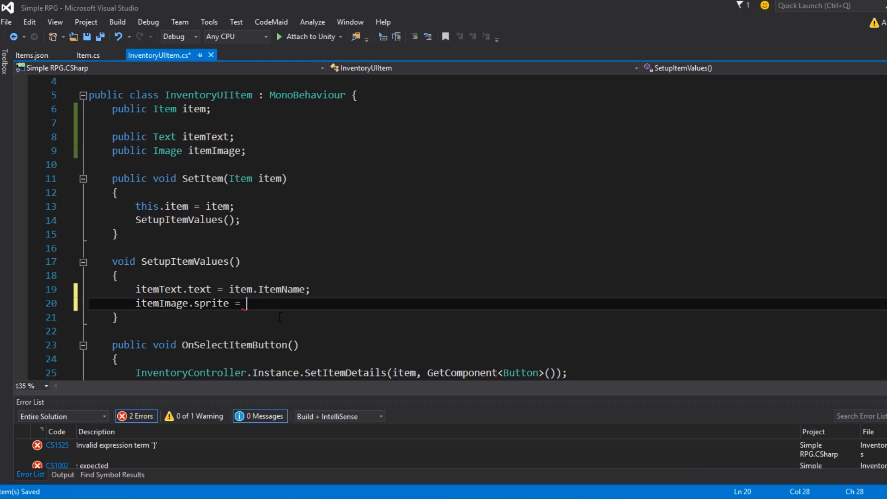
- Load the sprite with Resources.Load<Sprite>("UI/Icons/Items/" + item.ObjectSlug) and save
text(Resources)
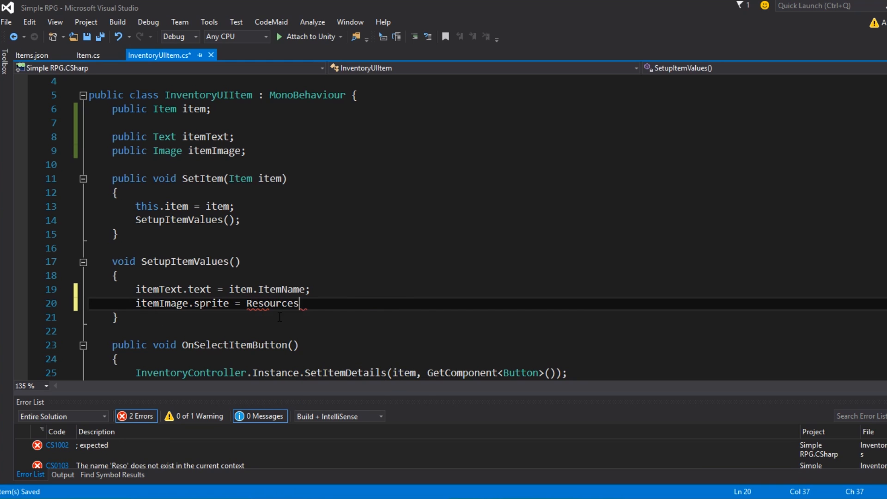
text(.Load<>)
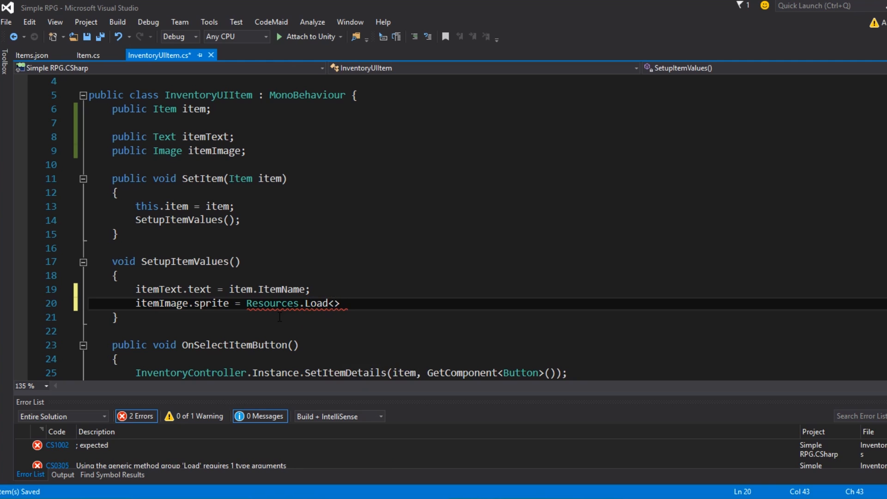
text(Sprite)
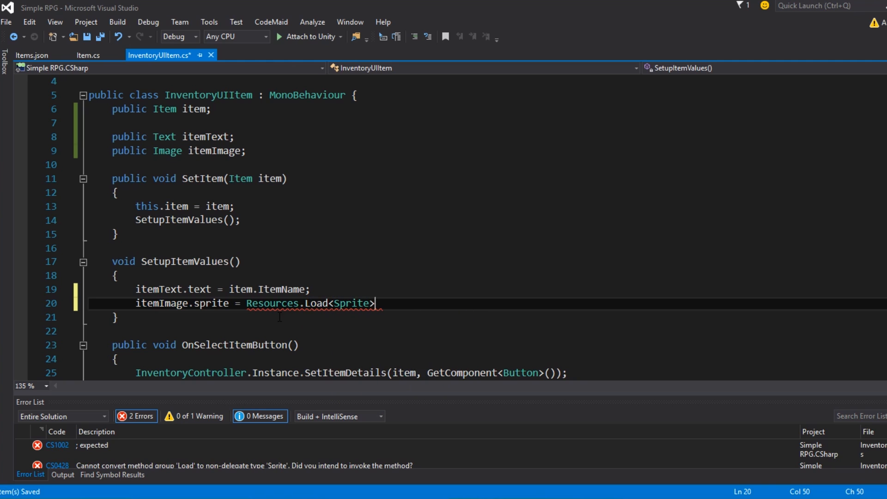
text(();)
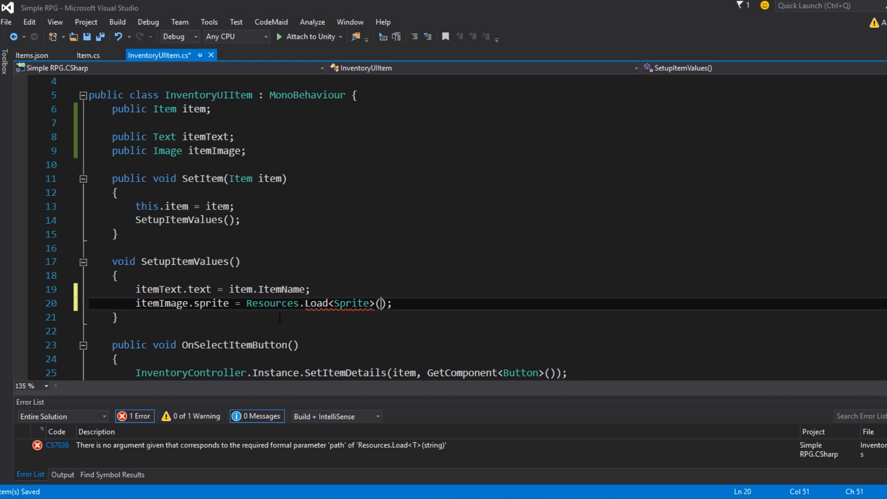
text("")
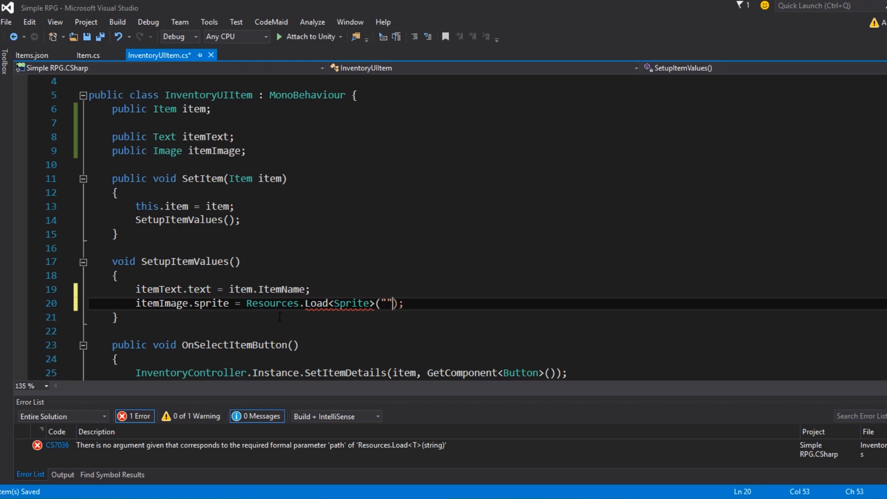
text(UI/)
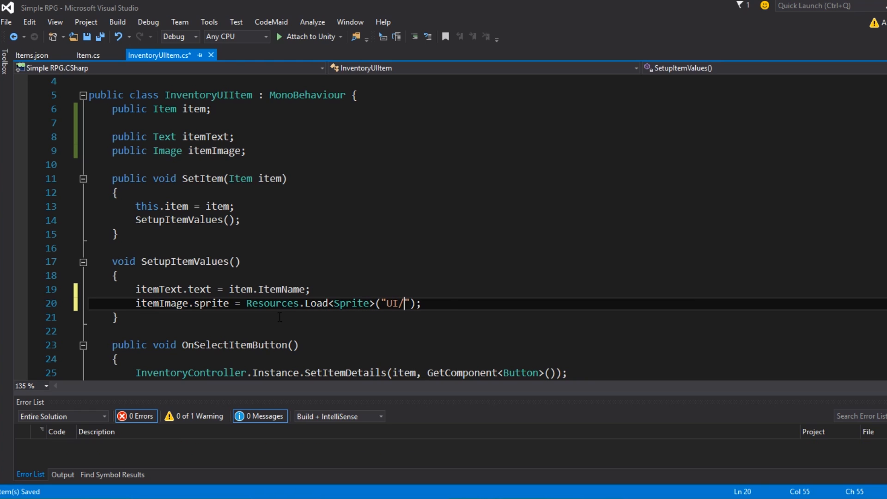
text(Icons)
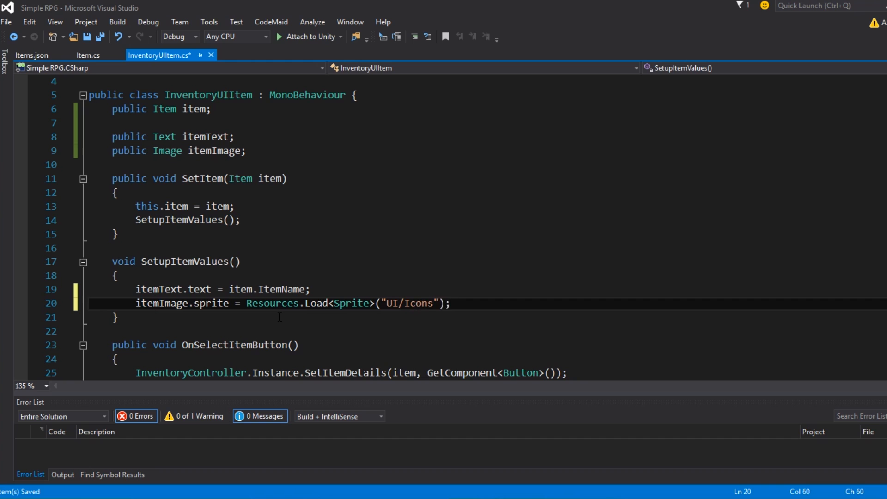
text(Items/)
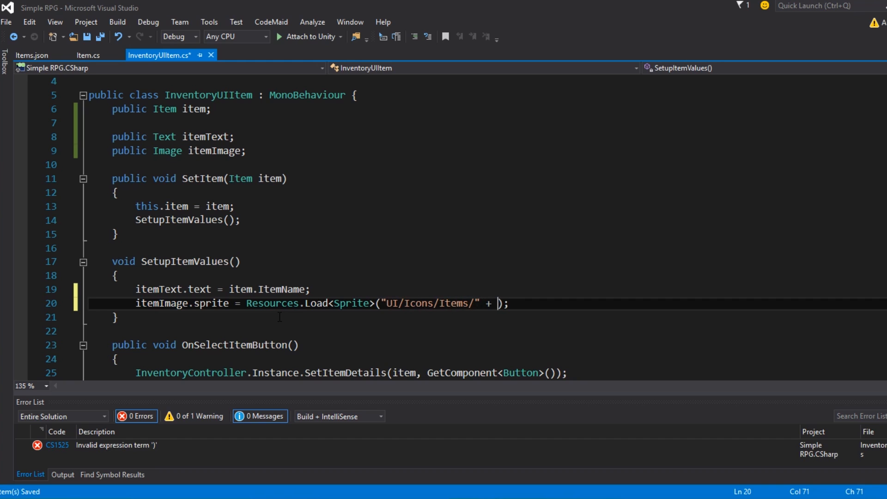
text(item.o)
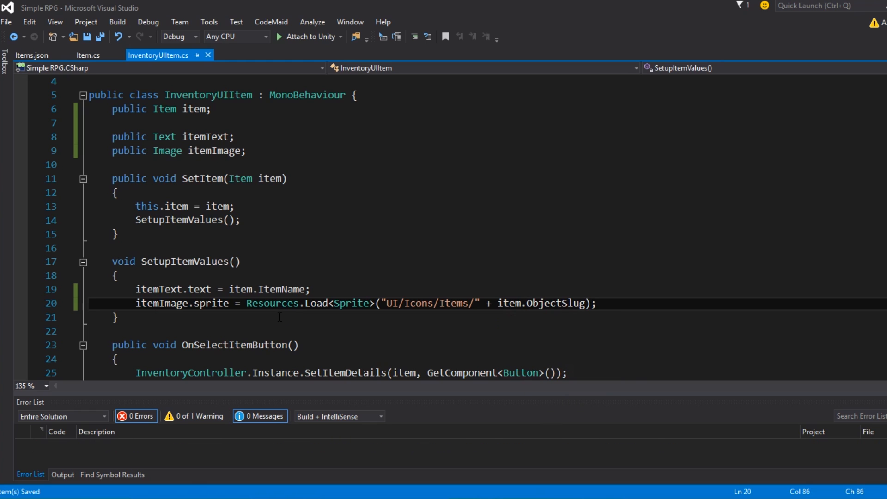
double_click(556, 303)
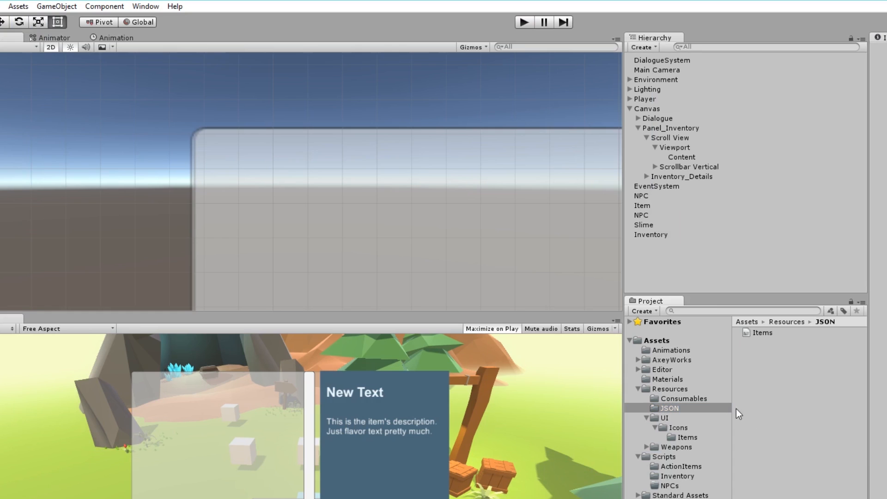
- Run the game to check Sword and Log Potion icons and Sword's details, then stop
click(689, 437)
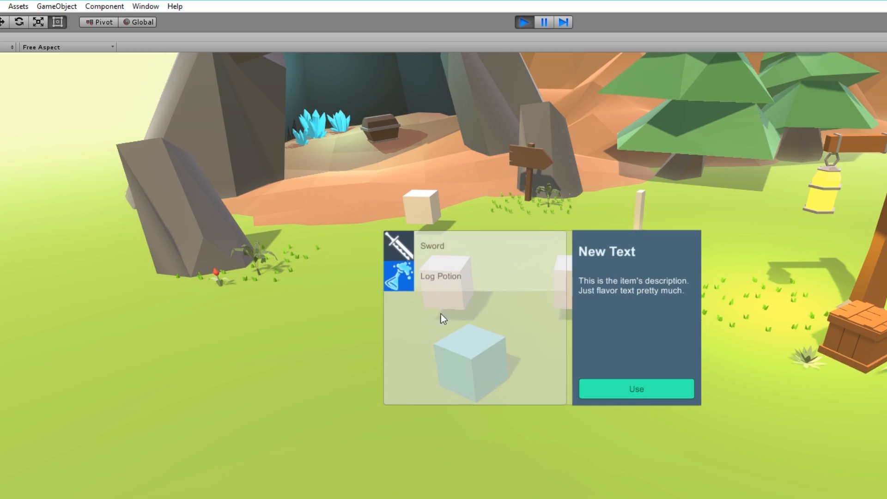
mouse_move(447, 347)
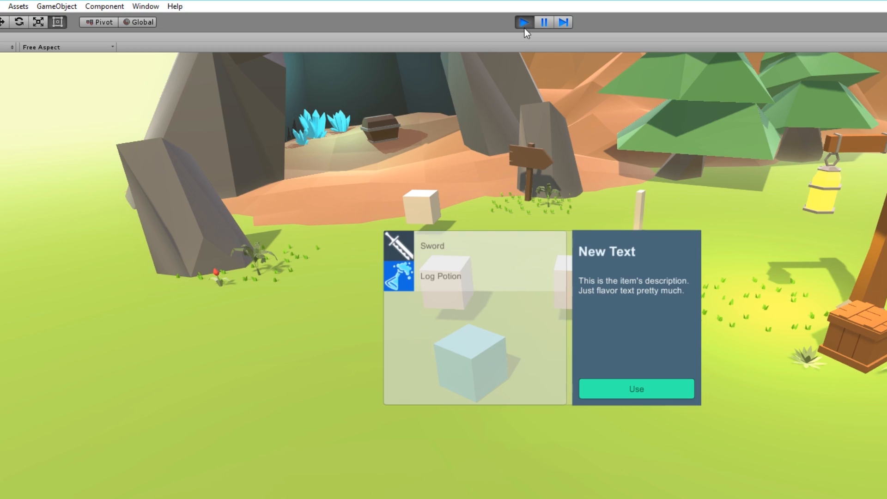
mouse_move(516, 41)
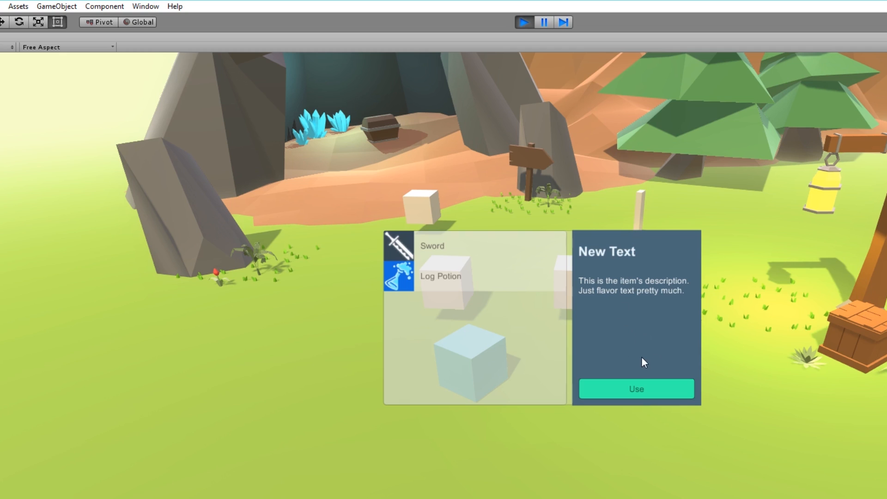
mouse_move(492, 332)
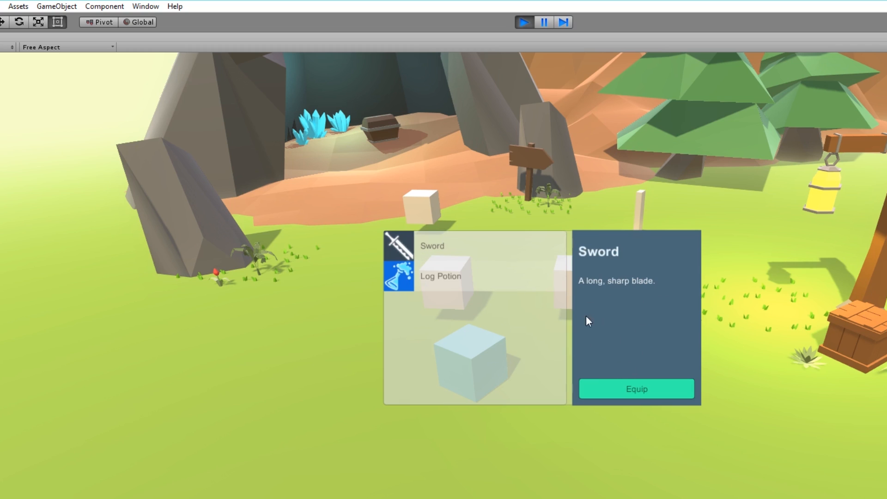
click(525, 22)
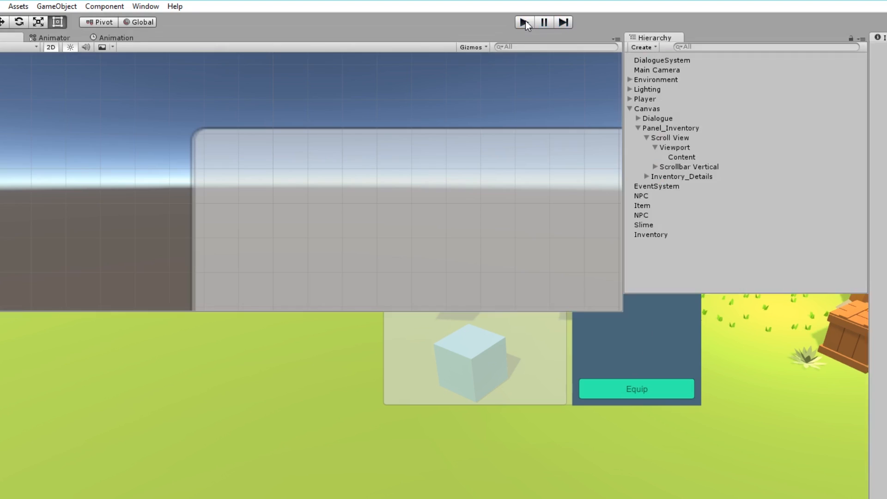
- Run the game again to look at the details panel
click(524, 23)
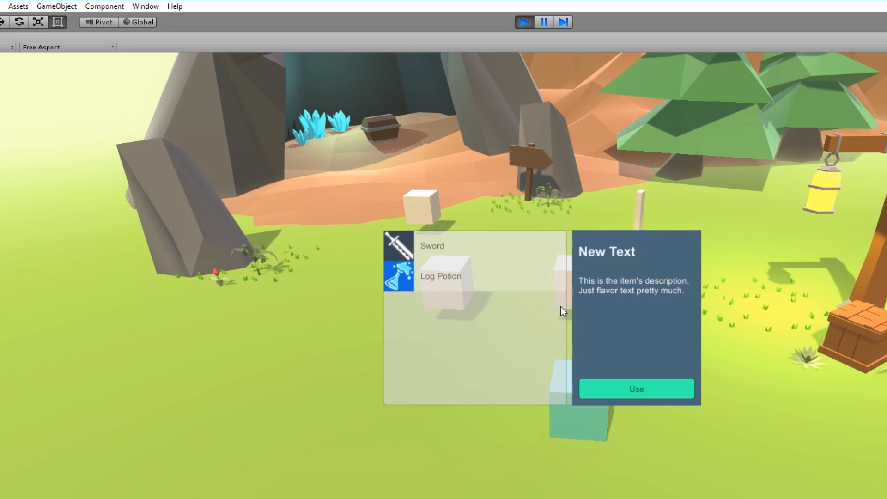
mouse_move(623, 320)
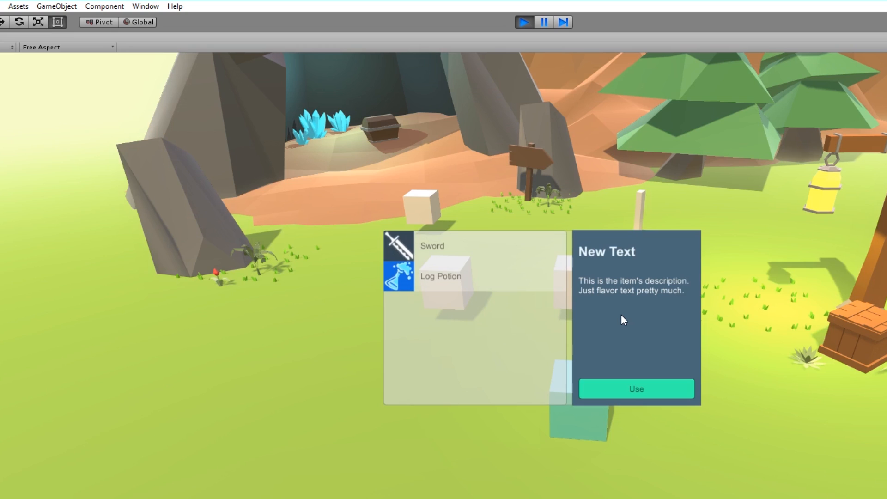
mouse_move(630, 262)
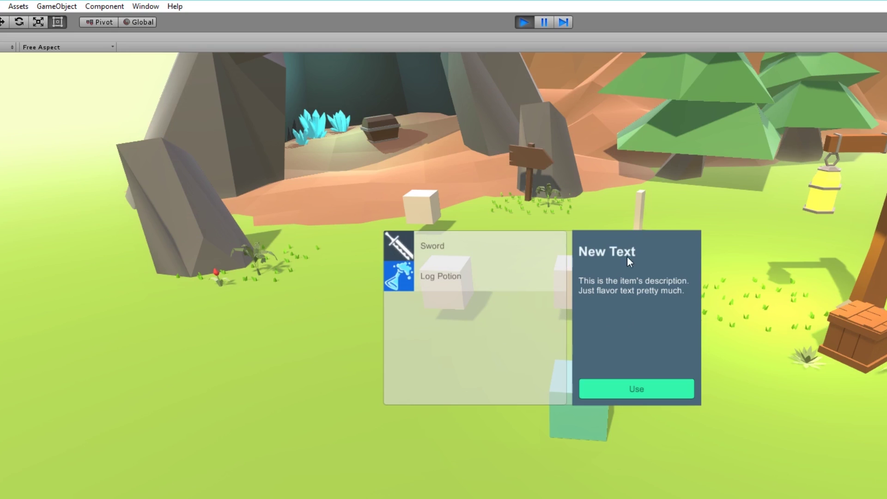
mouse_move(651, 311)
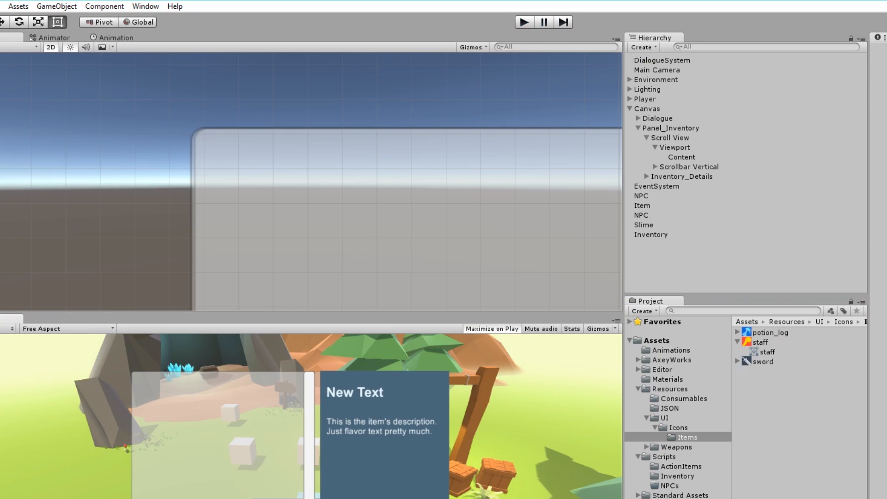
mouse_move(706, 429)
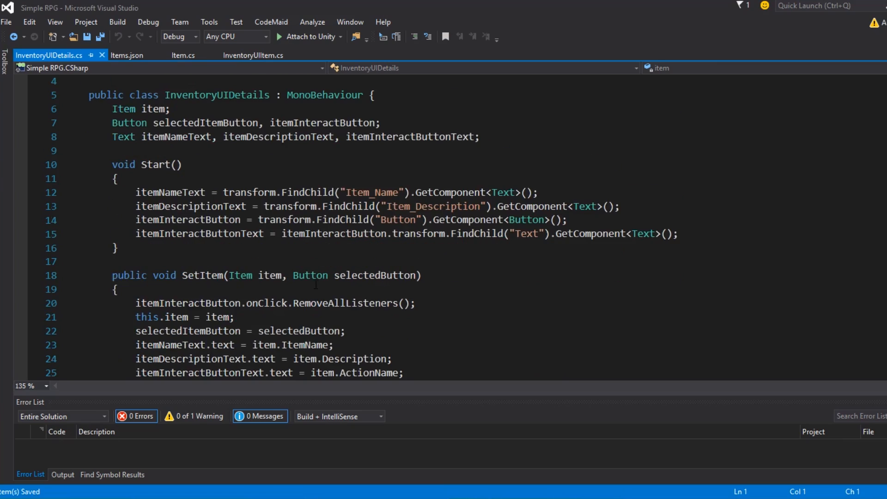
- In InventoryUIDetails OnItemInteract, set item = null after the item is used
scroll(down, 3)
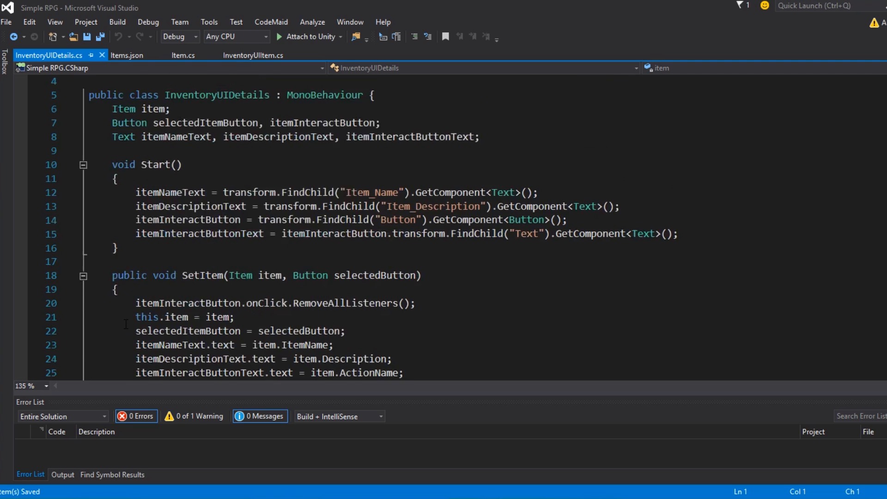
scroll(up, 3)
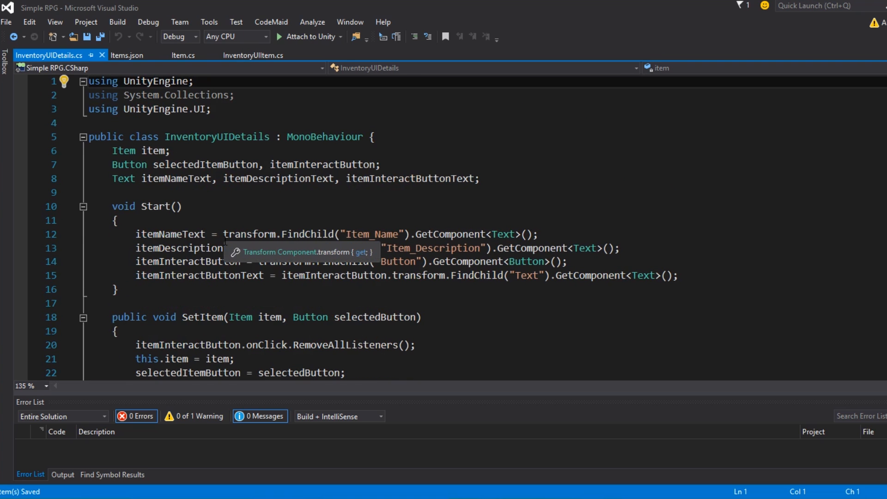
scroll(down, 3)
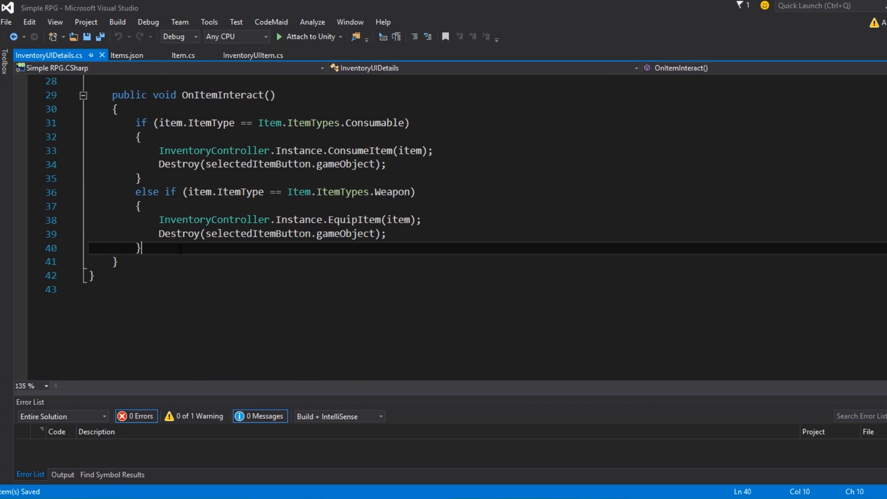
scroll(up, 3)
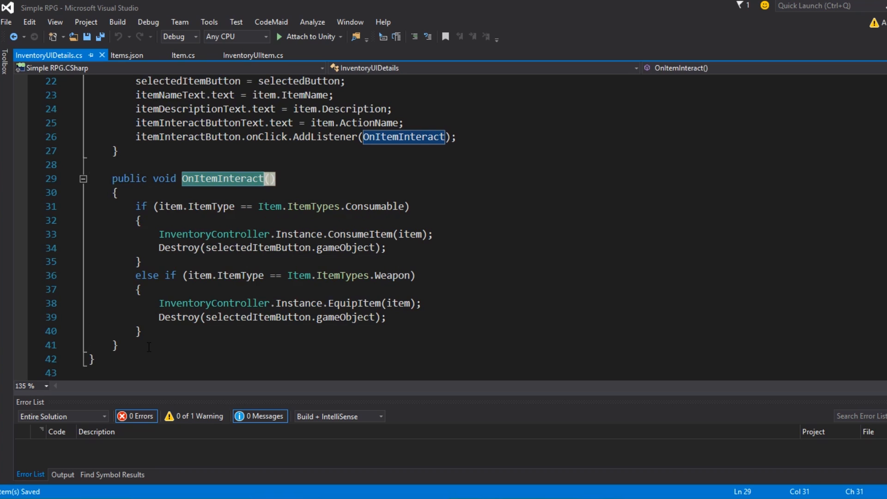
text(item =)
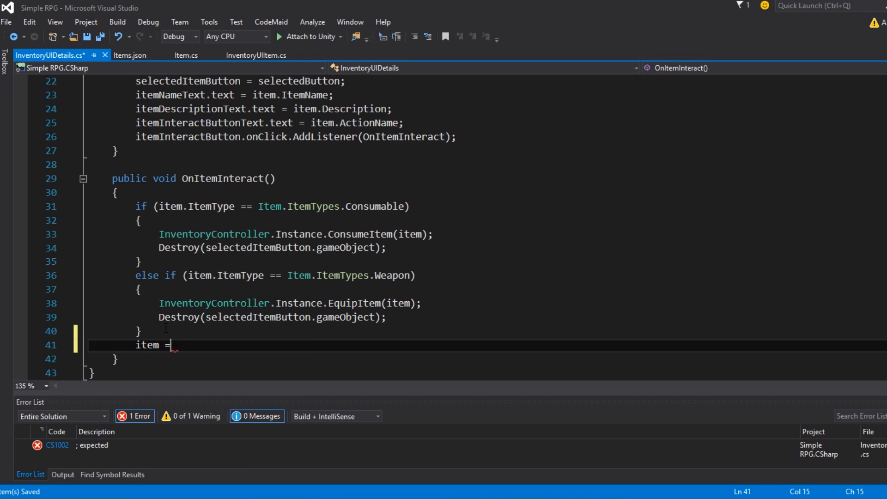
text(null;)
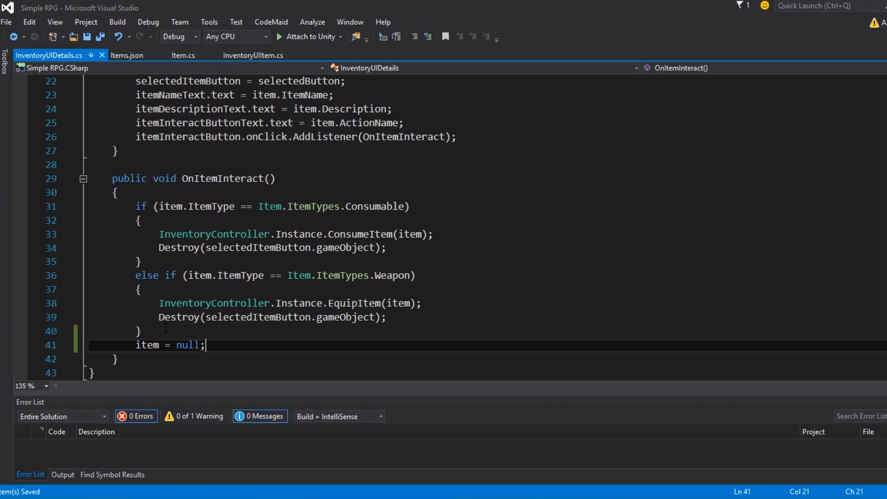
key(Enter)
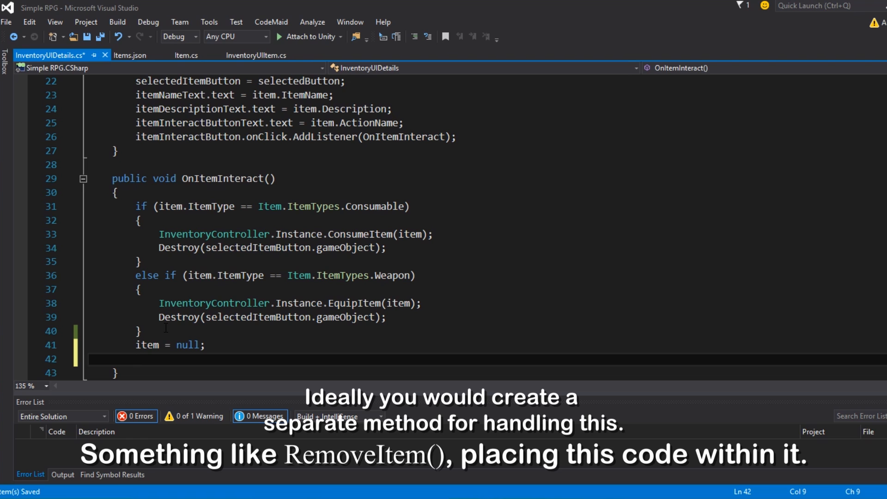
- Deactivate the details object with gameObject.SetActive(false) after using an item
text(transform.set)
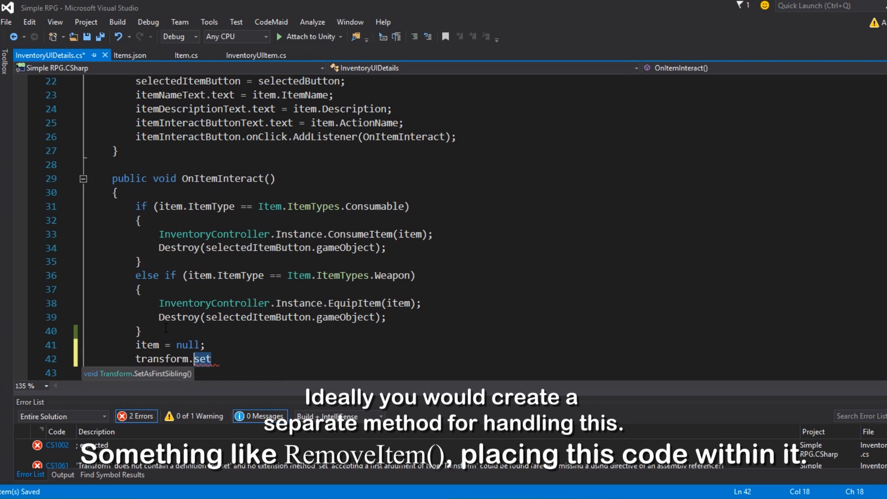
text(gameObject)
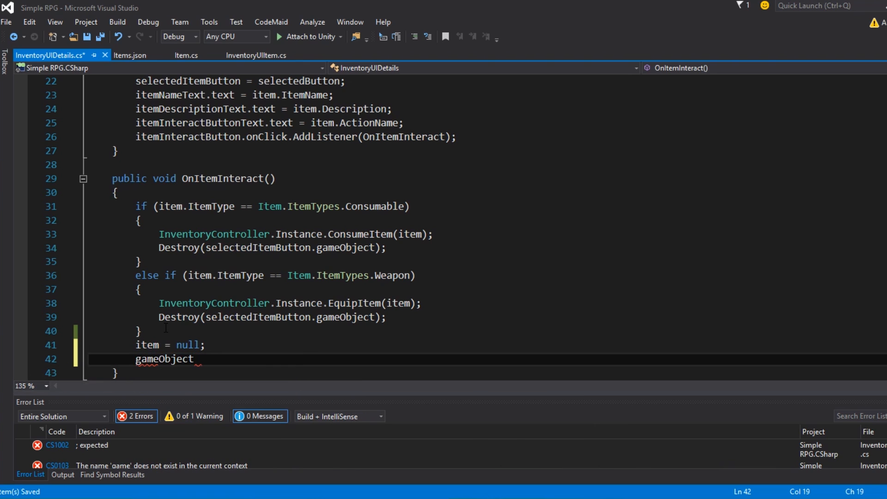
text(.SetActive)
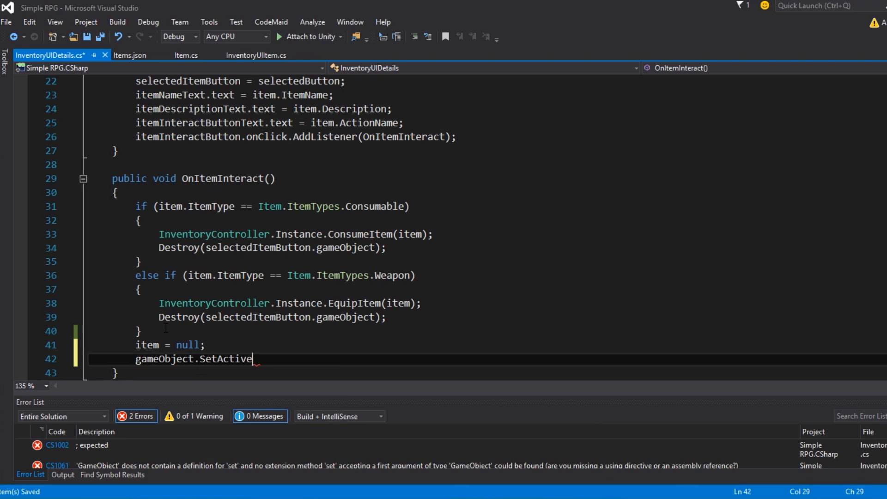
text((false);)
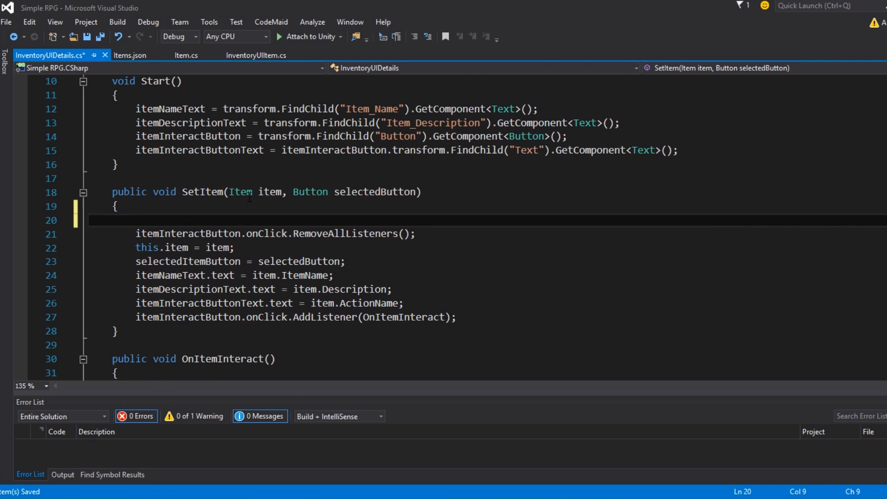
- Make SetItem call gameObject.SetActive(true) when an item is selected
text(g)
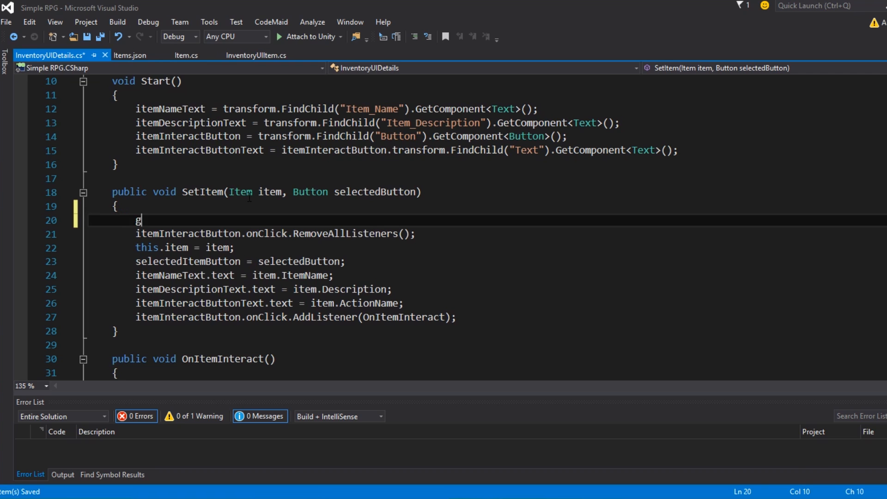
text(ameObject.se)
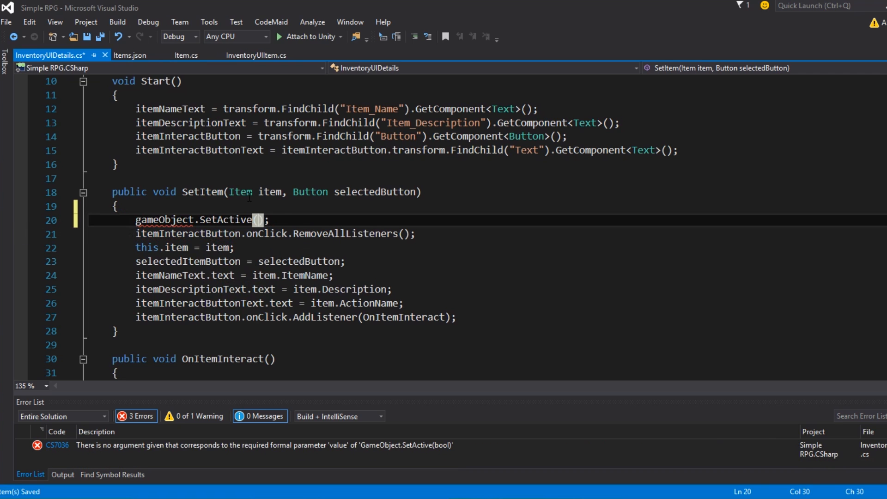
text(true)
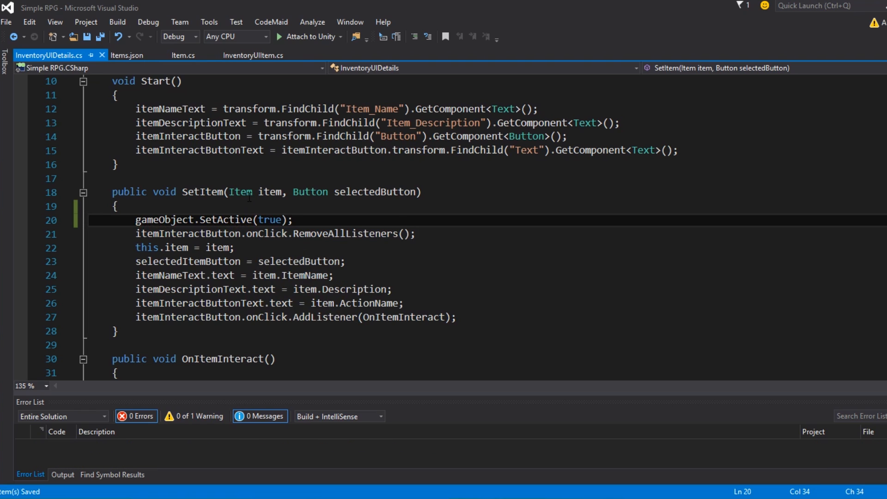
click(273, 136)
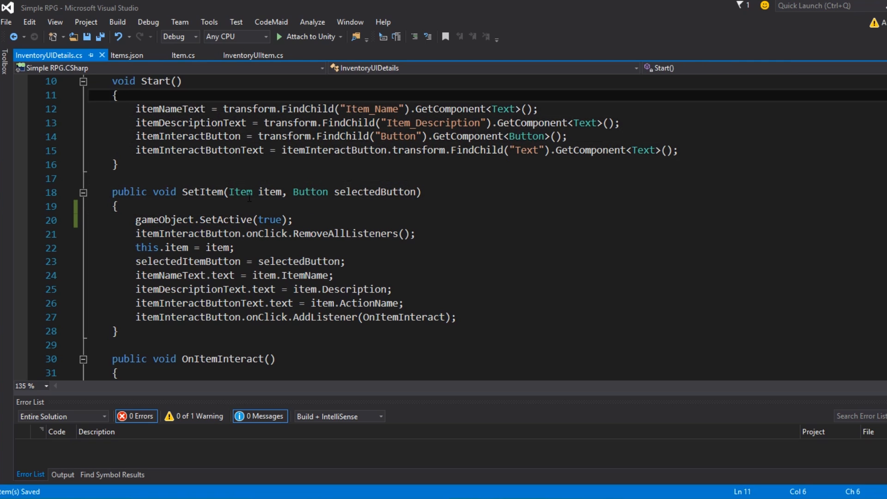
click(285, 150)
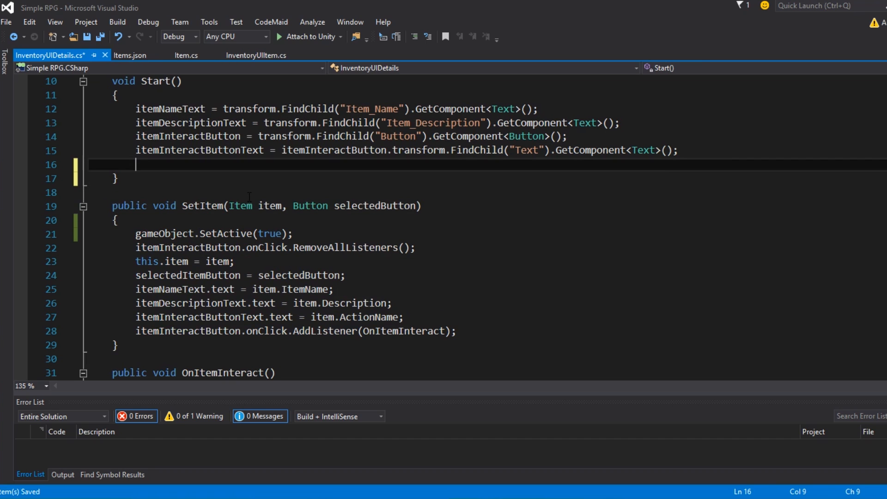
- Hide the details panel at startup with gameObject.SetActive(false) in Start and save
text(g)
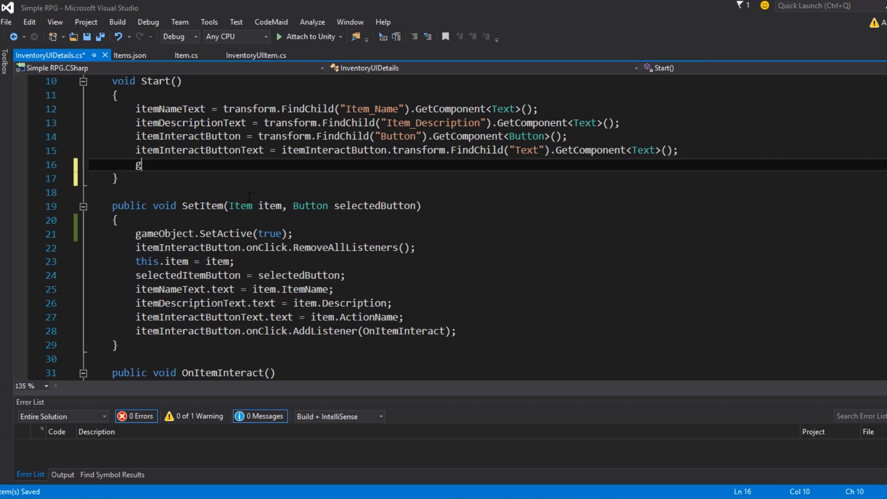
text(ameObject.setActive();)
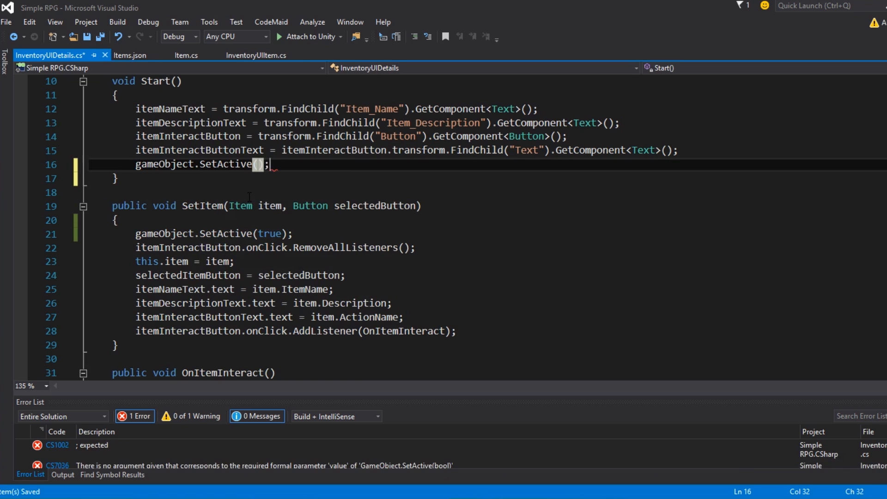
text(f)
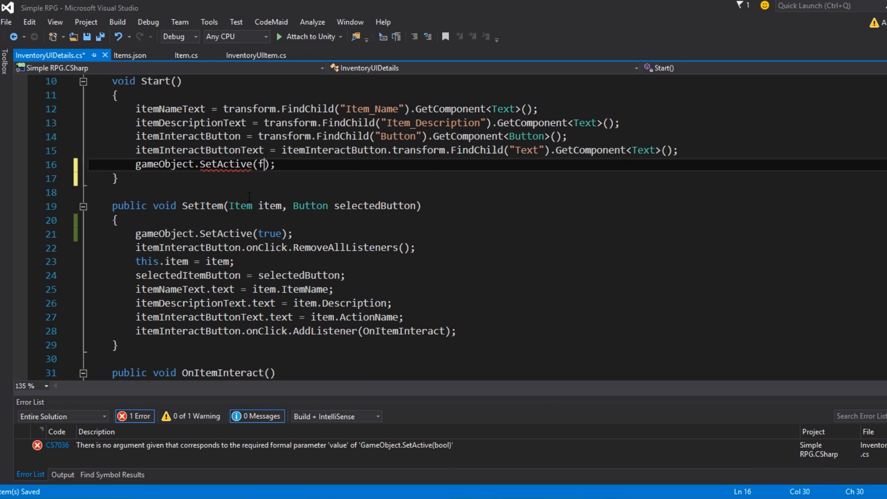
text(alse)
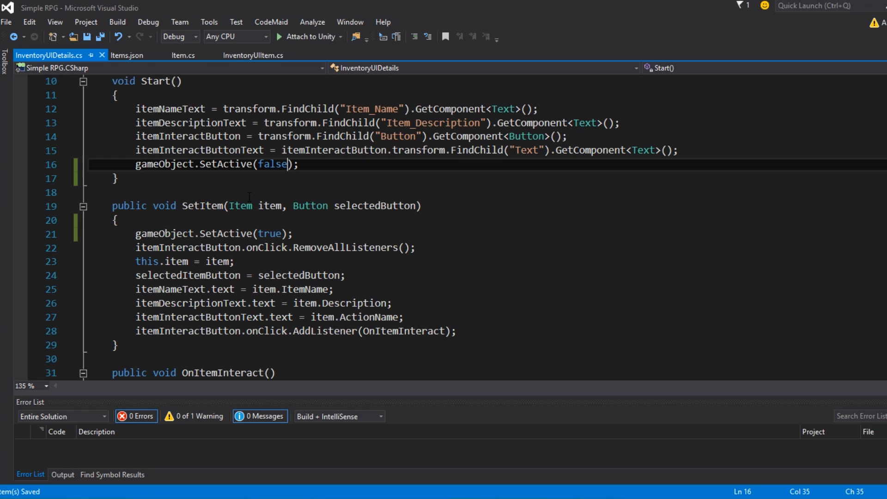
scroll(down, 3)
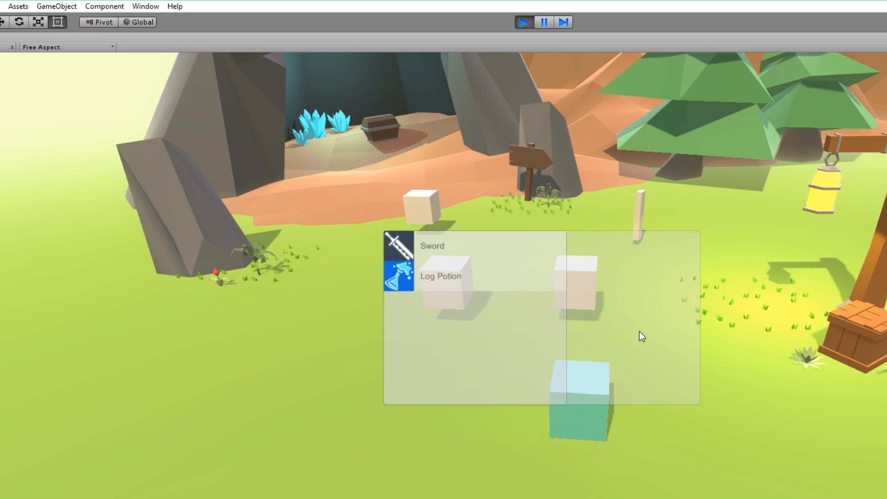
mouse_move(461, 292)
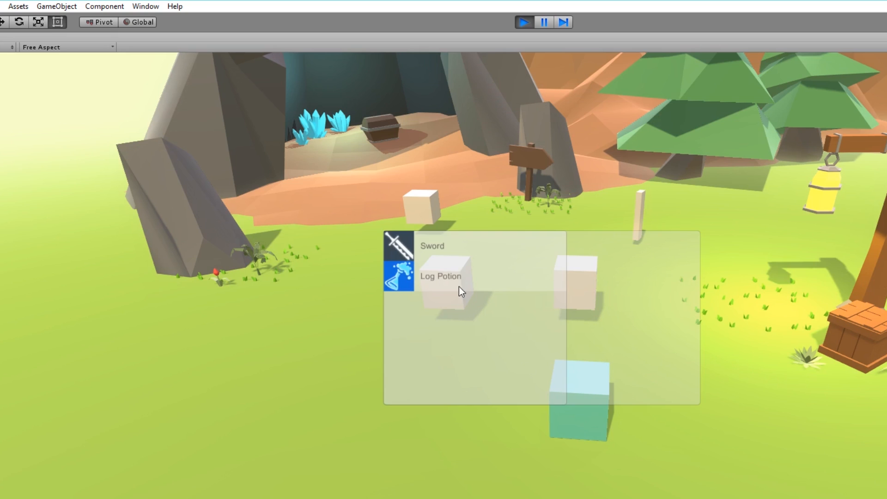
- Select an inventory item in the running game to test the details panel
click(434, 246)
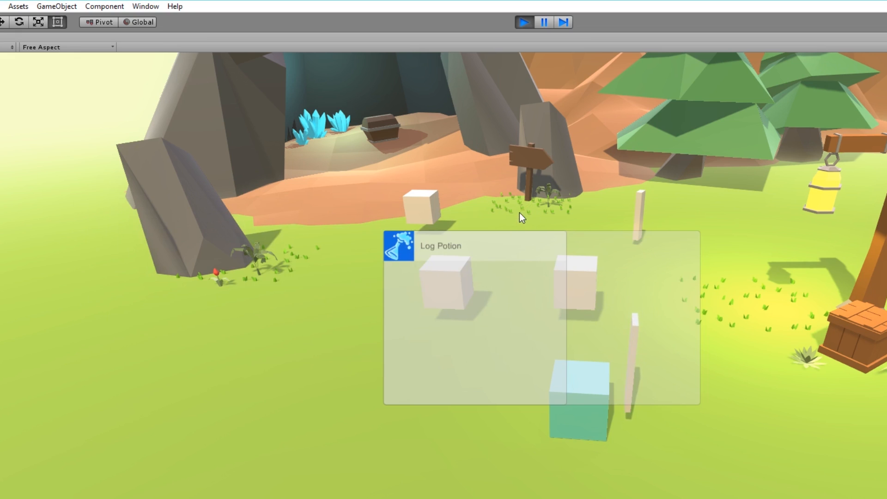
mouse_move(653, 235)
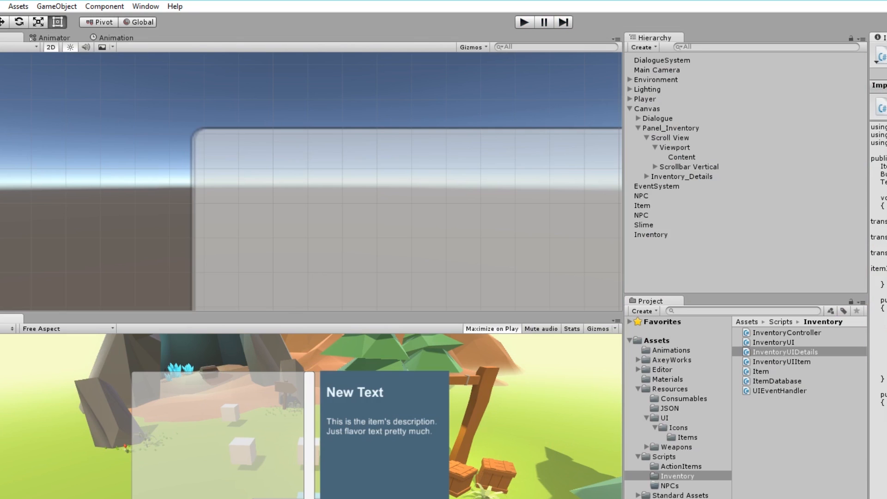
mouse_move(674, 190)
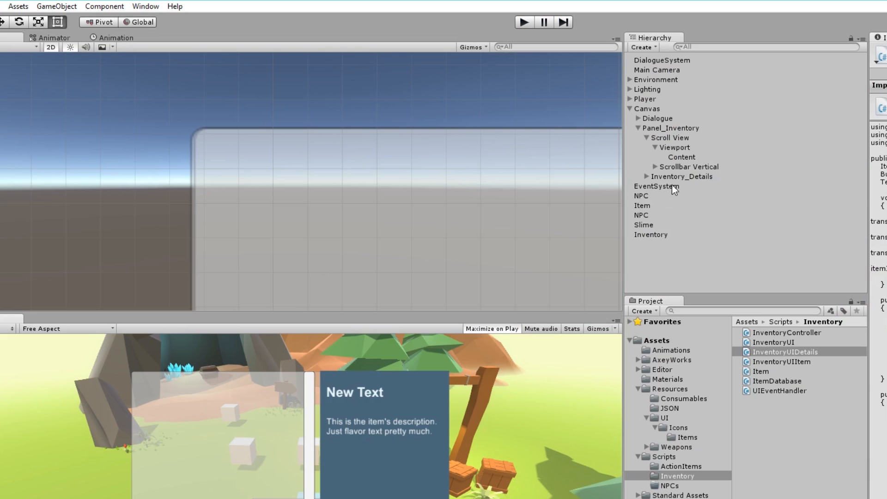
- Select Panel_Inventory to remove its Image component, then pick Log Potion in the test run
click(682, 175)
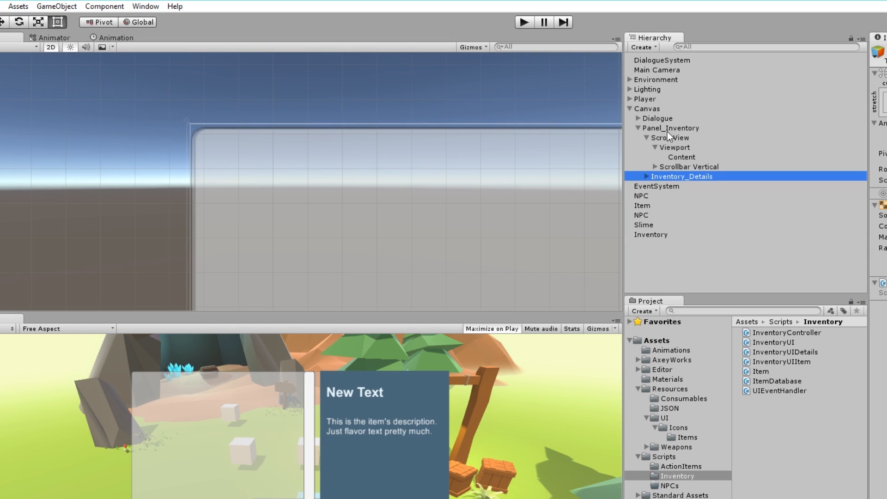
click(669, 128)
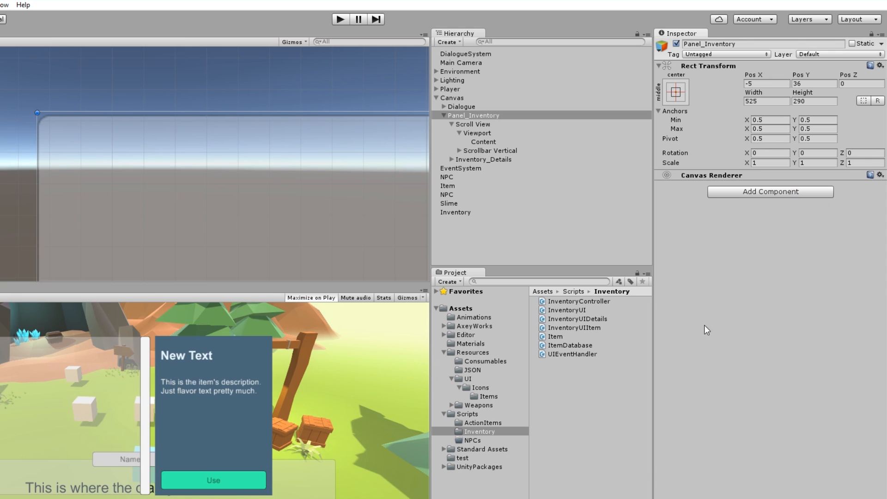
mouse_move(198, 368)
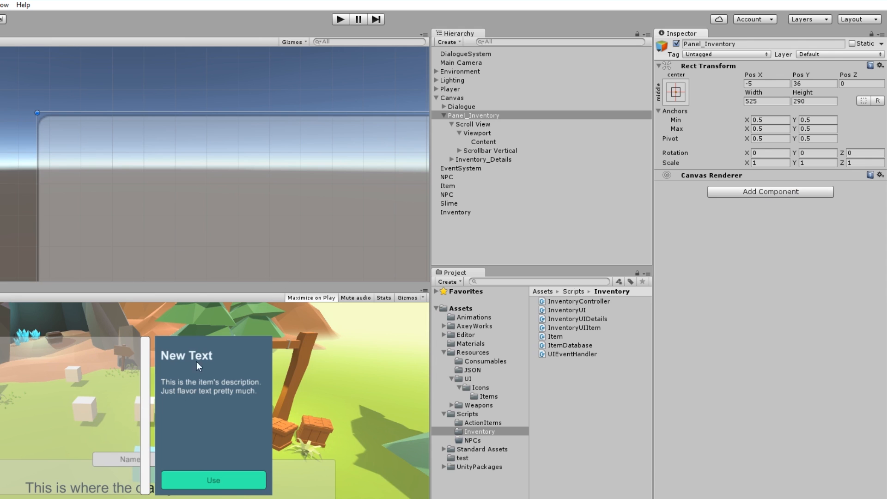
mouse_move(321, 102)
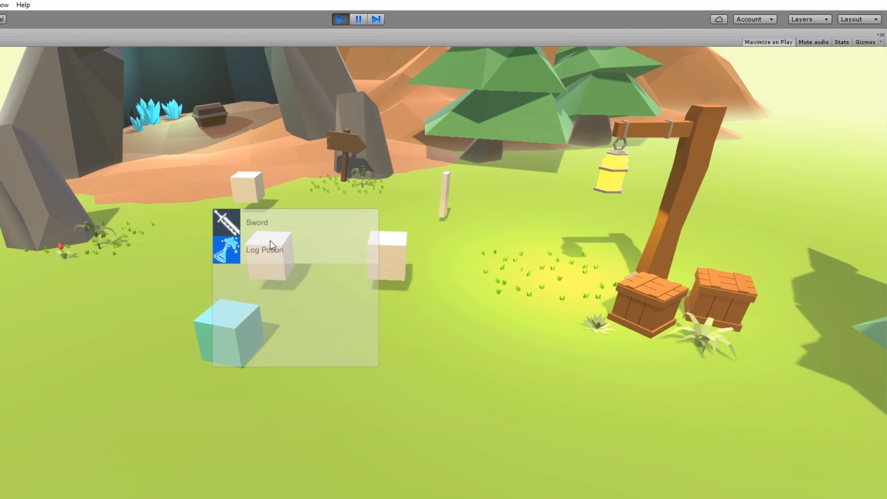
click(265, 250)
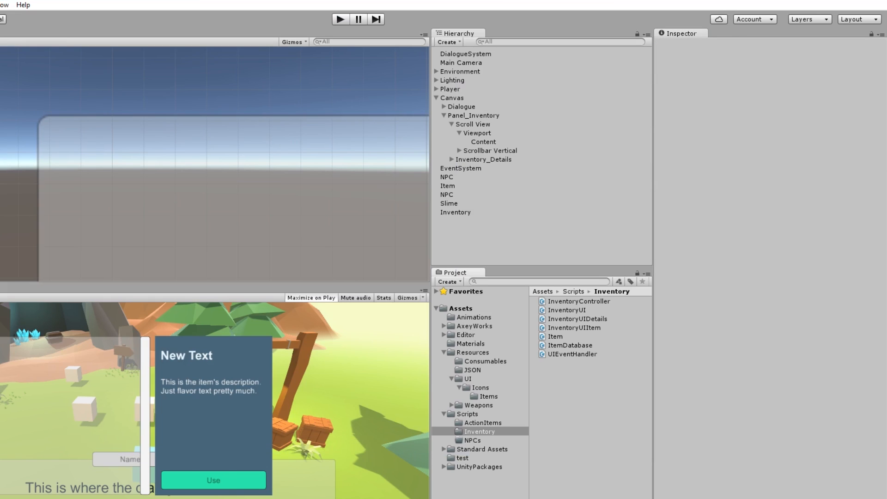
mouse_move(193, 358)
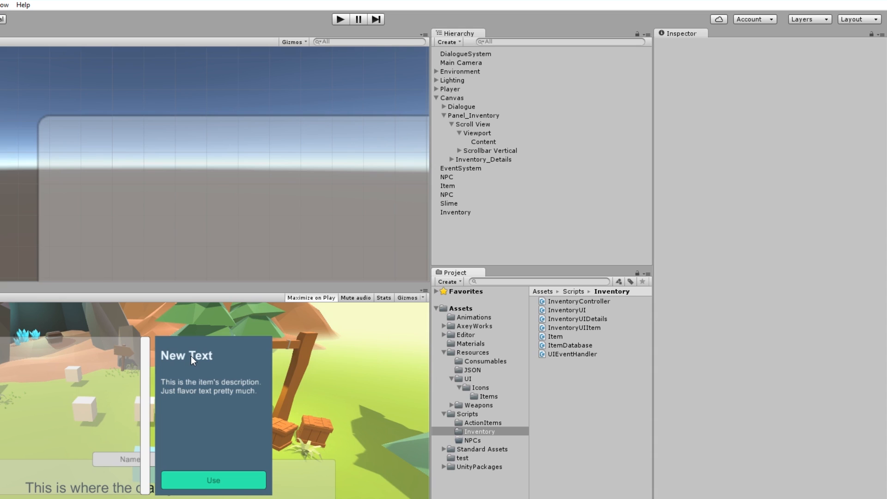
mouse_move(220, 441)
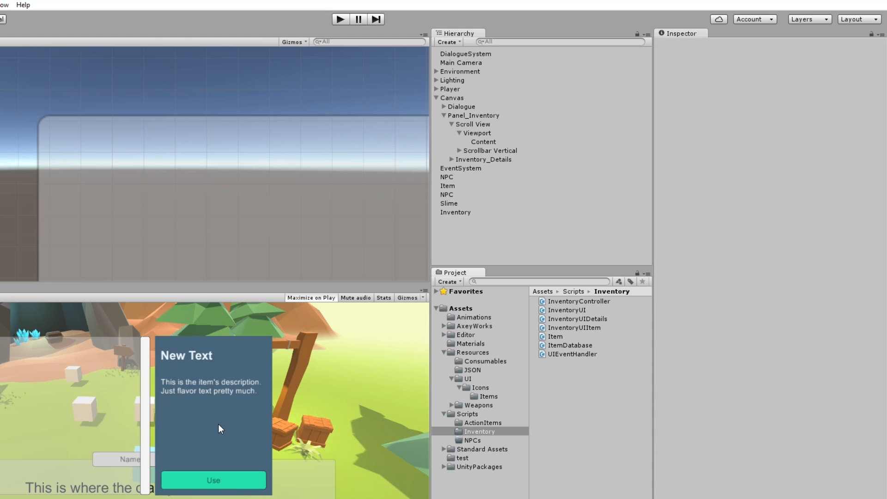
mouse_move(443, 282)
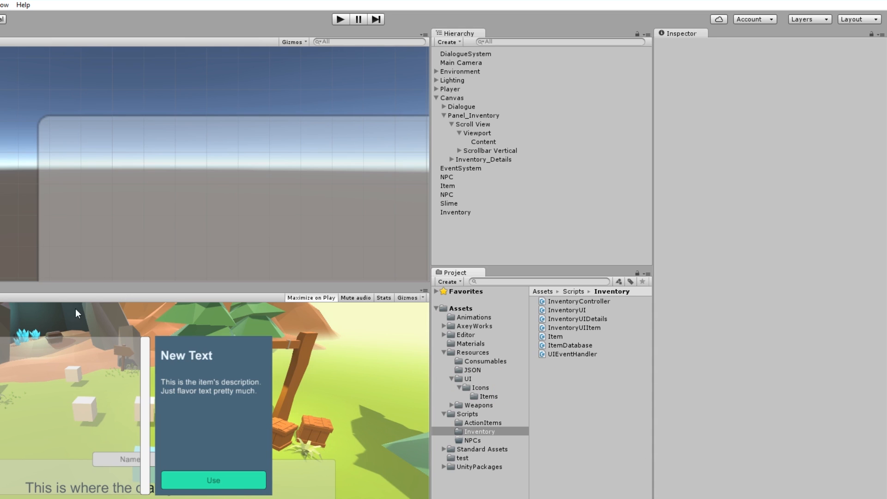
mouse_move(36, 483)
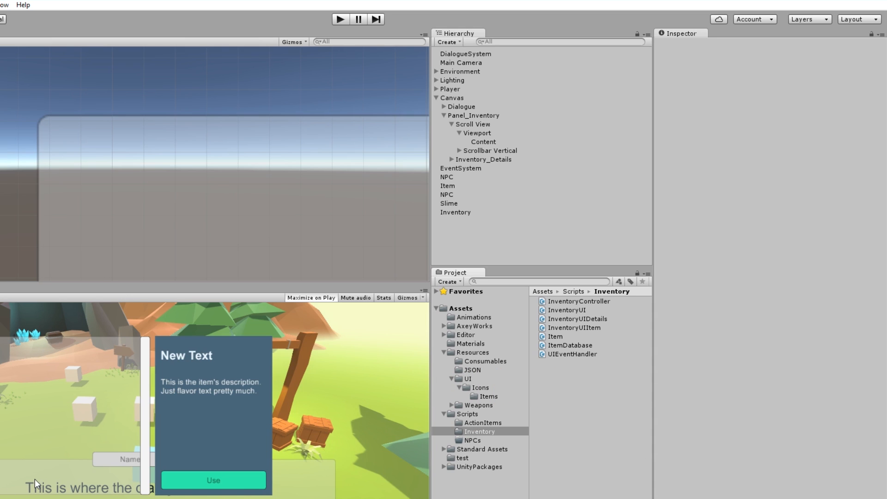
mouse_move(5, 329)
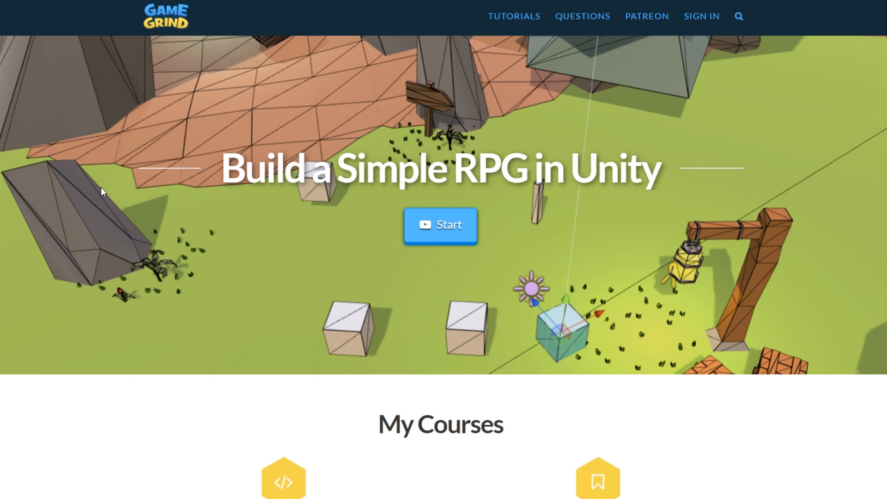
mouse_move(244, 223)
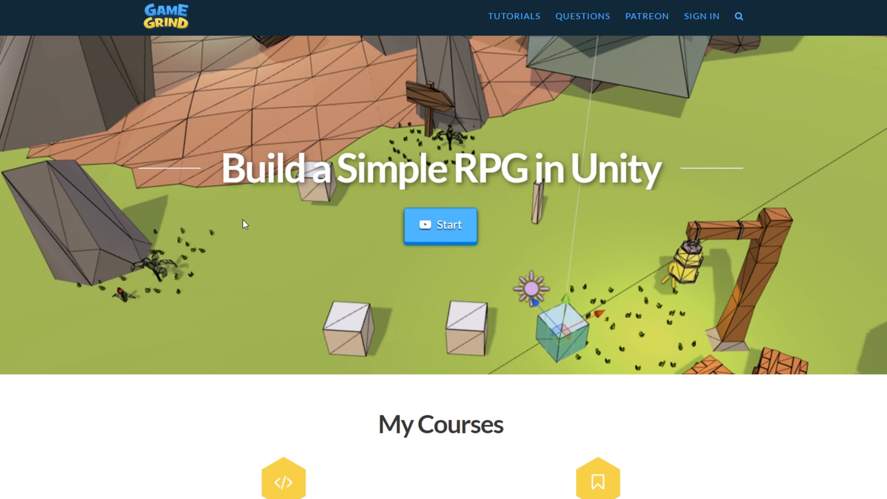
mouse_move(159, 226)
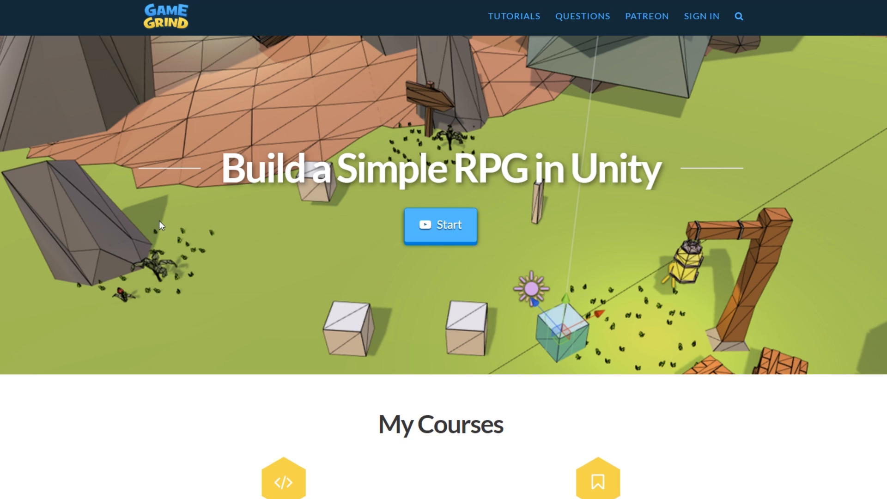
click(583, 16)
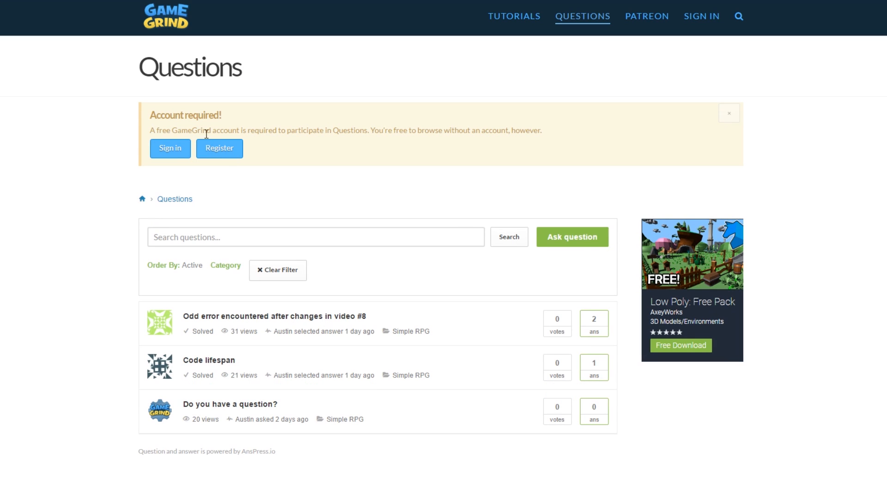
click(219, 148)
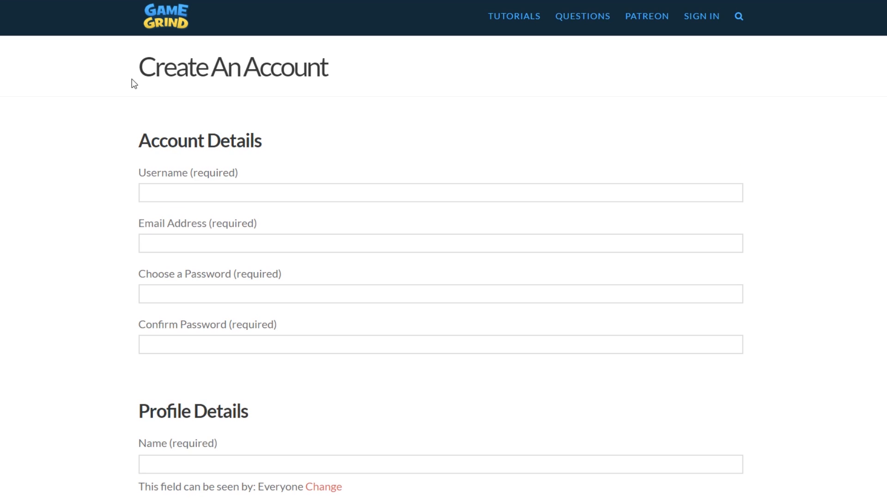
mouse_move(136, 67)
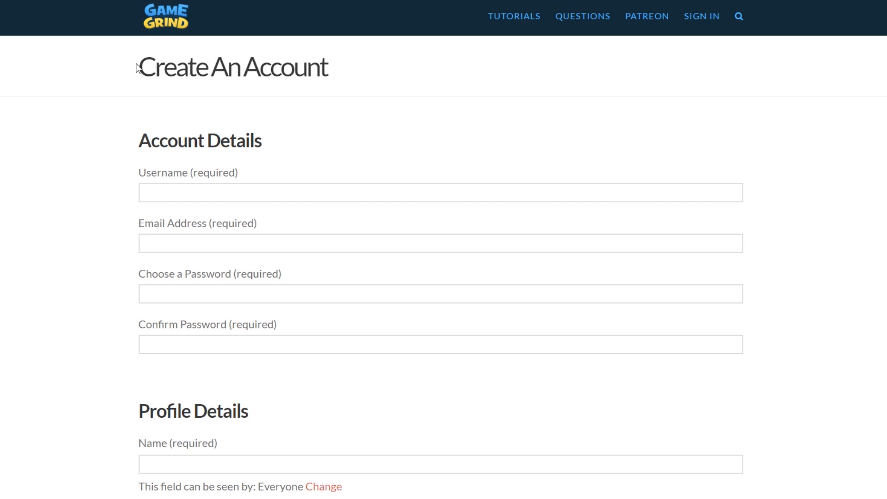
click(582, 17)
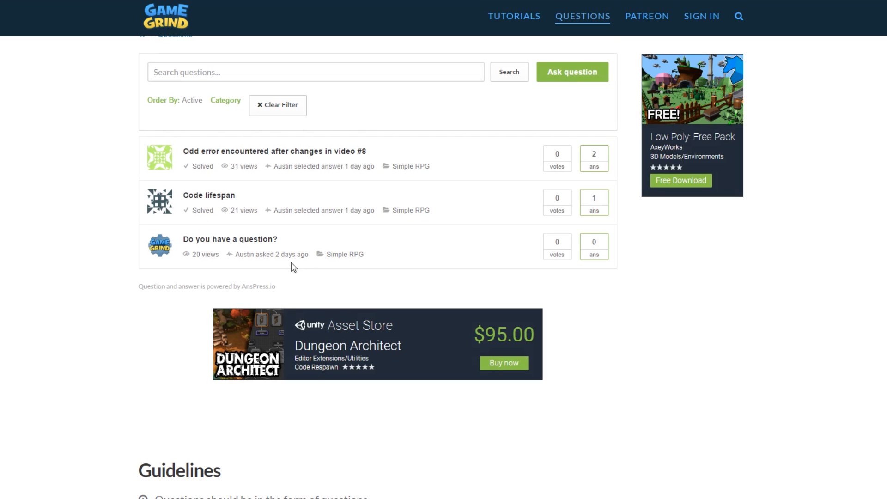
mouse_move(300, 227)
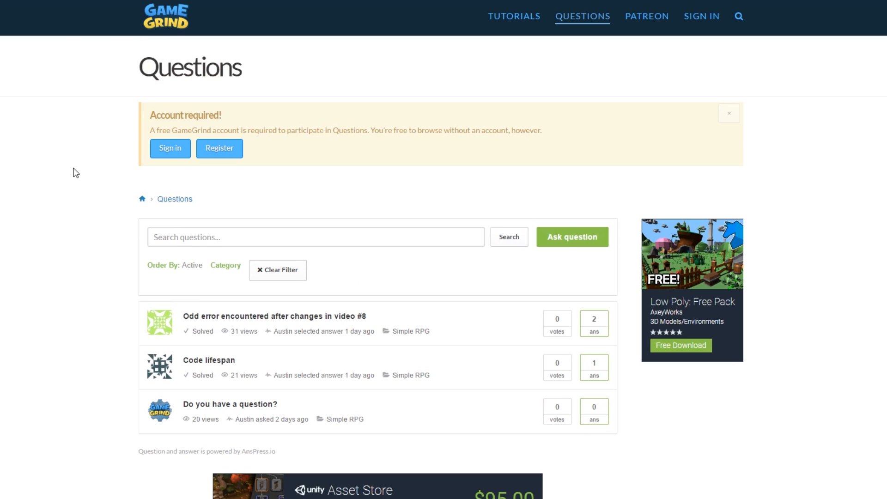
mouse_move(152, 17)
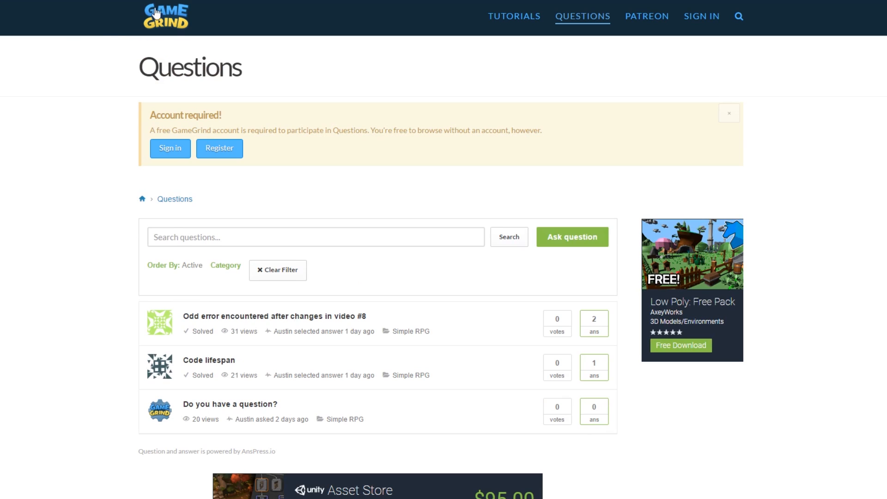
click(166, 17)
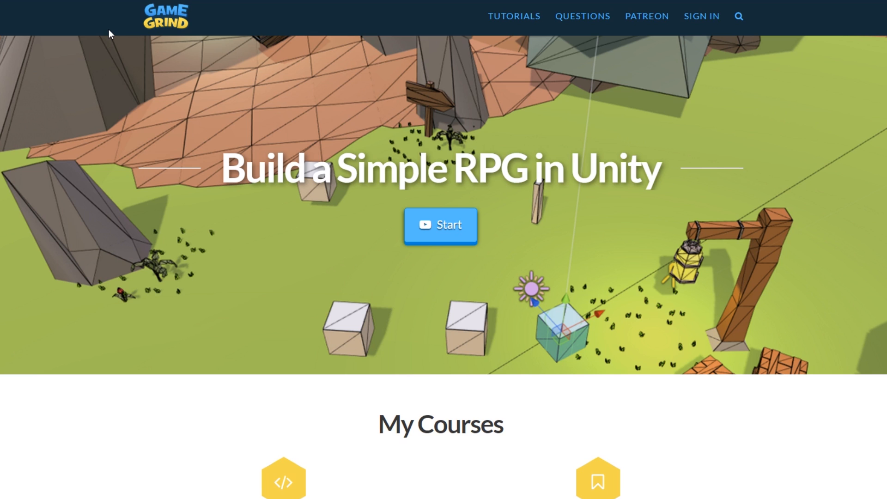
scroll(down, 3)
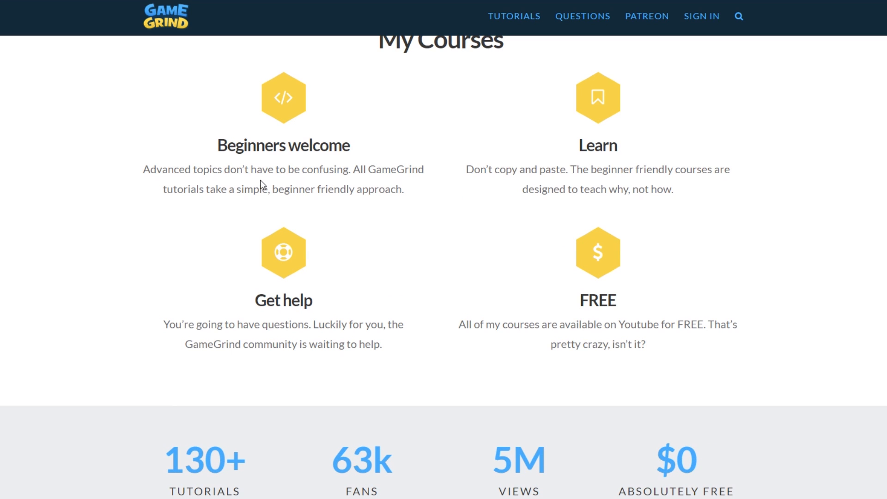
scroll(up, 3)
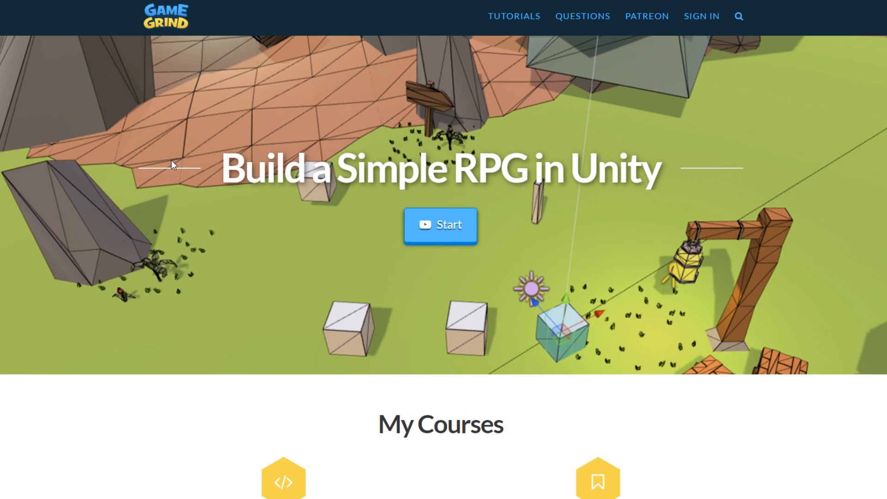
mouse_move(52, 136)
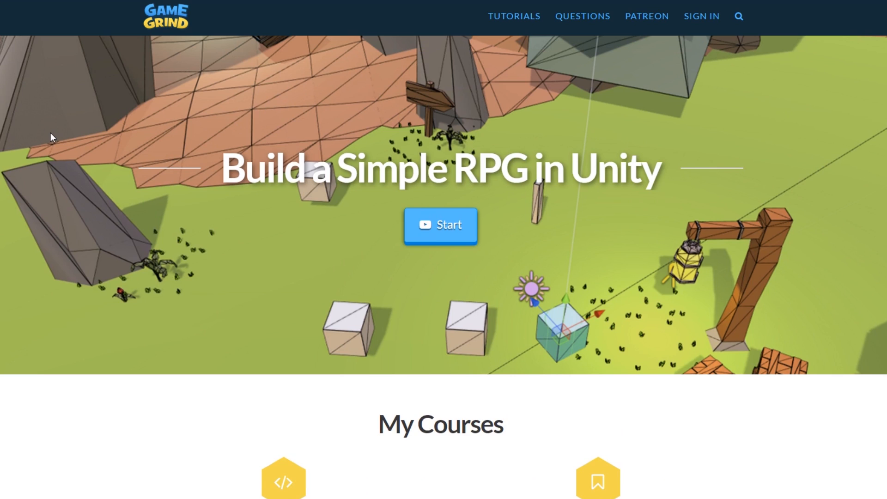
mouse_move(166, 120)
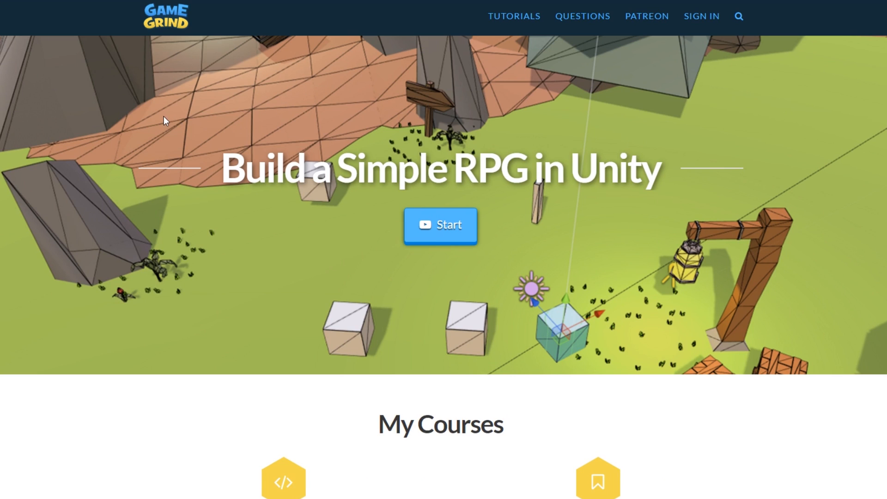